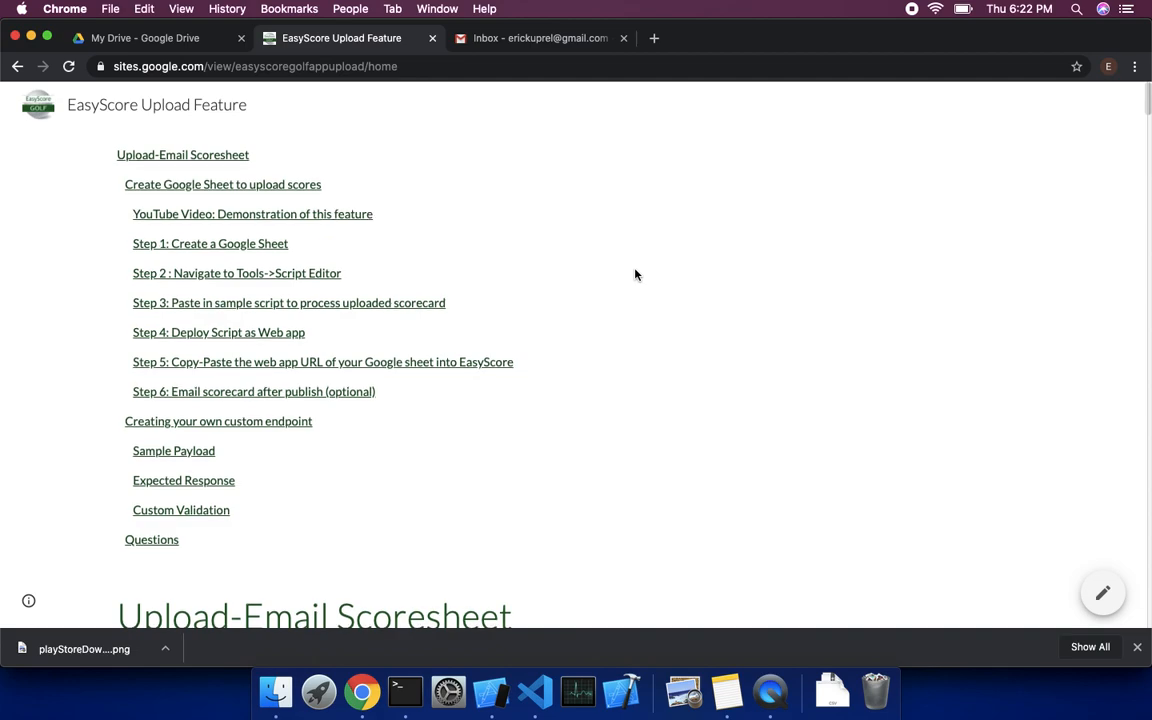
Step: Go to EasyScore's Upload Scorecard settings and show the further upload instructions
scroll(down, 3)
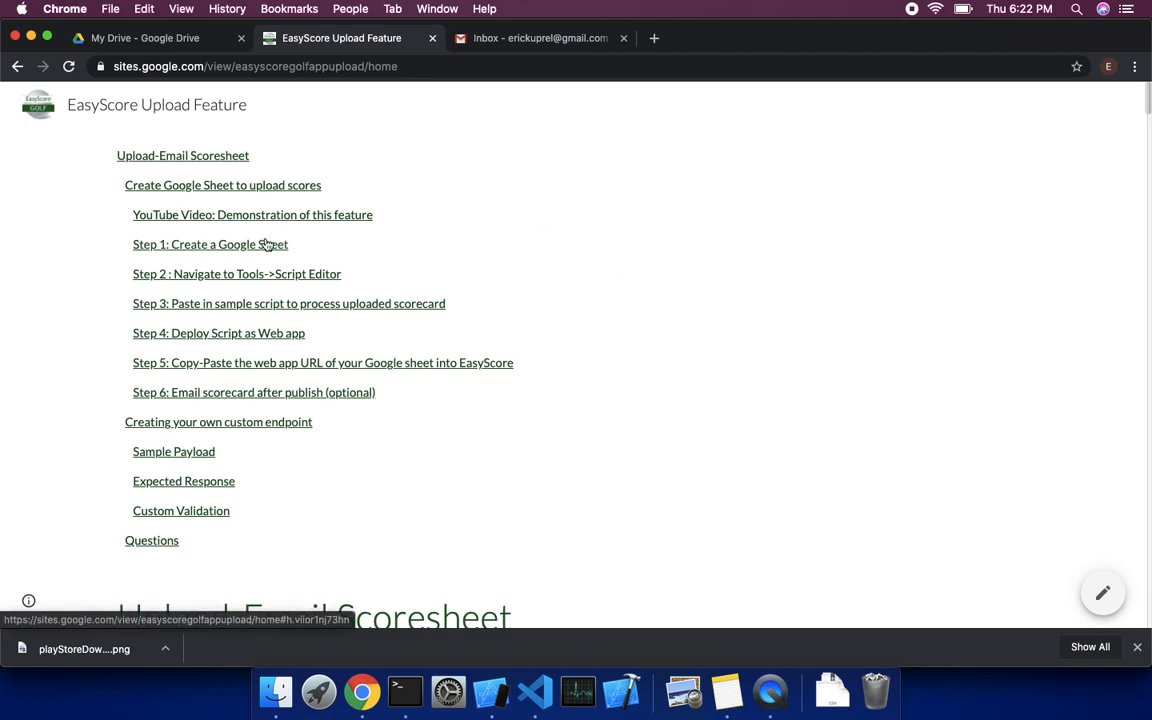
mouse_move(124, 368)
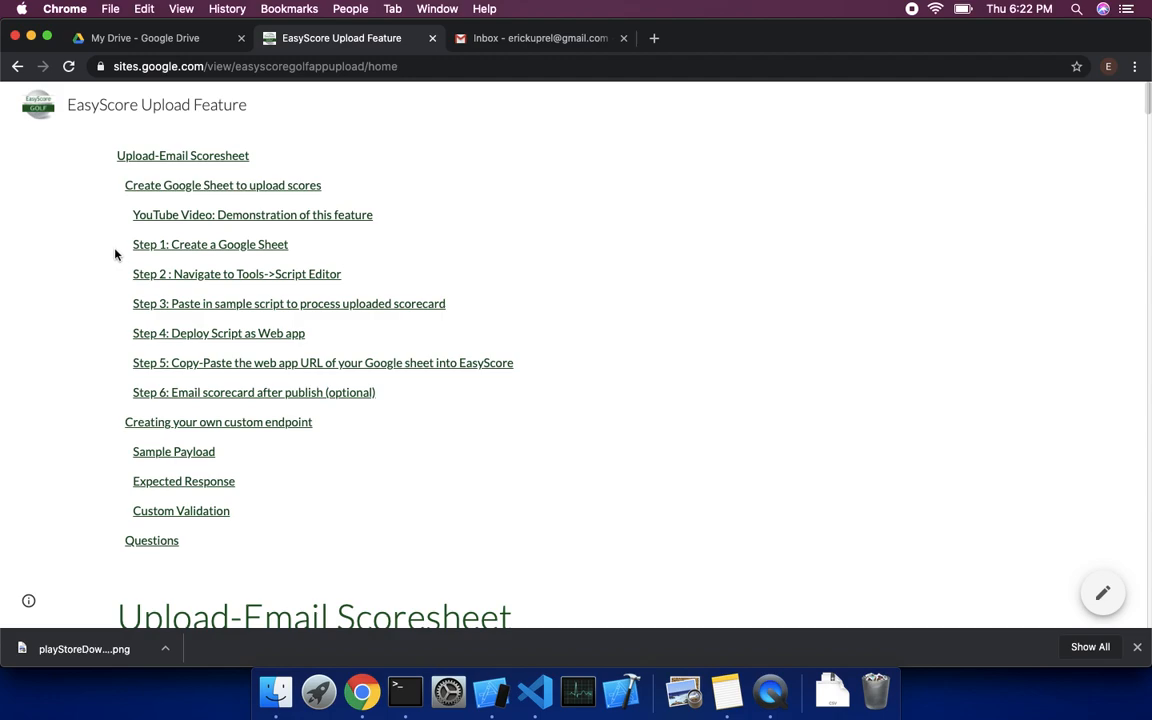
mouse_move(430, 148)
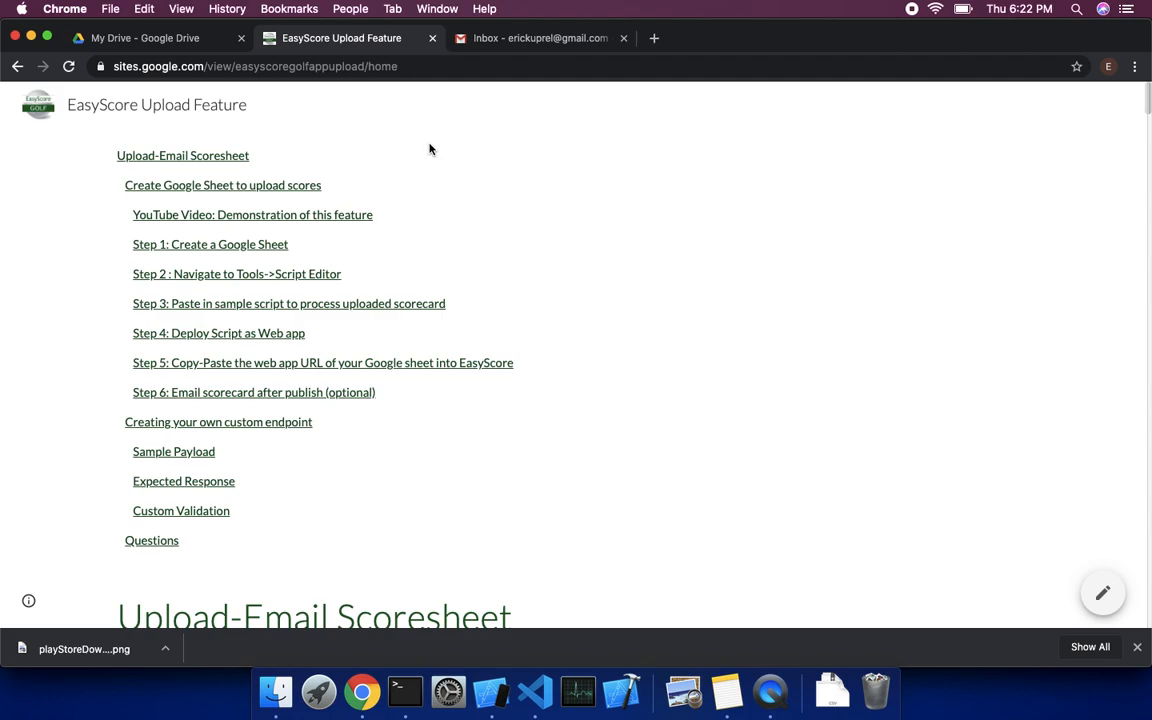
mouse_move(492, 690)
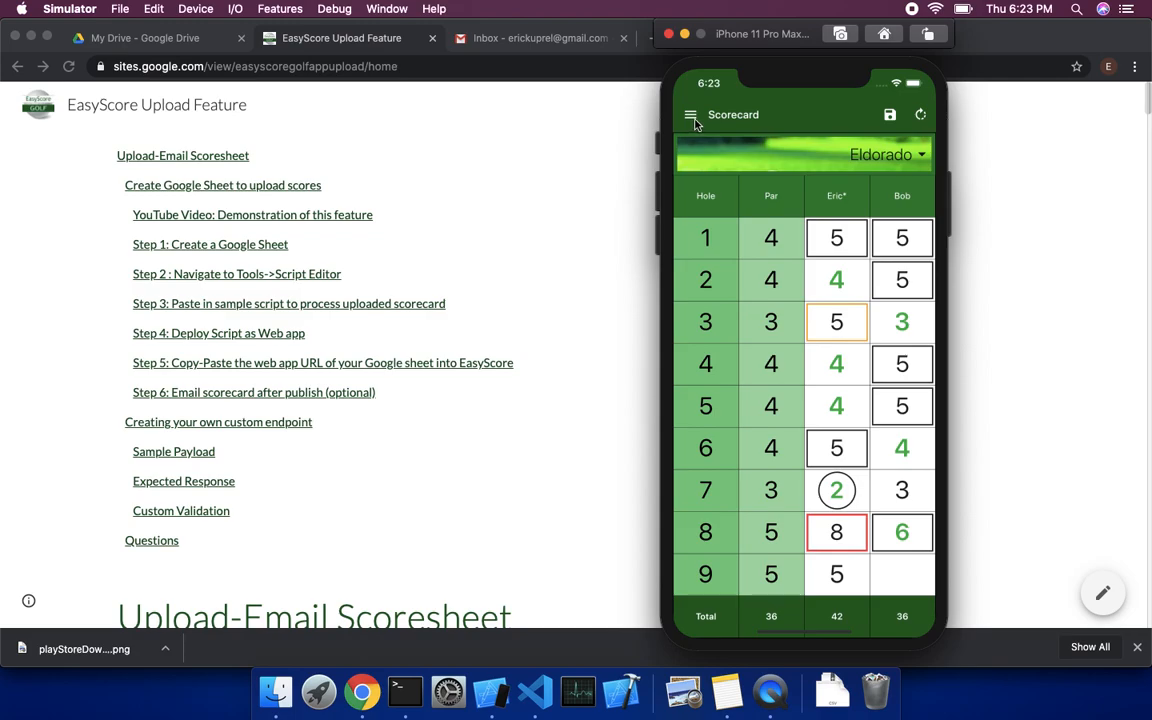
click(692, 114)
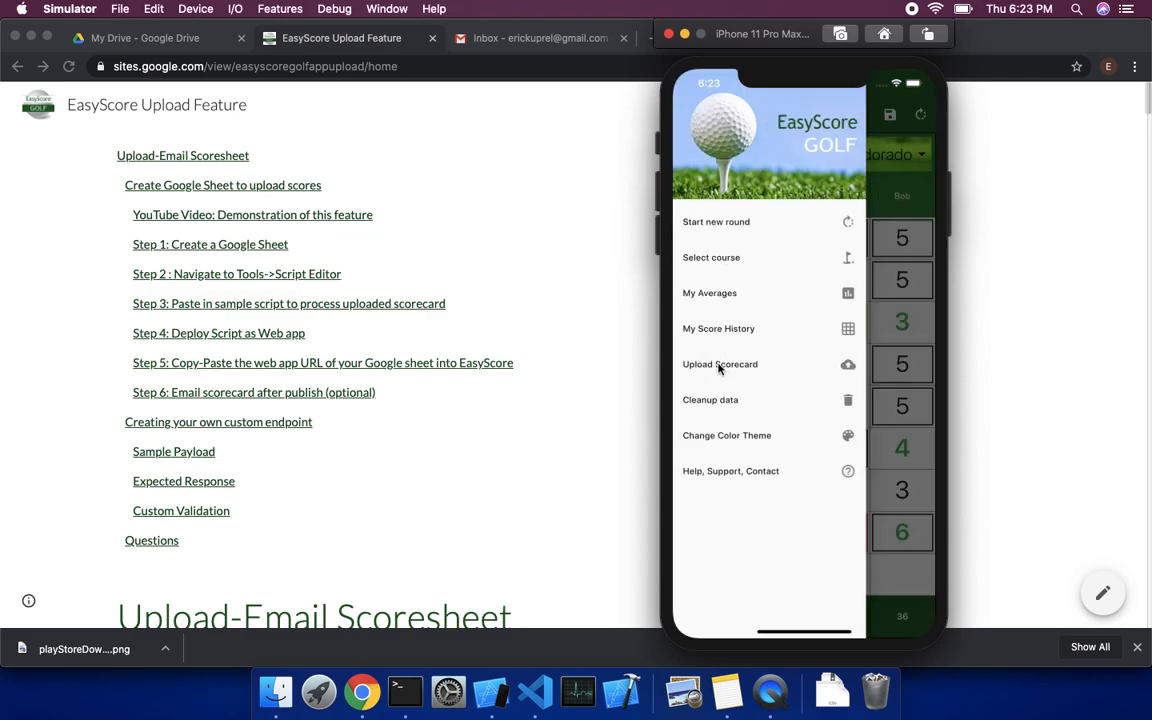
click(720, 364)
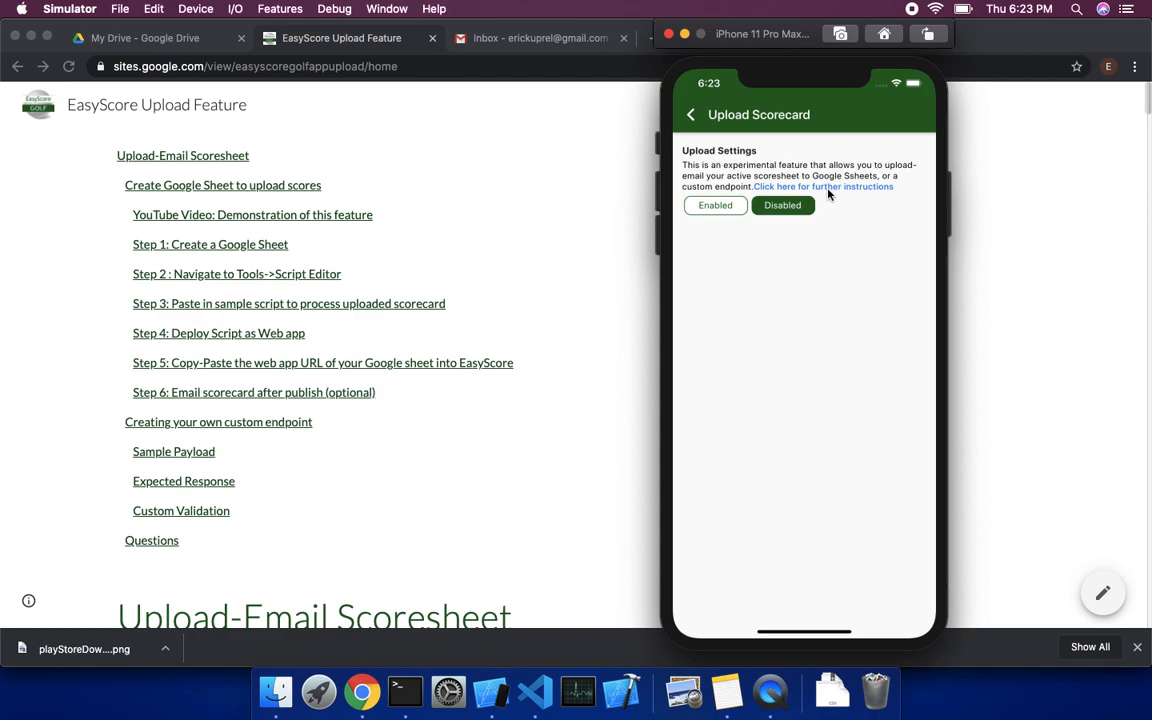
click(714, 205)
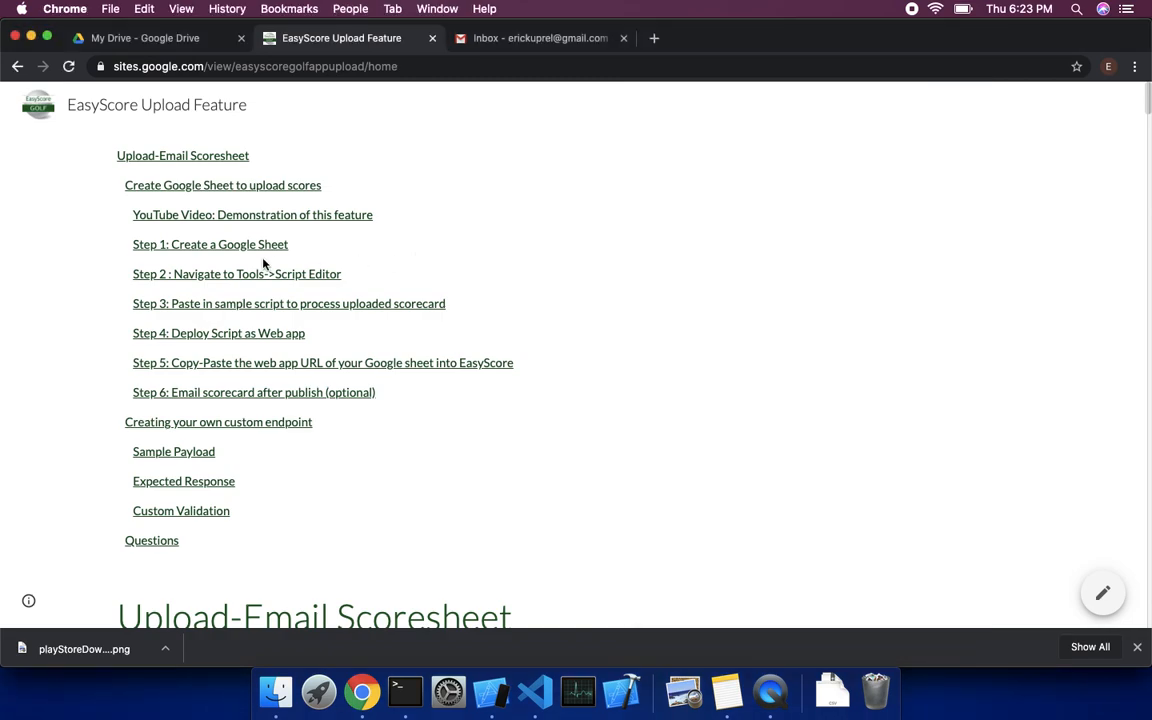
mouse_move(255, 250)
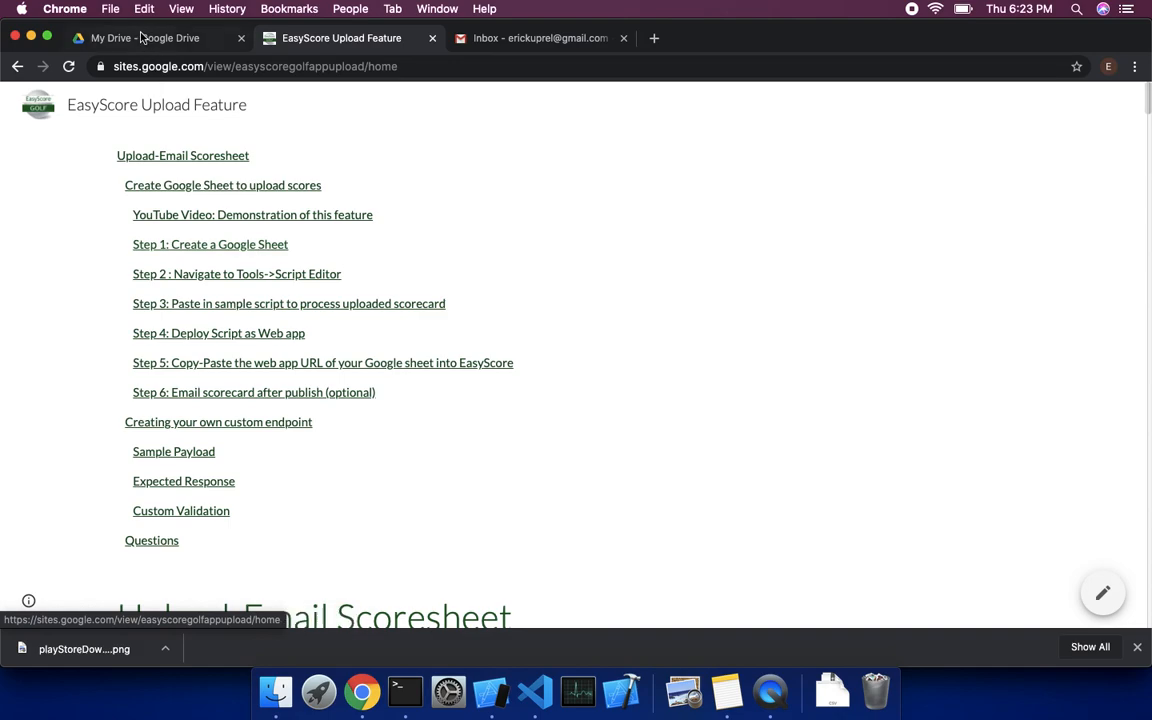
Step: Create a blank Google Sheets spreadsheet from My Drive's New menu
click(140, 38)
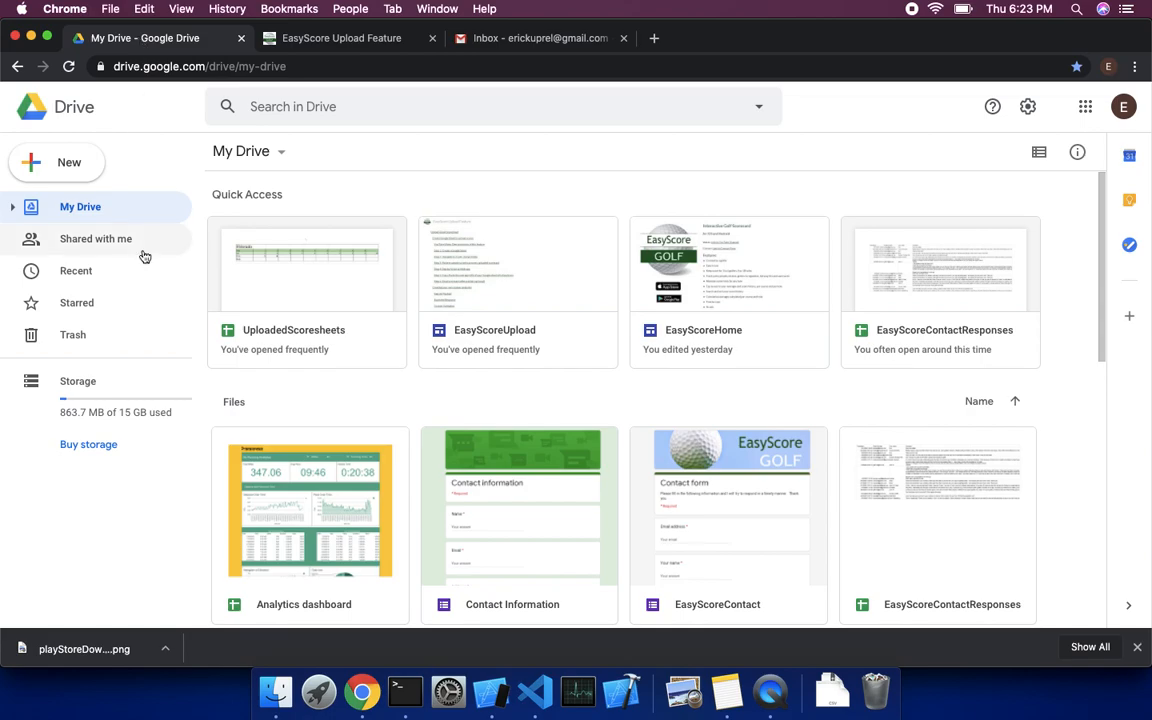
mouse_move(129, 308)
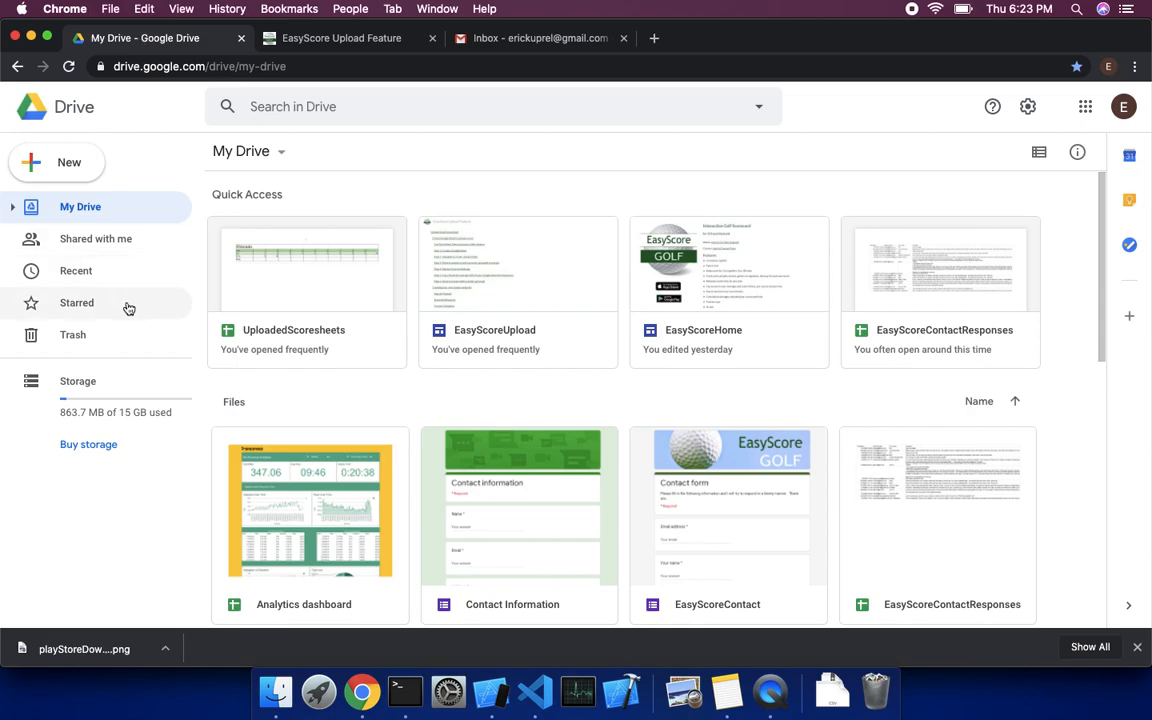
mouse_move(68, 163)
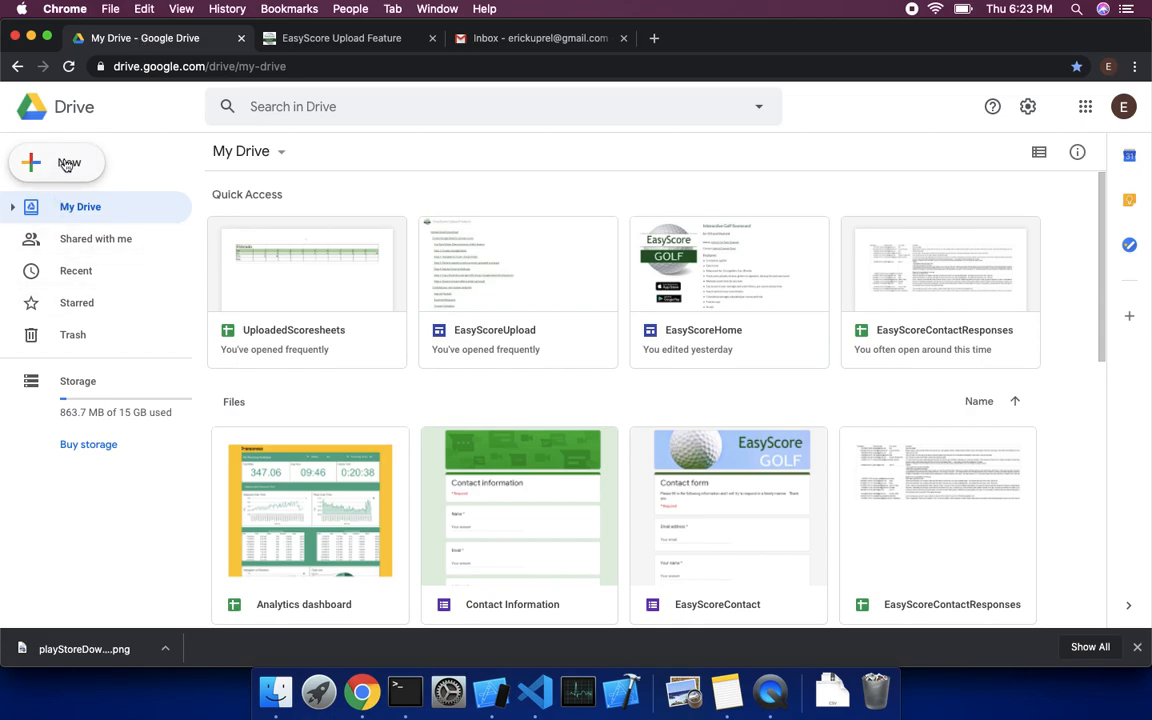
click(57, 162)
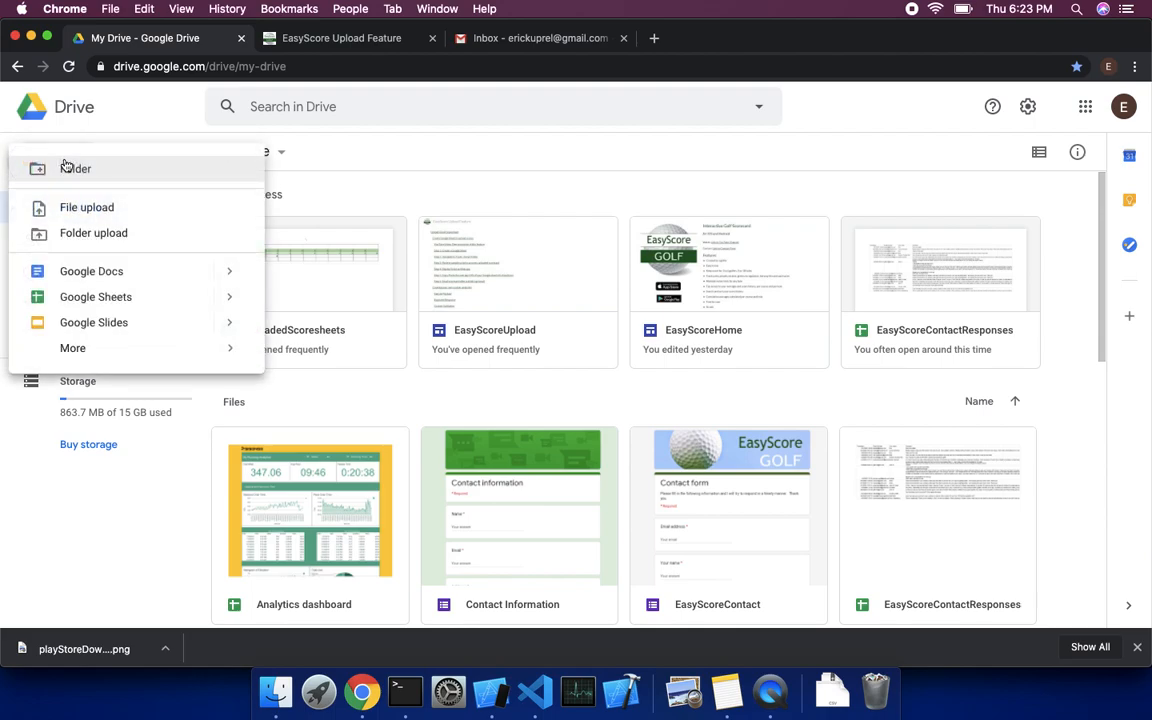
mouse_move(72, 296)
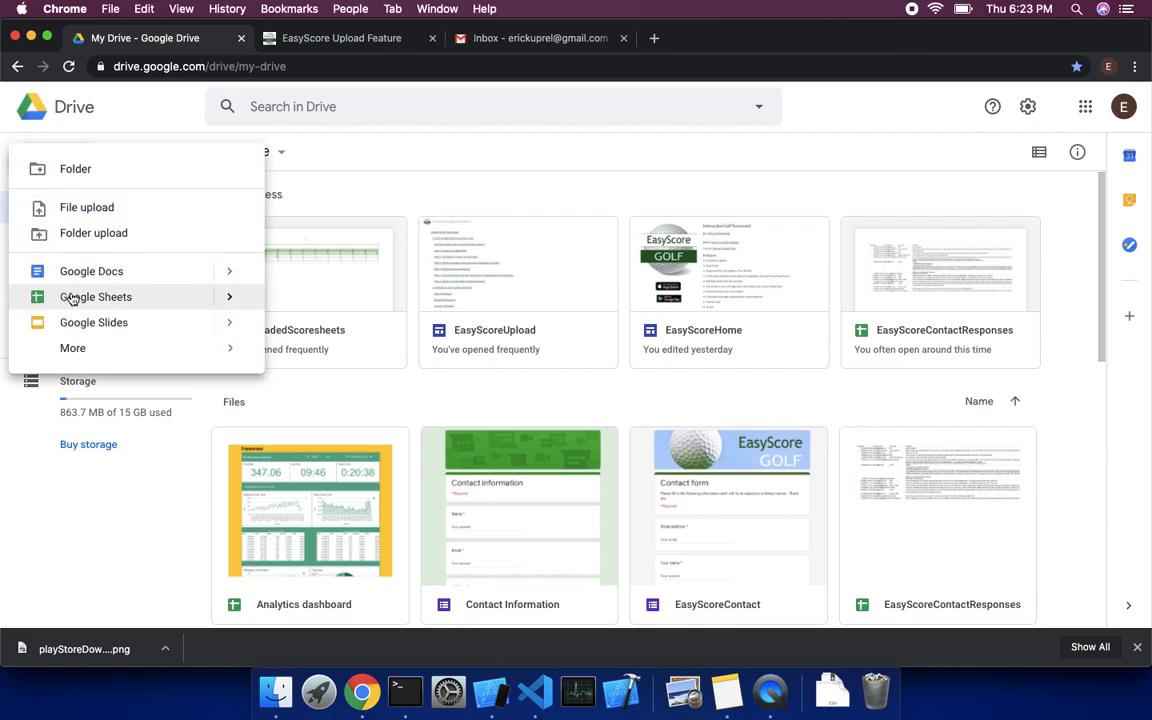
click(96, 297)
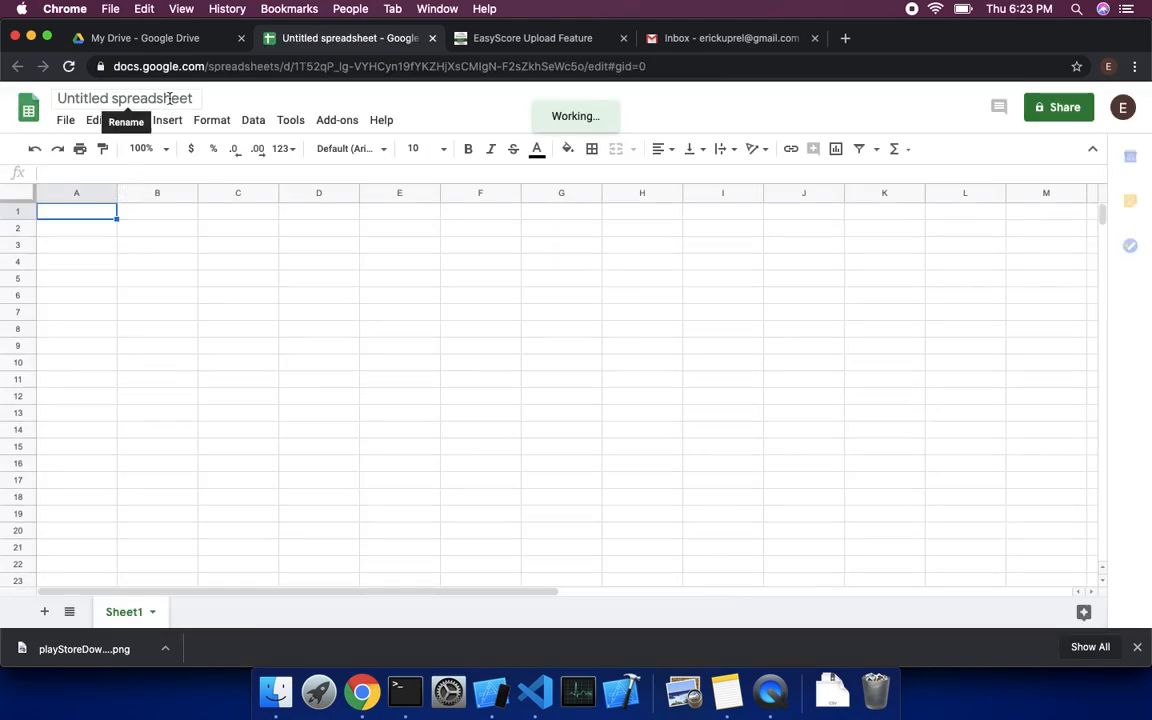
Step: Rename the untitled spreadsheet to 'EasyScoreDemoUpload'
click(127, 98)
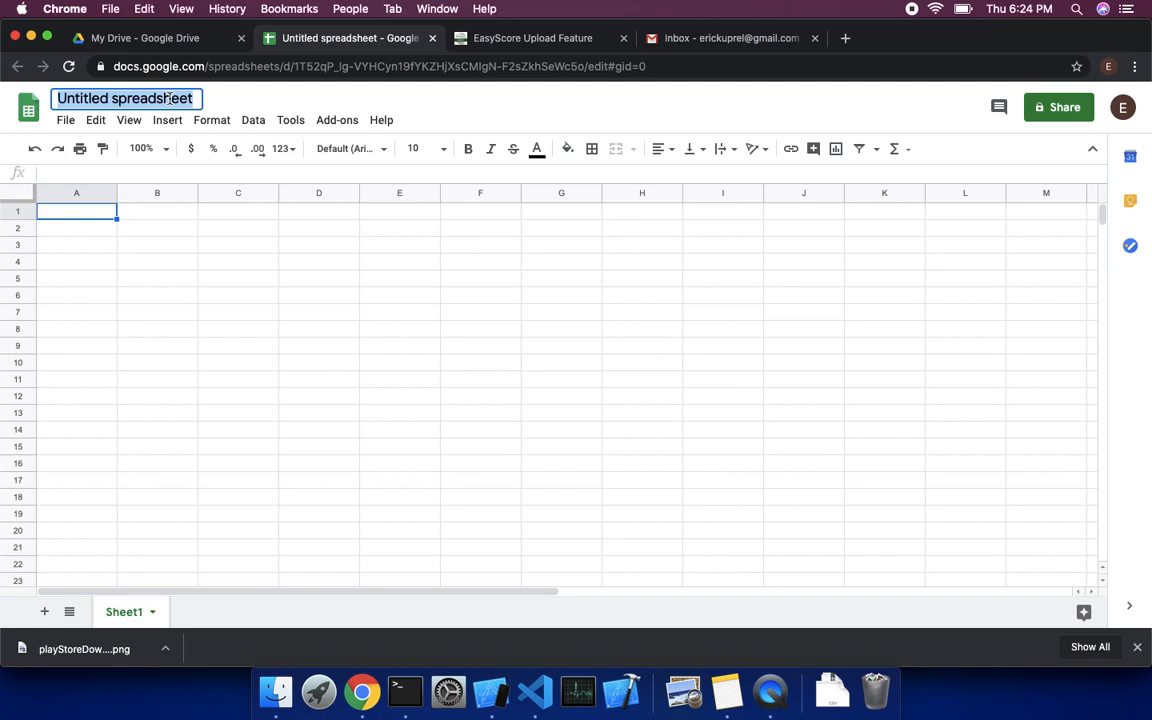
text(EasyScoreDemoUpload)
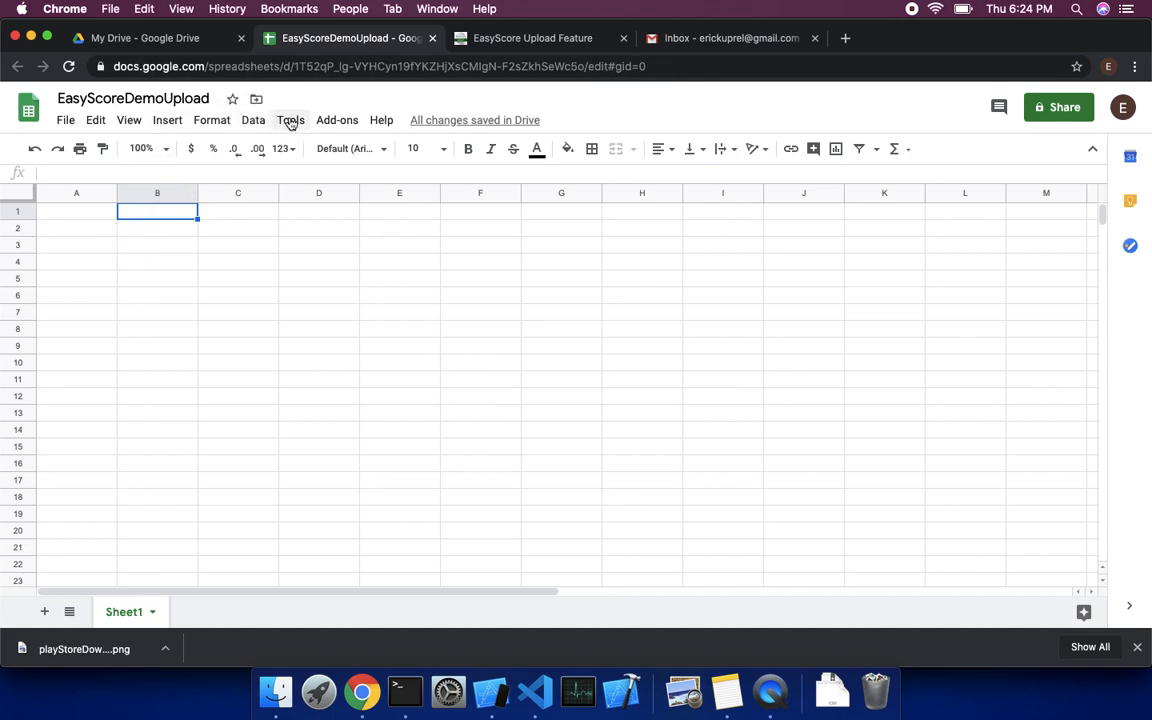
Step: Start an untitled Apps Script project from the spreadsheet's Tools > Script editor
click(290, 120)
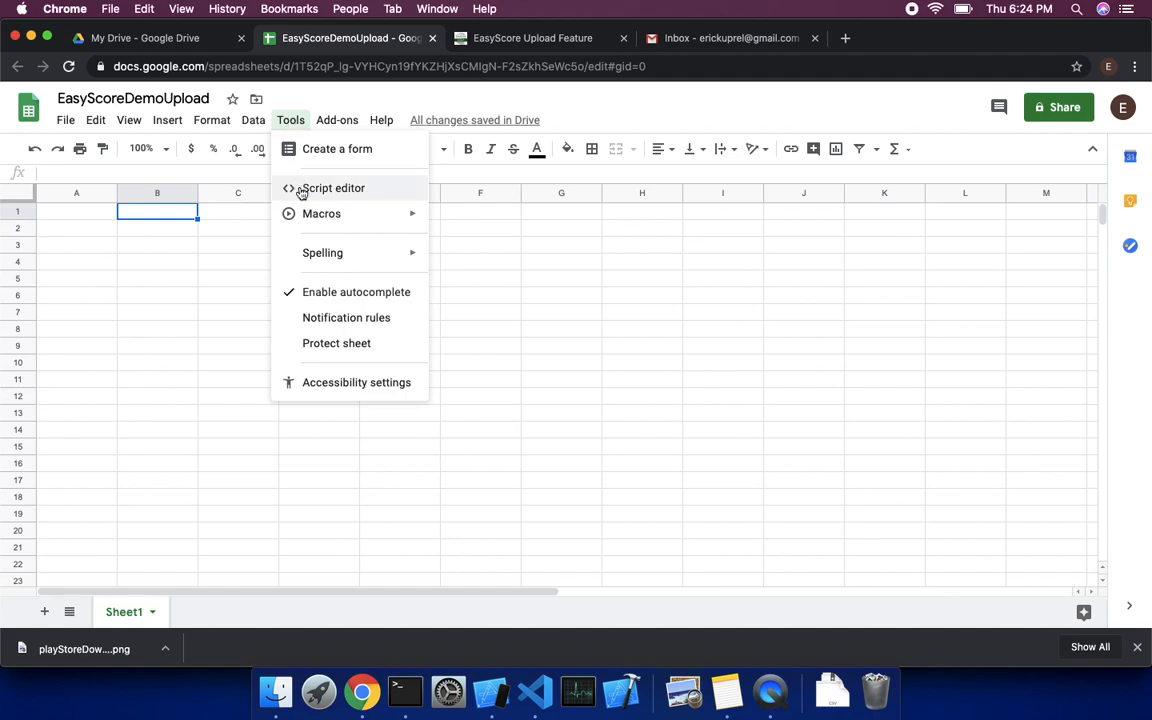
click(333, 188)
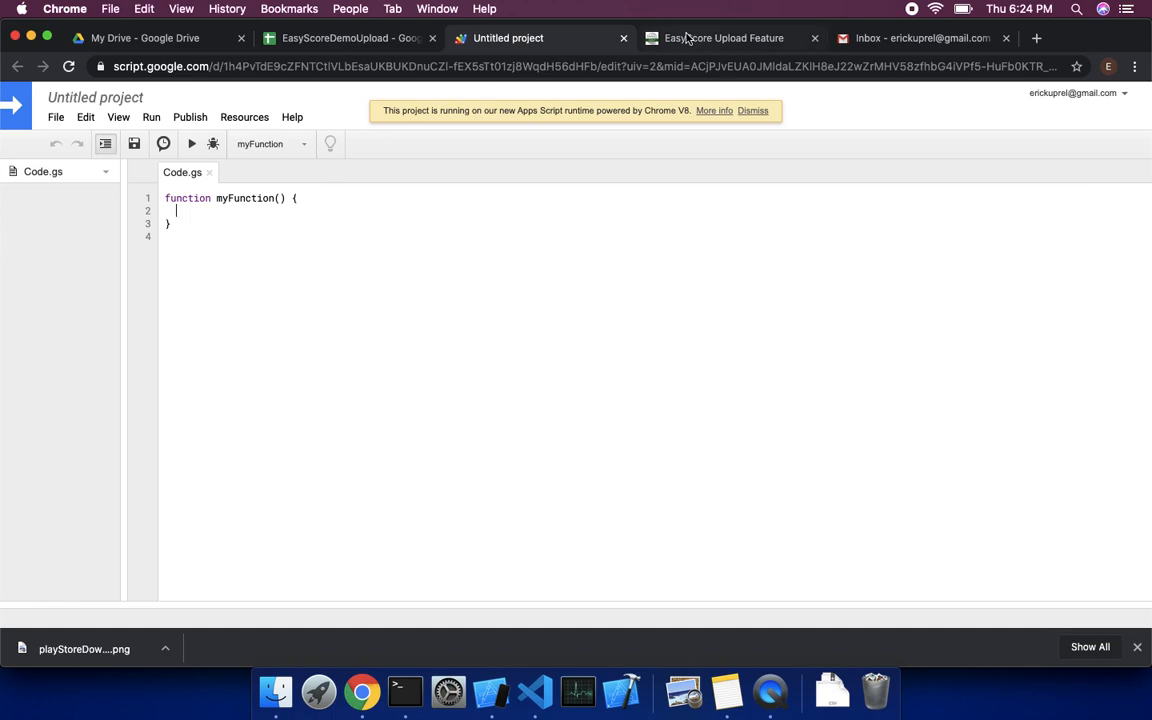
Step: On the EasyScore Upload Feature page, select the script code from doGet through emailFooter
click(717, 38)
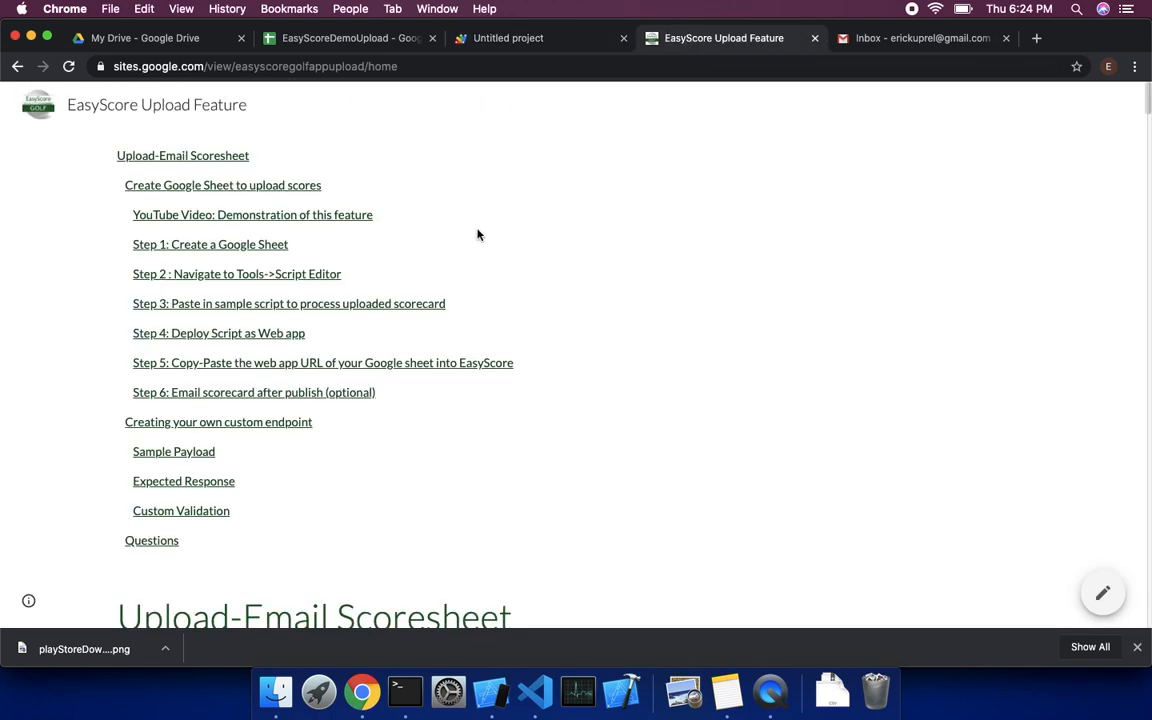
mouse_move(229, 274)
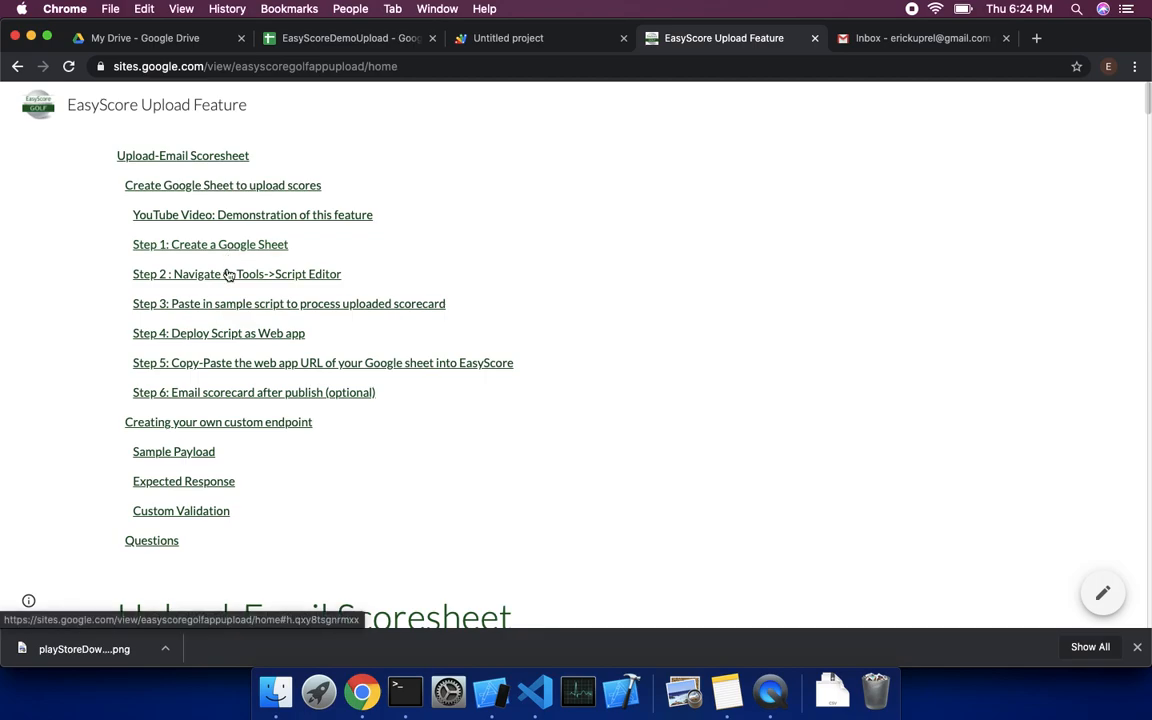
scroll(down, 3)
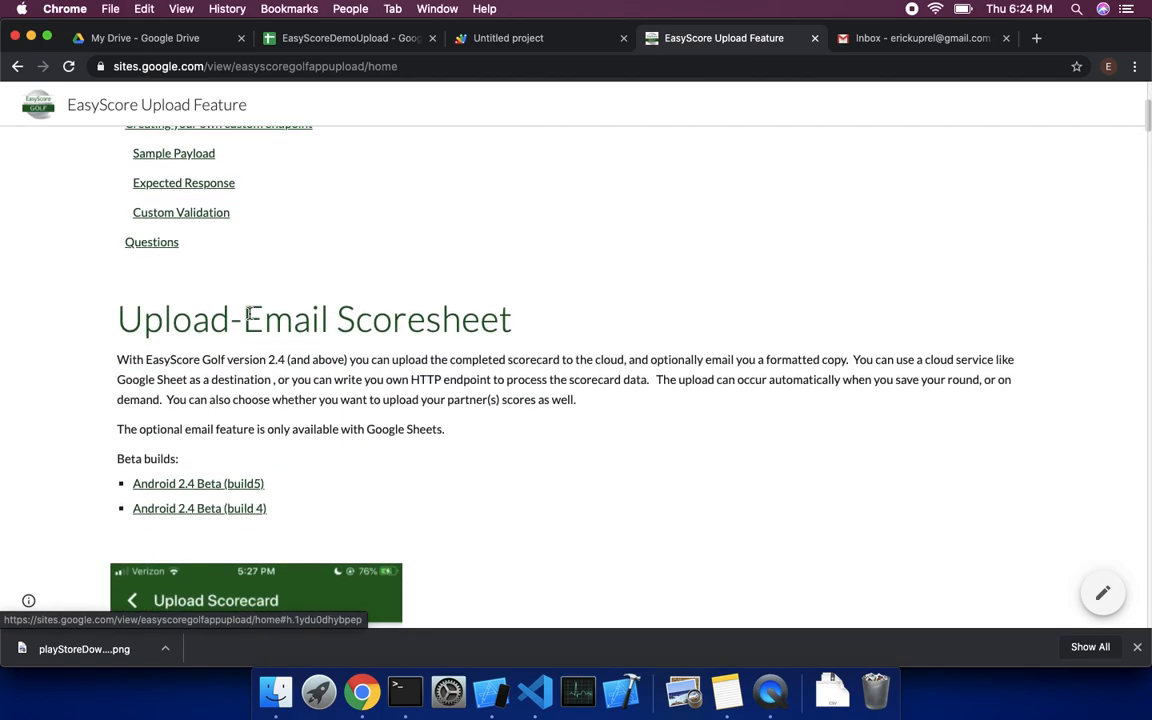
scroll(down, 3)
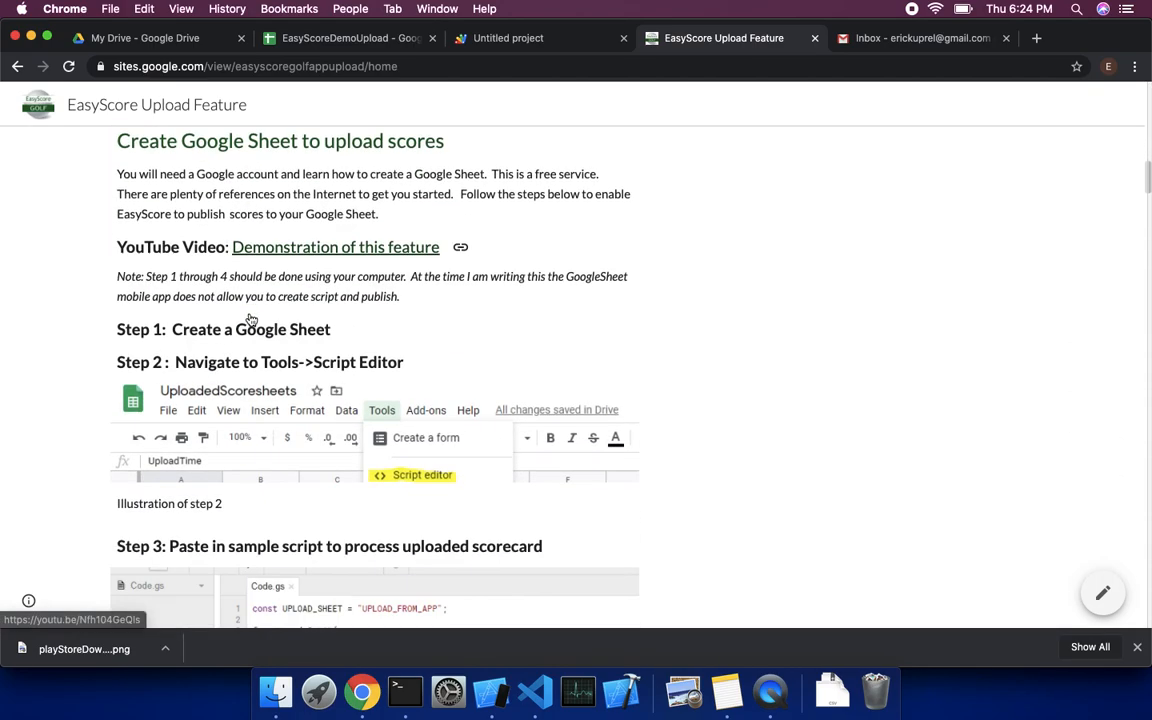
scroll(down, 3)
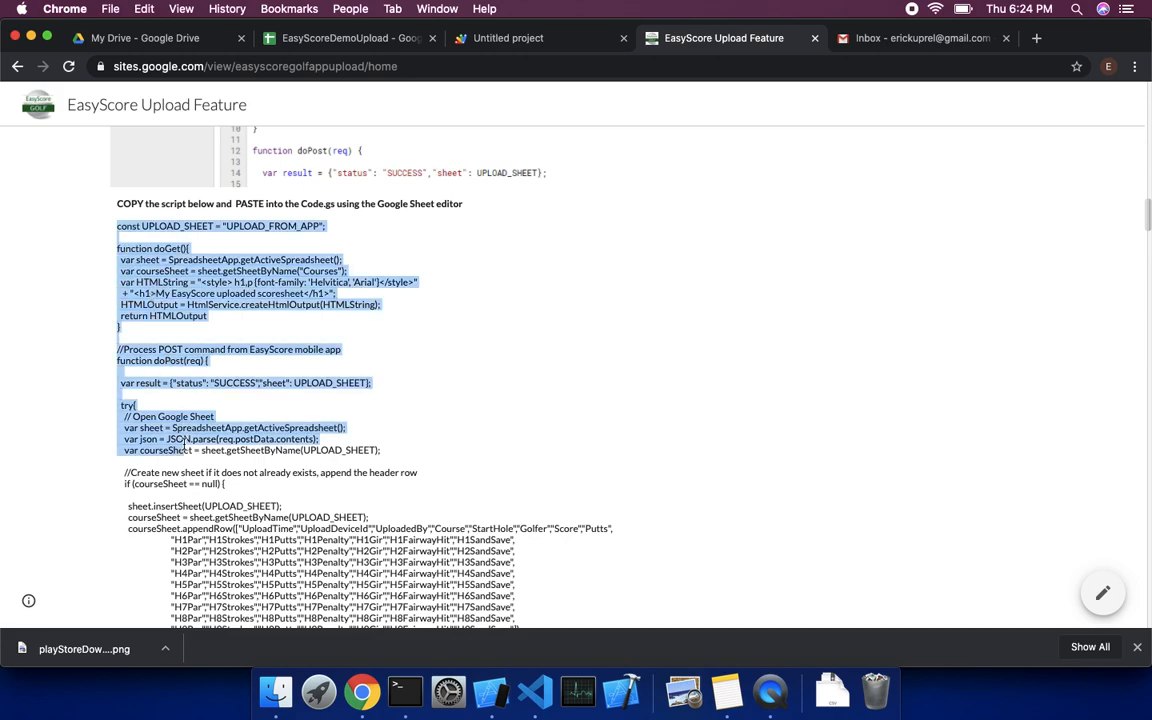
scroll(down, 3)
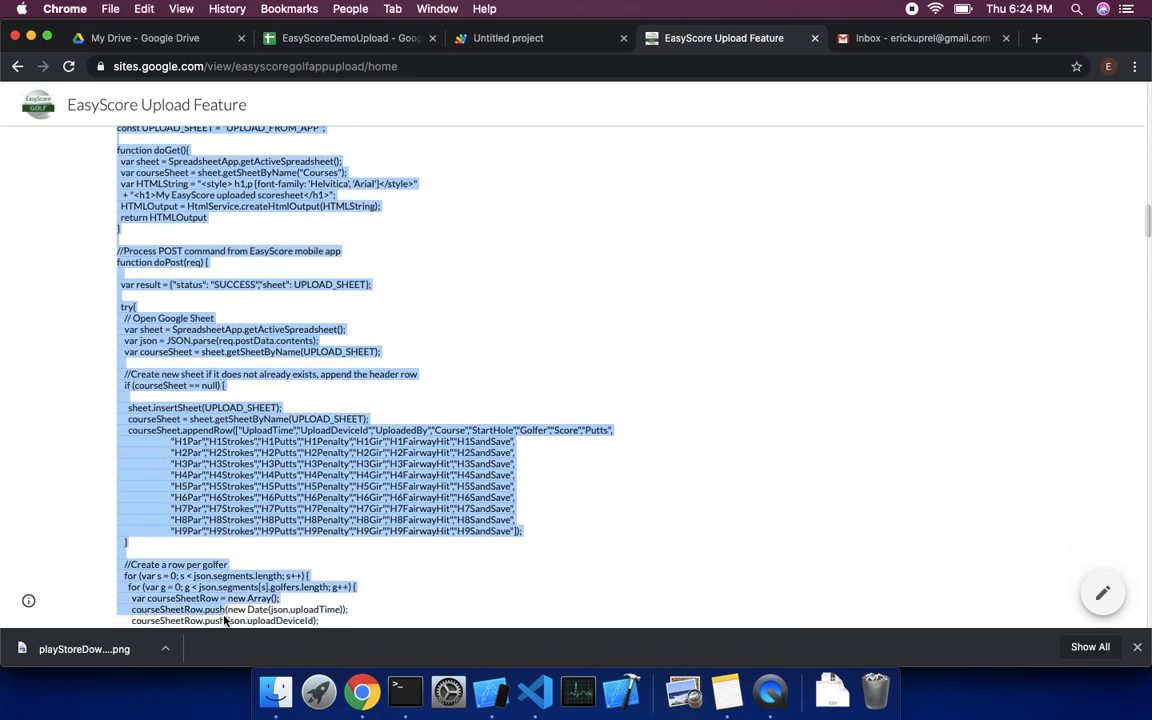
scroll(down, 3)
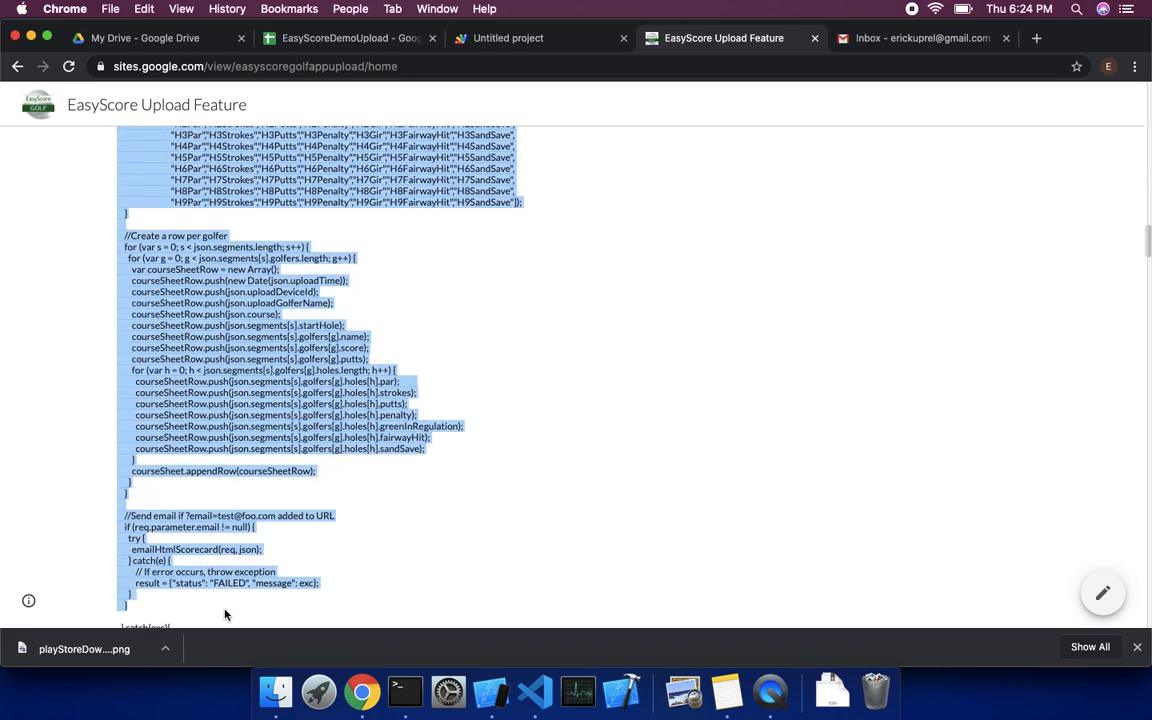
scroll(down, 3)
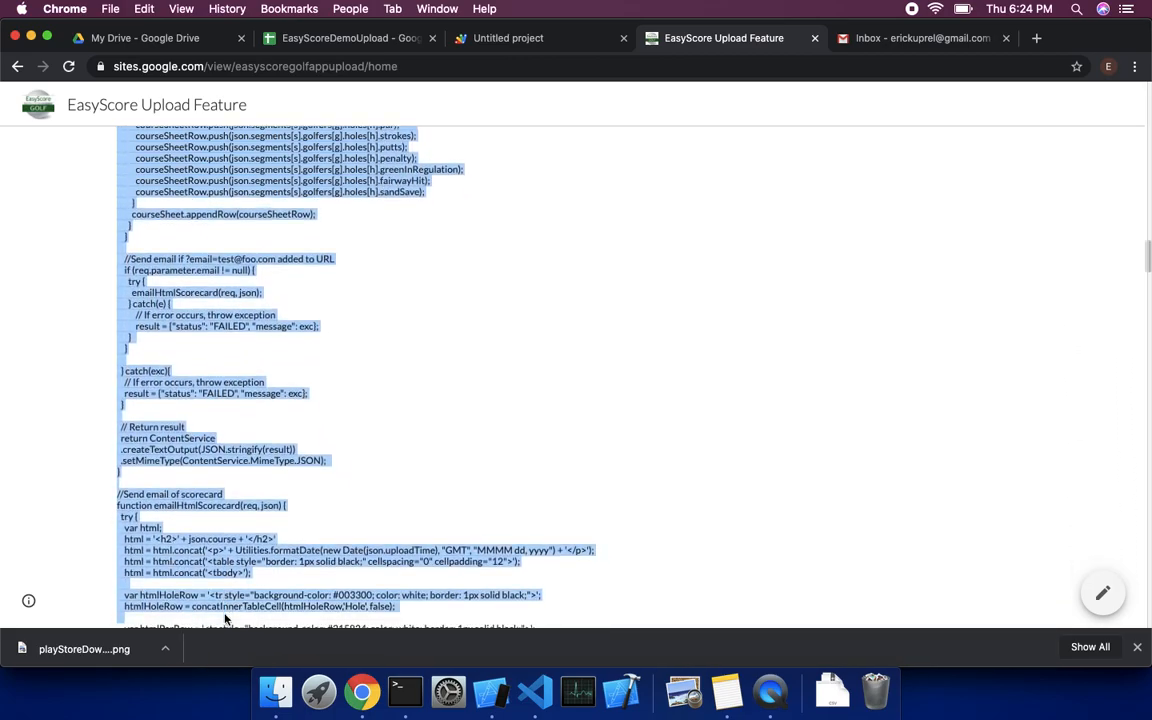
scroll(down, 3)
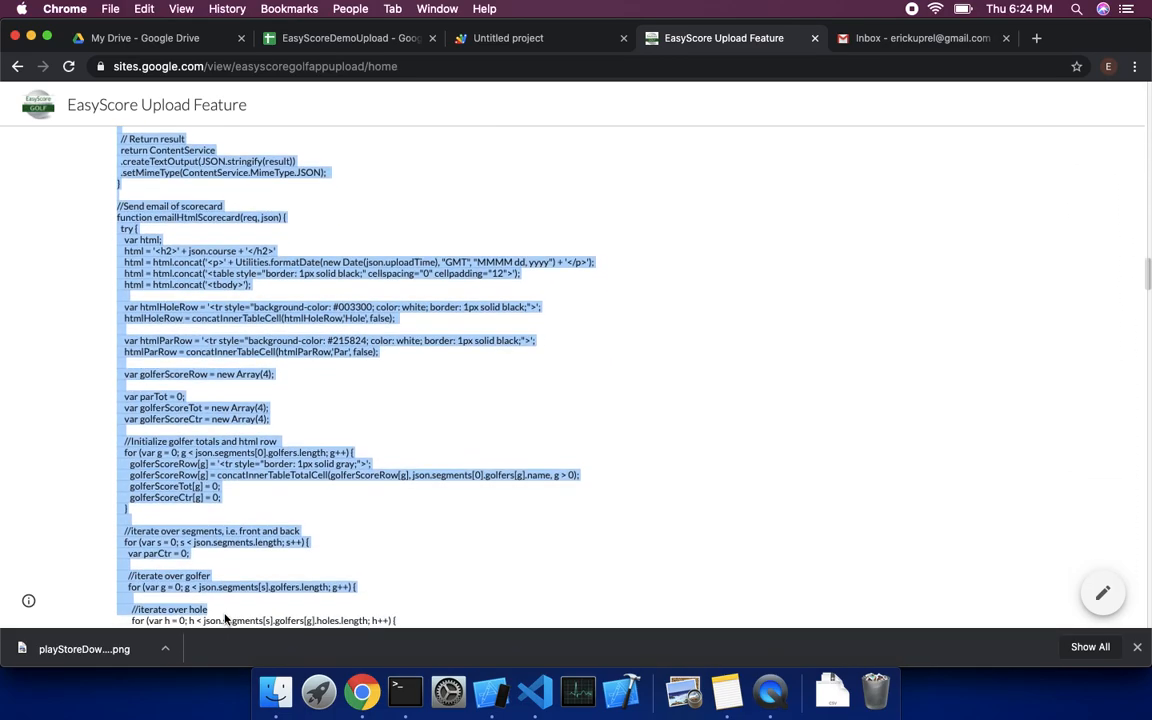
scroll(down, 3)
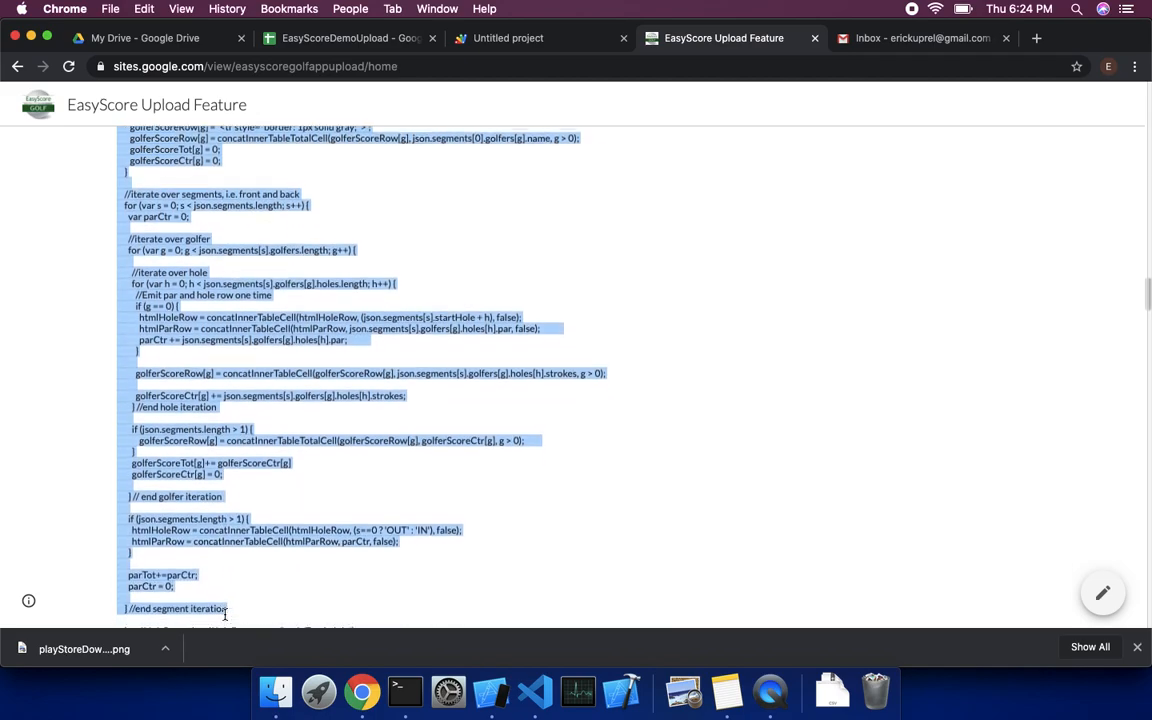
scroll(down, 3)
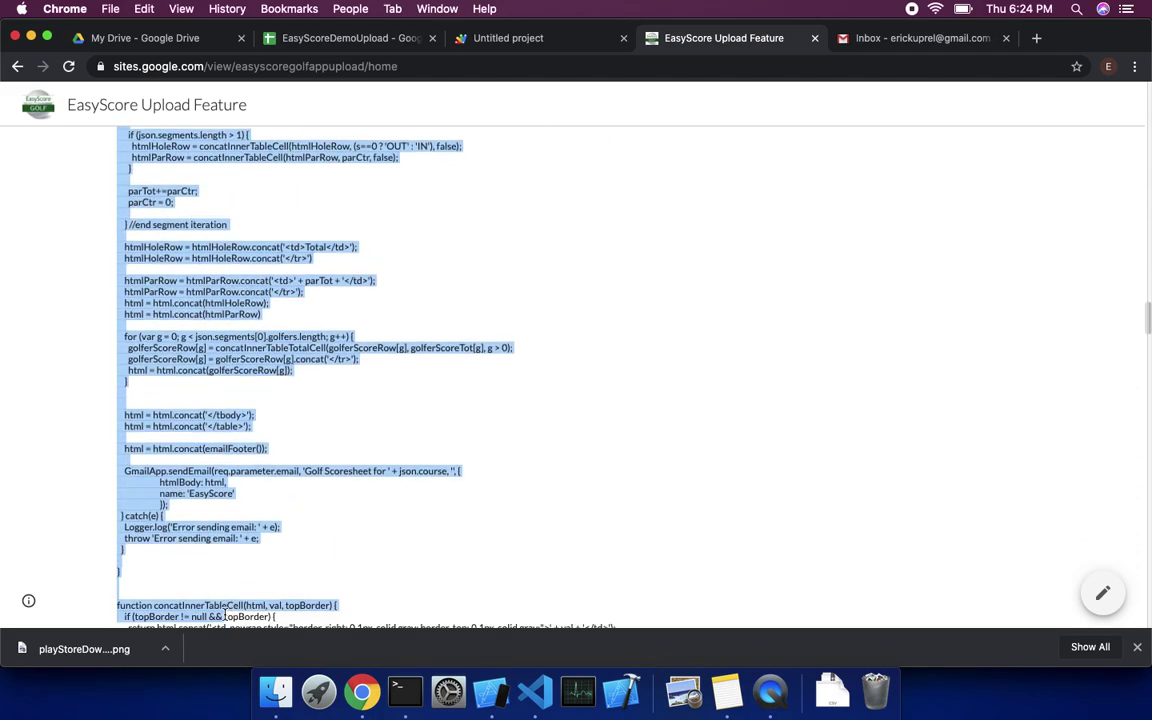
scroll(down, 3)
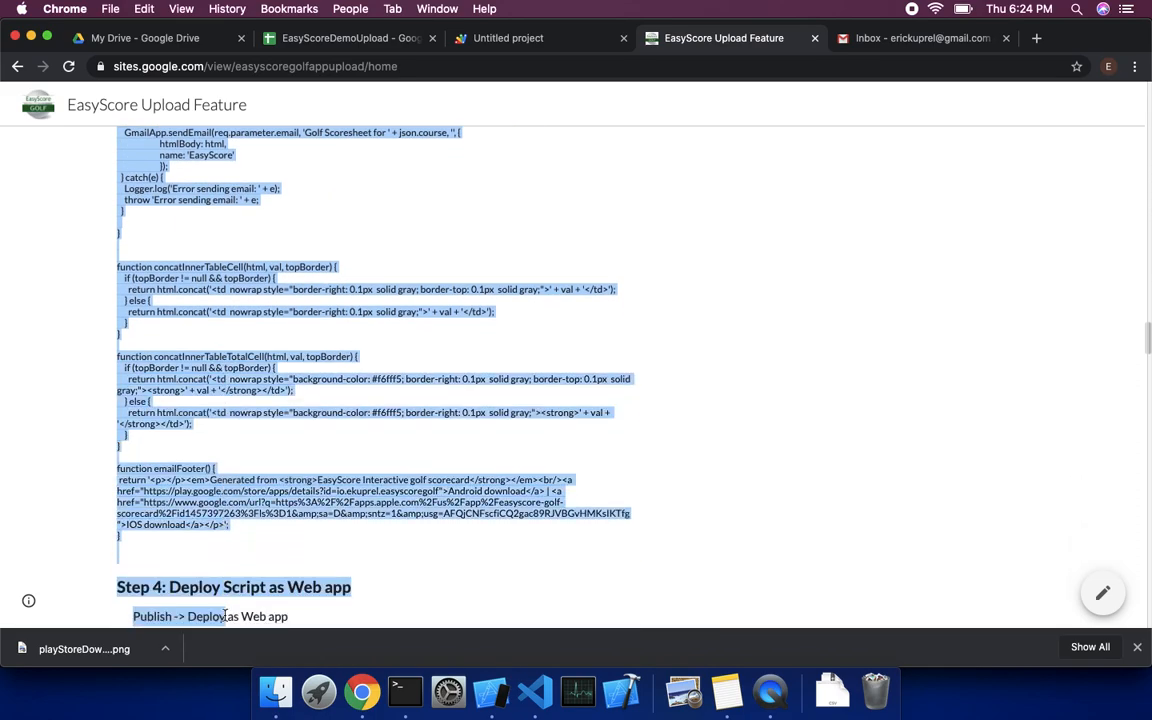
scroll(down, 3)
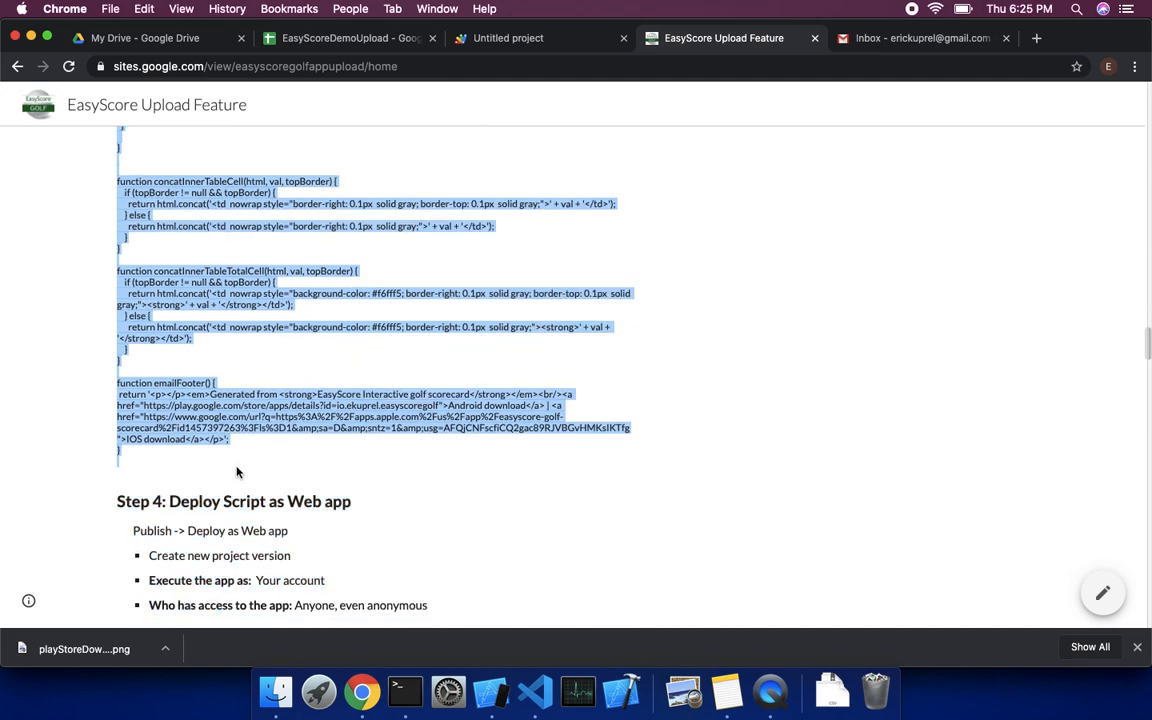
mouse_move(238, 466)
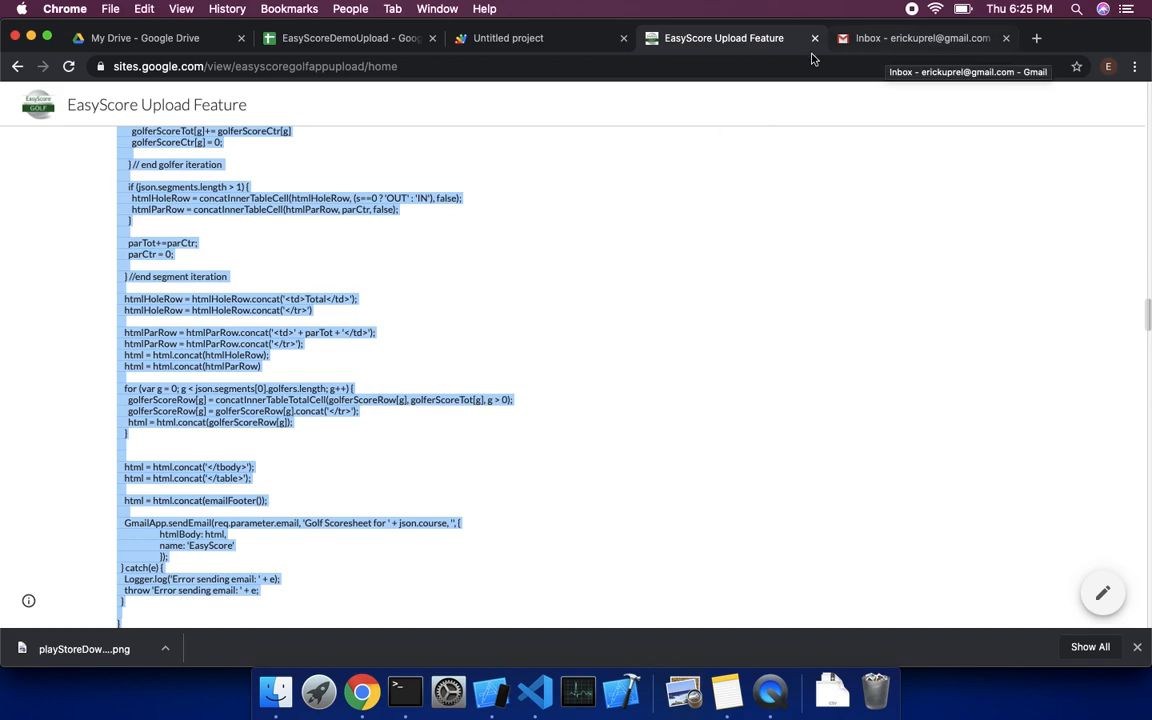
mouse_move(441, 518)
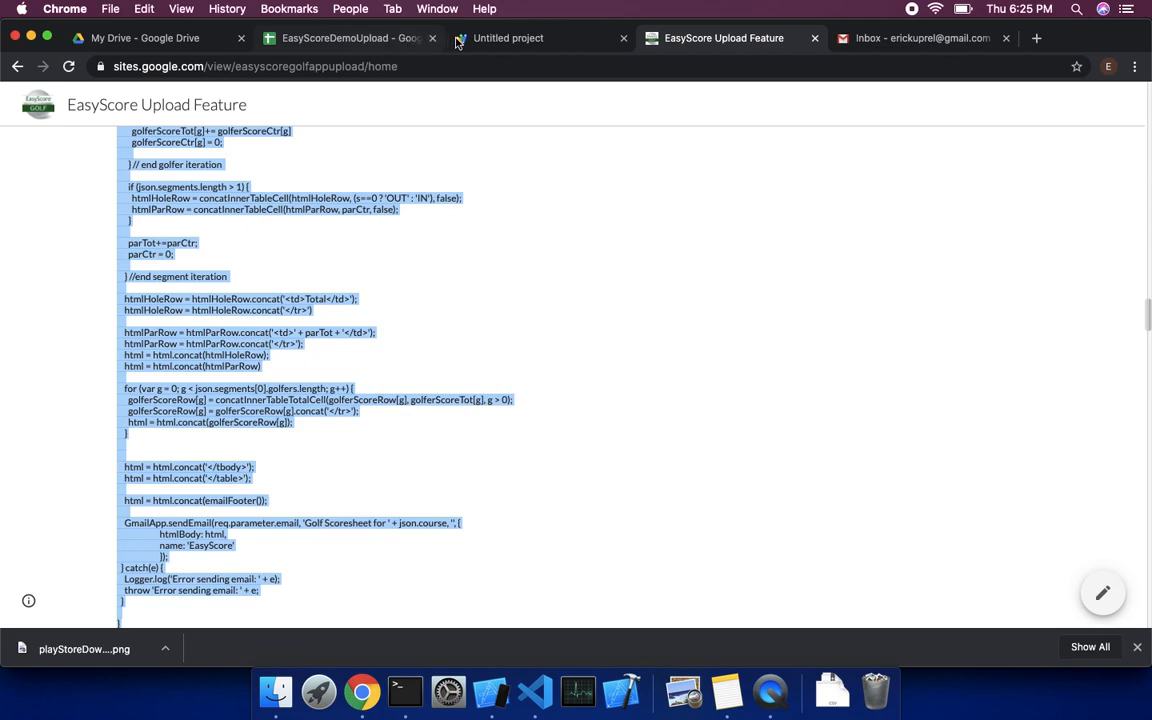
Step: Rename the untitled script project to 'EasyScoreUploadScriptDemo'
click(508, 38)
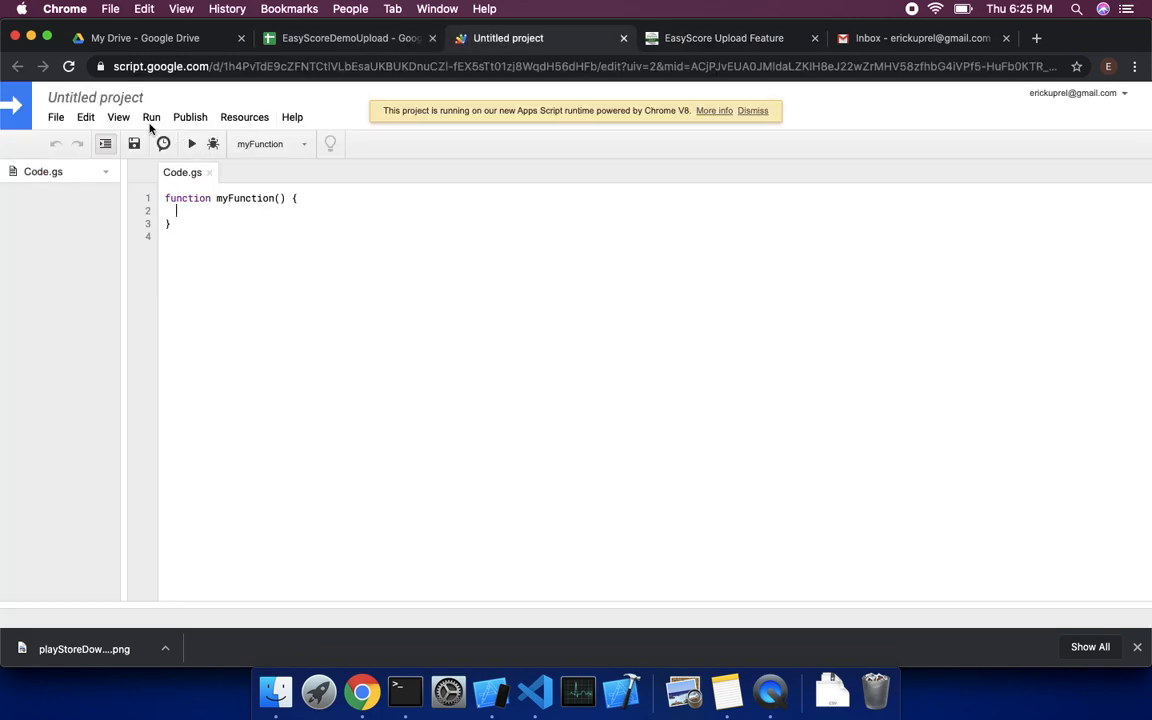
click(95, 98)
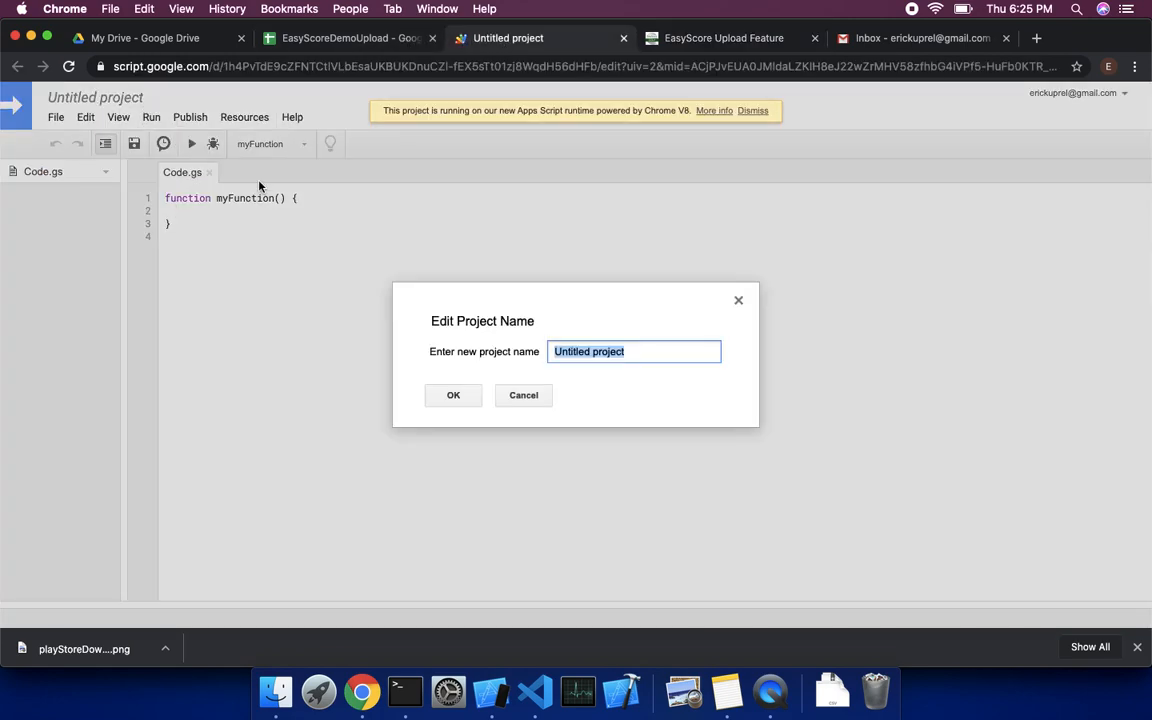
text(Easy)
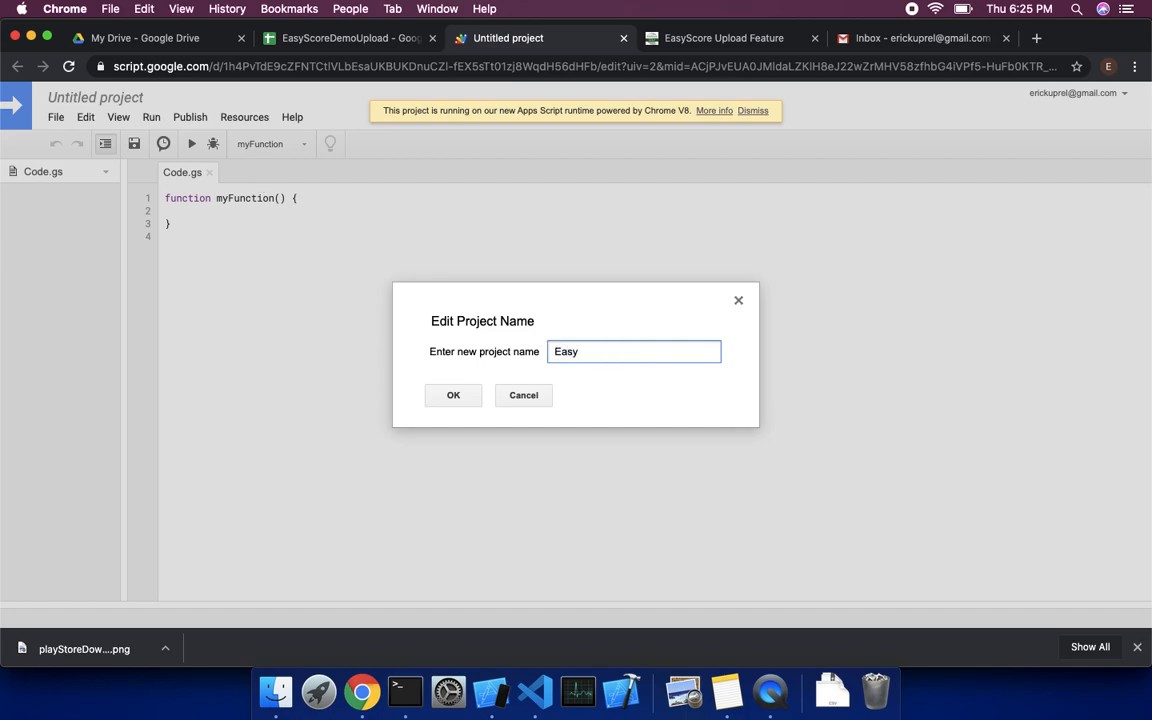
text(ScoreUpload)
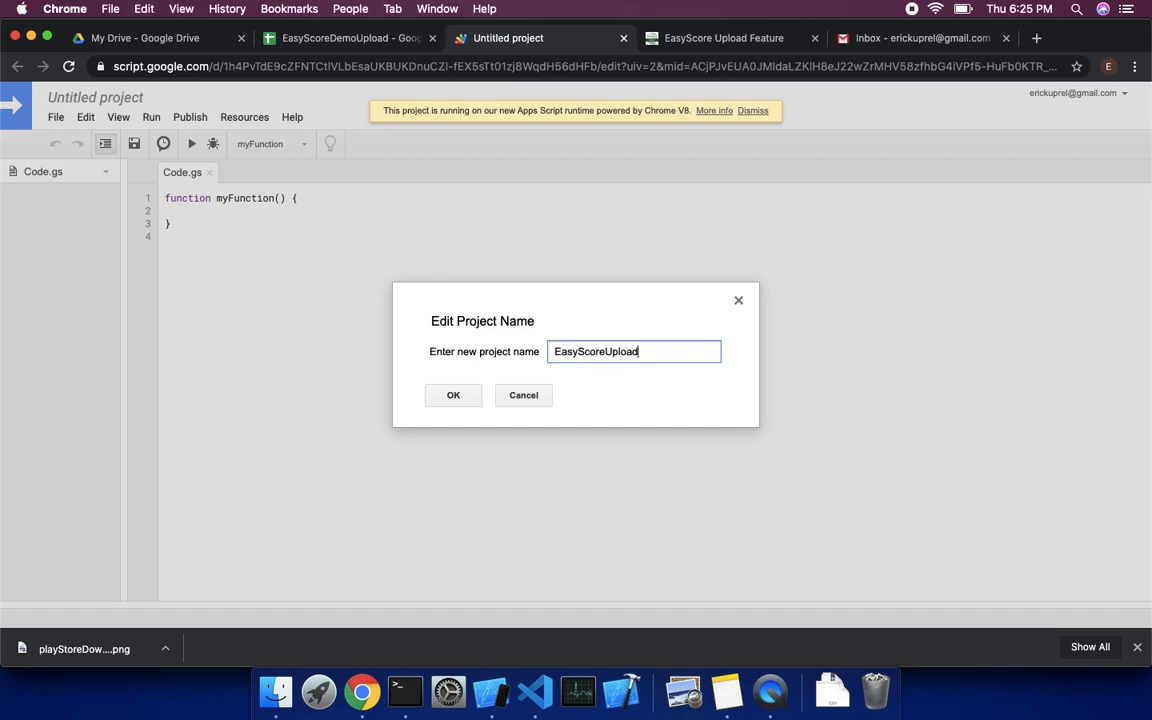
text(ScriptDemo)
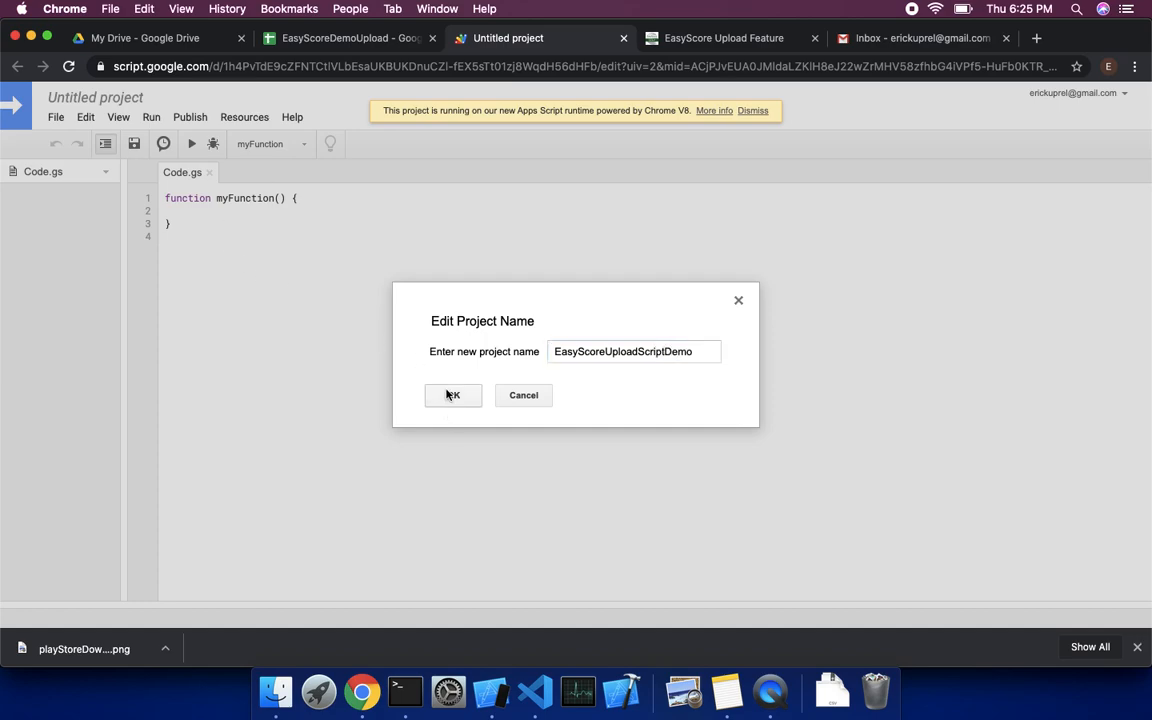
click(452, 395)
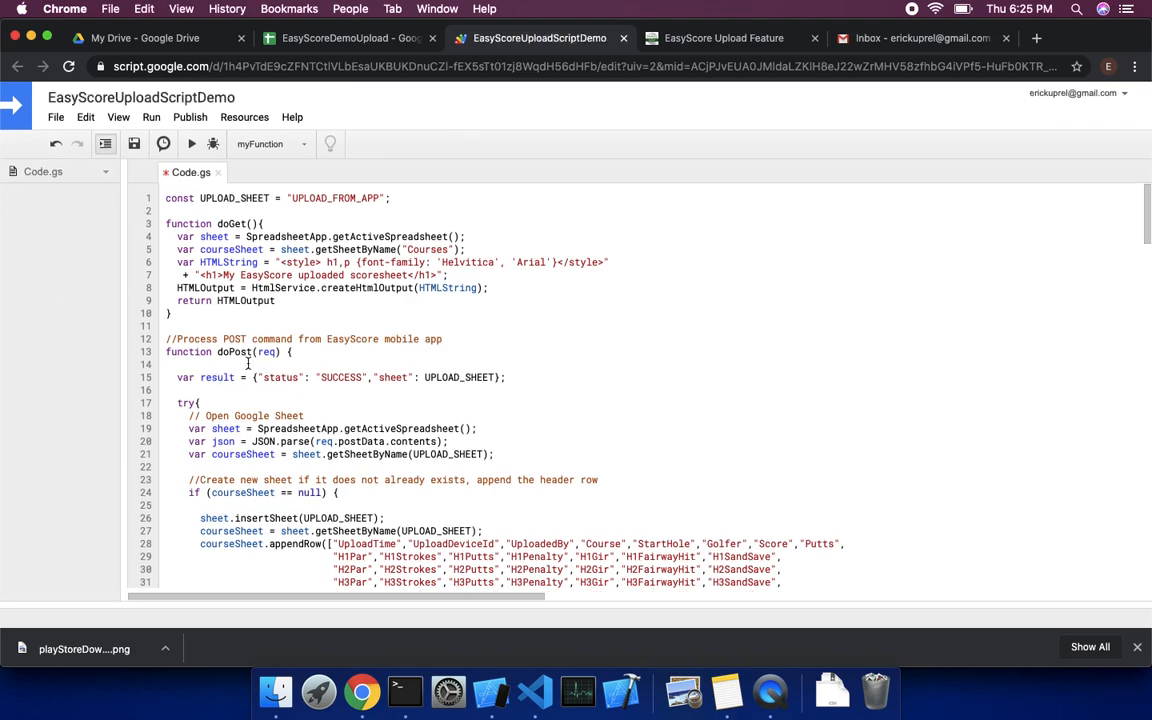
Step: Review and save the pasted EasyScore upload script in Code.gs
scroll(down, 3)
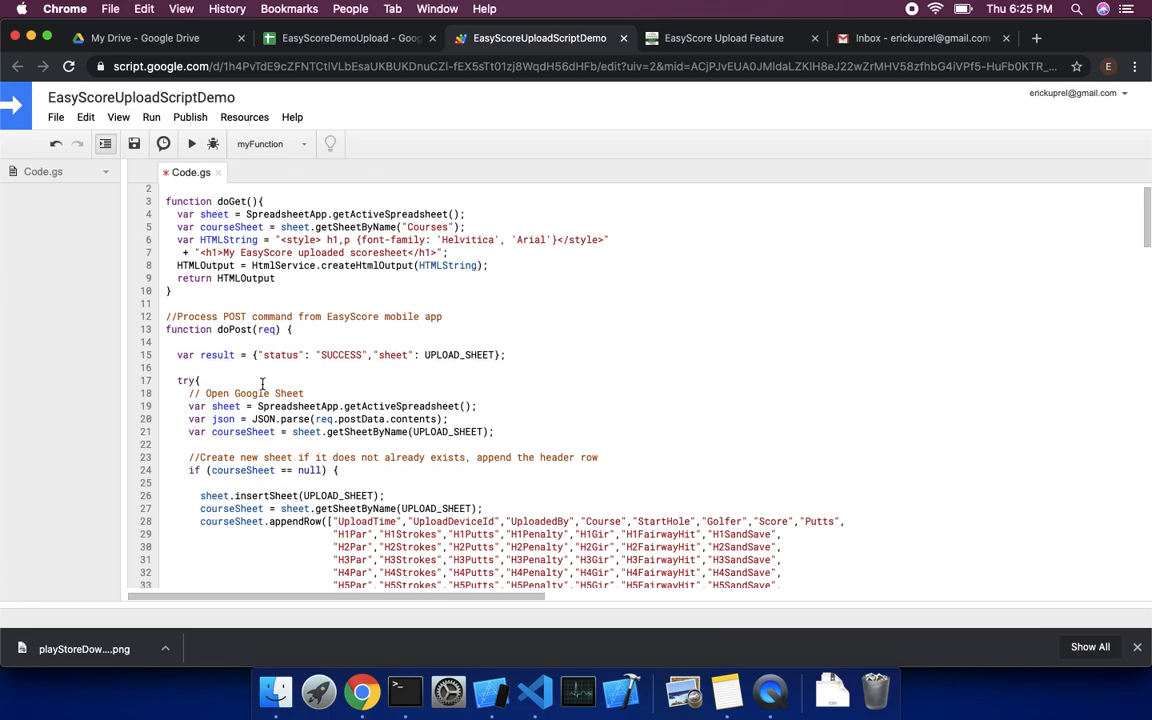
scroll(down, 3)
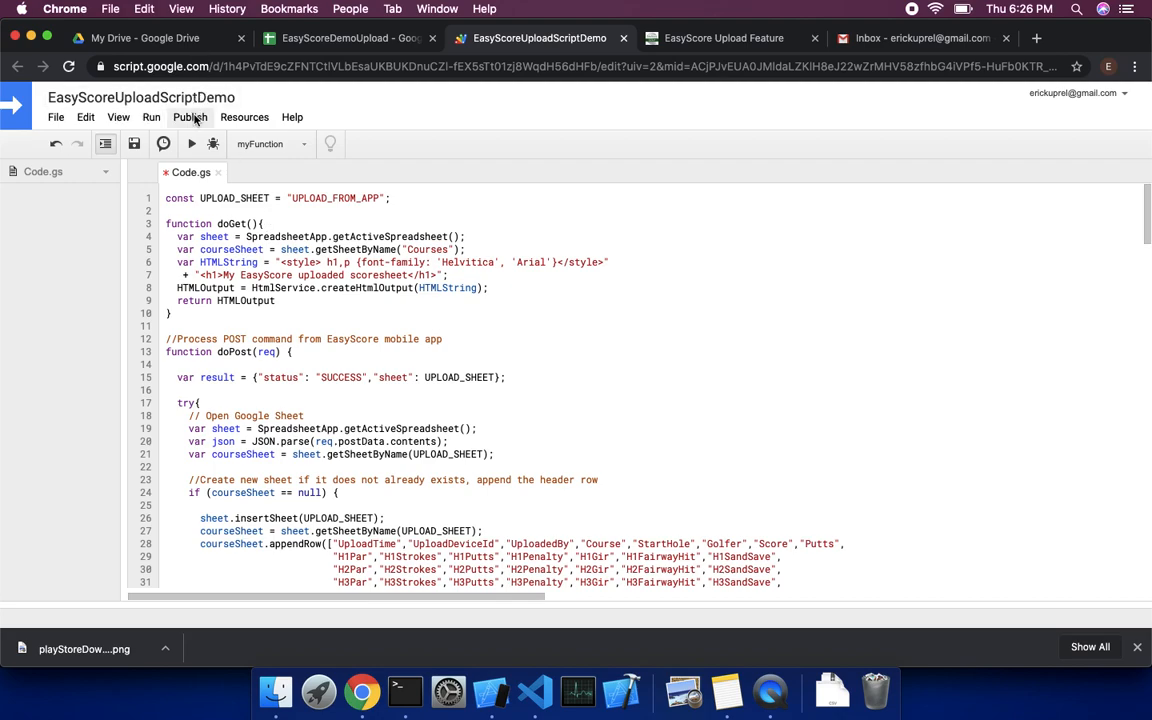
click(133, 143)
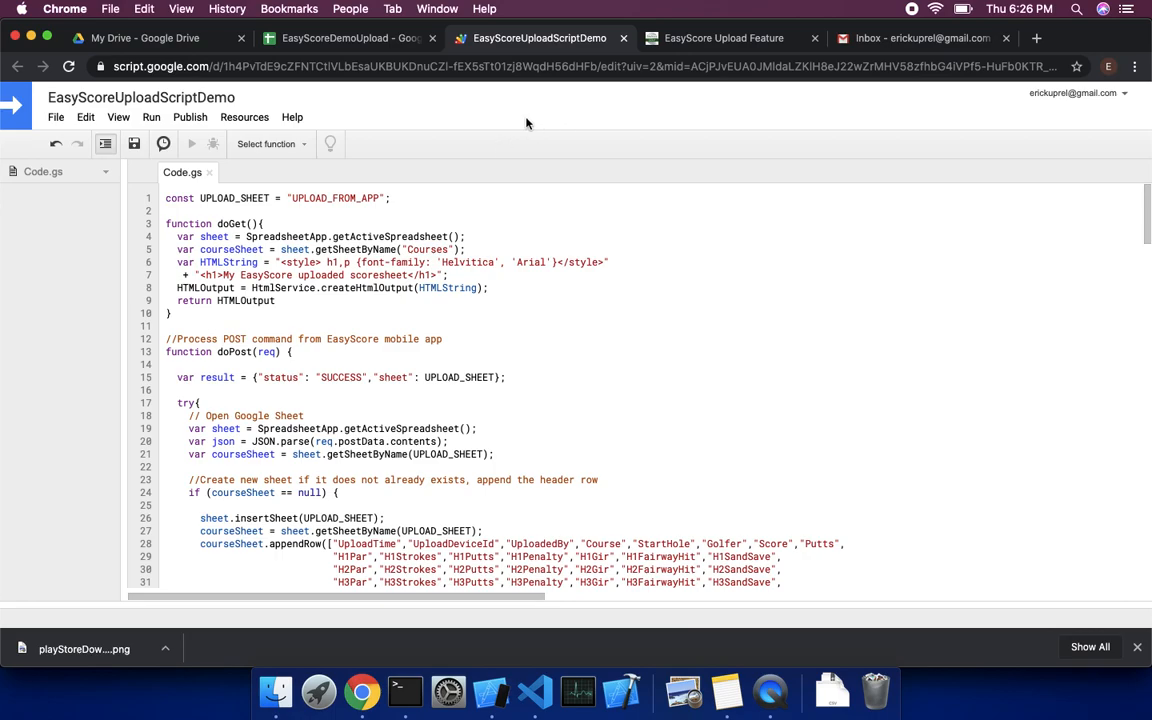
scroll(down, 3)
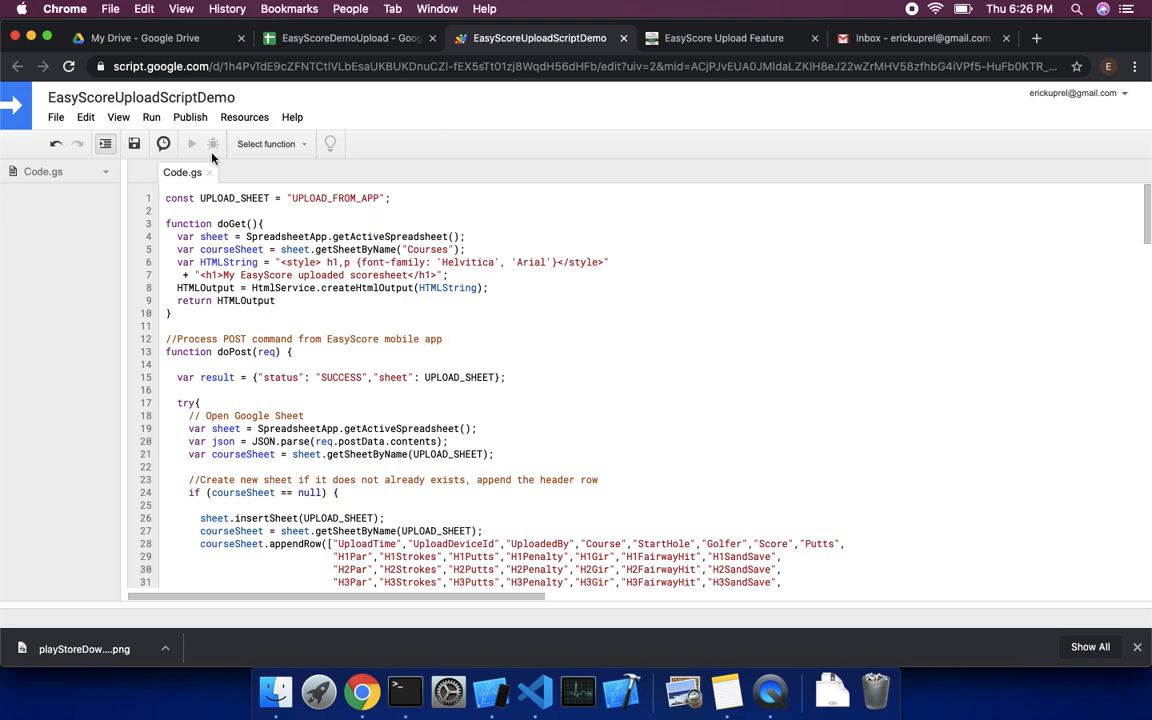
click(204, 117)
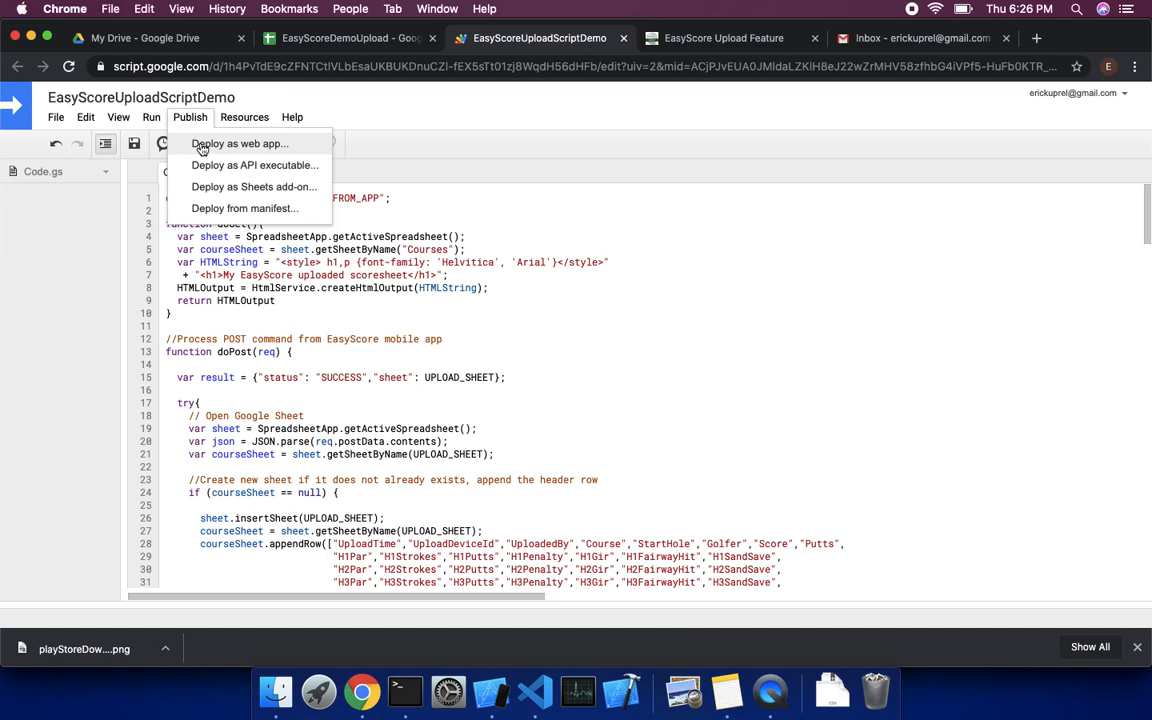
Step: Deploy version '1' as a web app executing as me, accessible to anyone, even anonymous
click(240, 143)
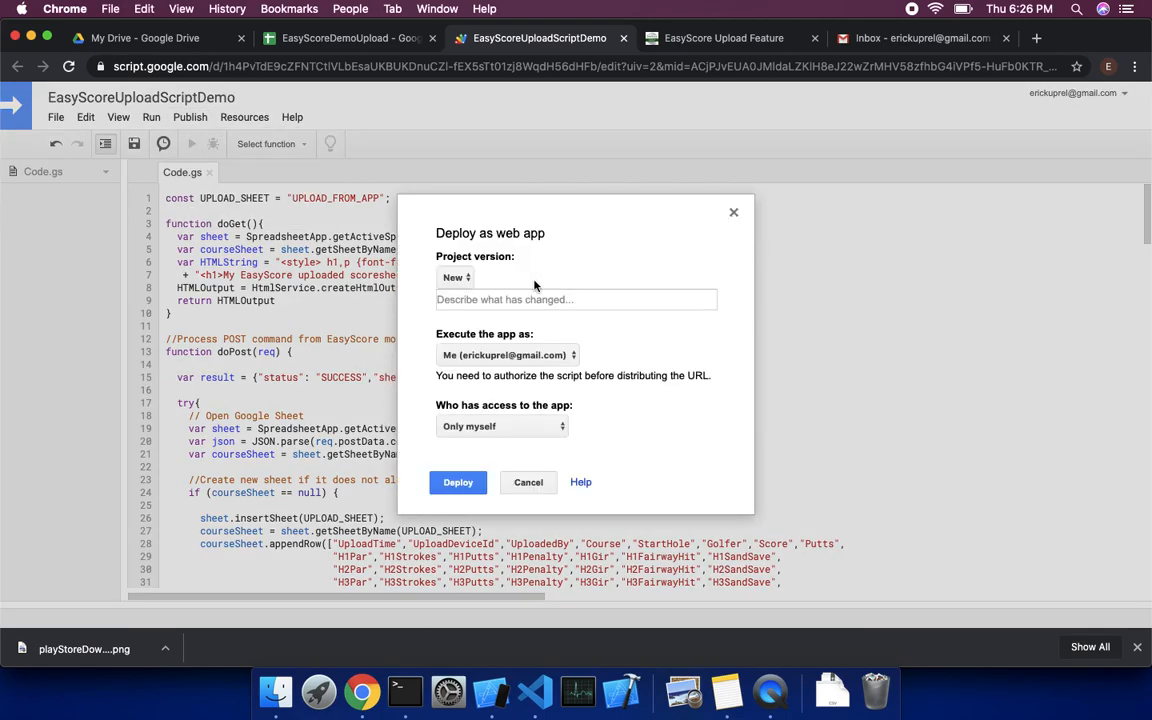
mouse_move(463, 280)
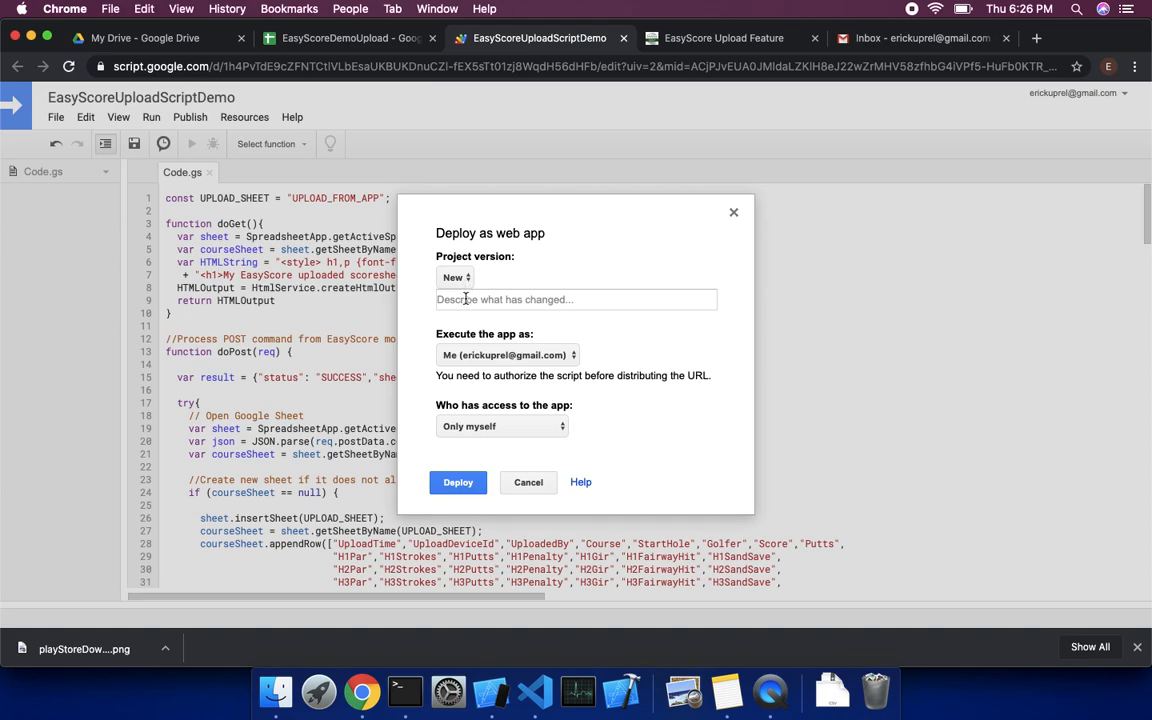
text(1)
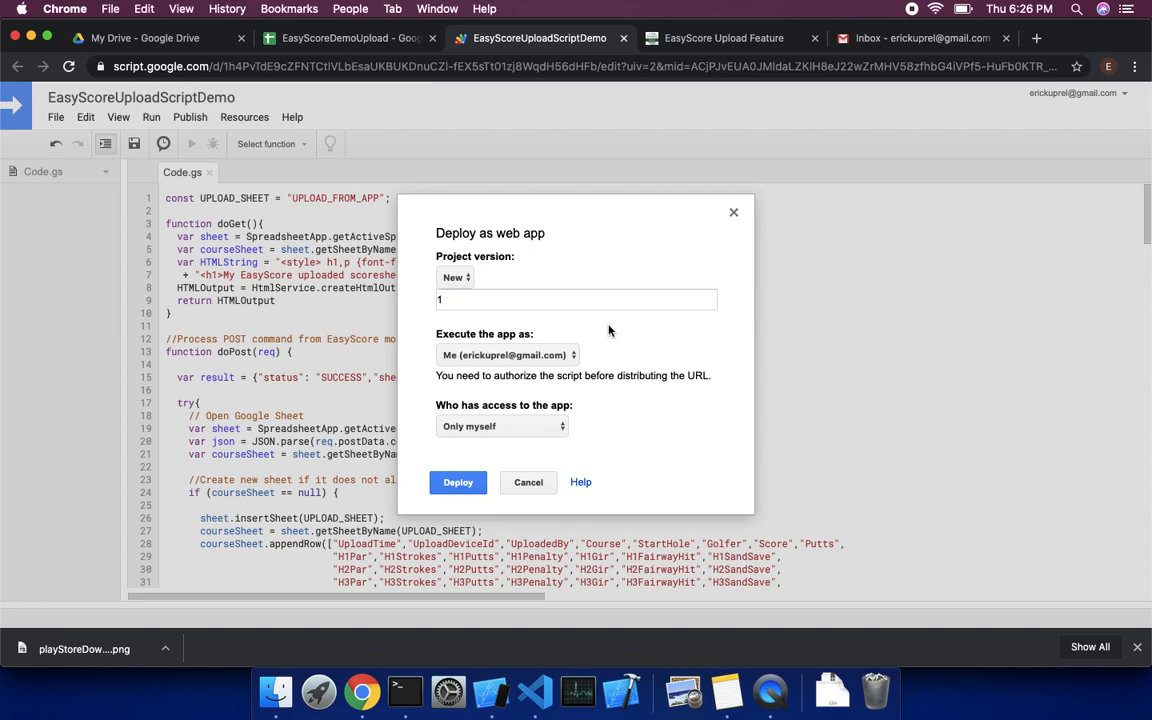
mouse_move(579, 353)
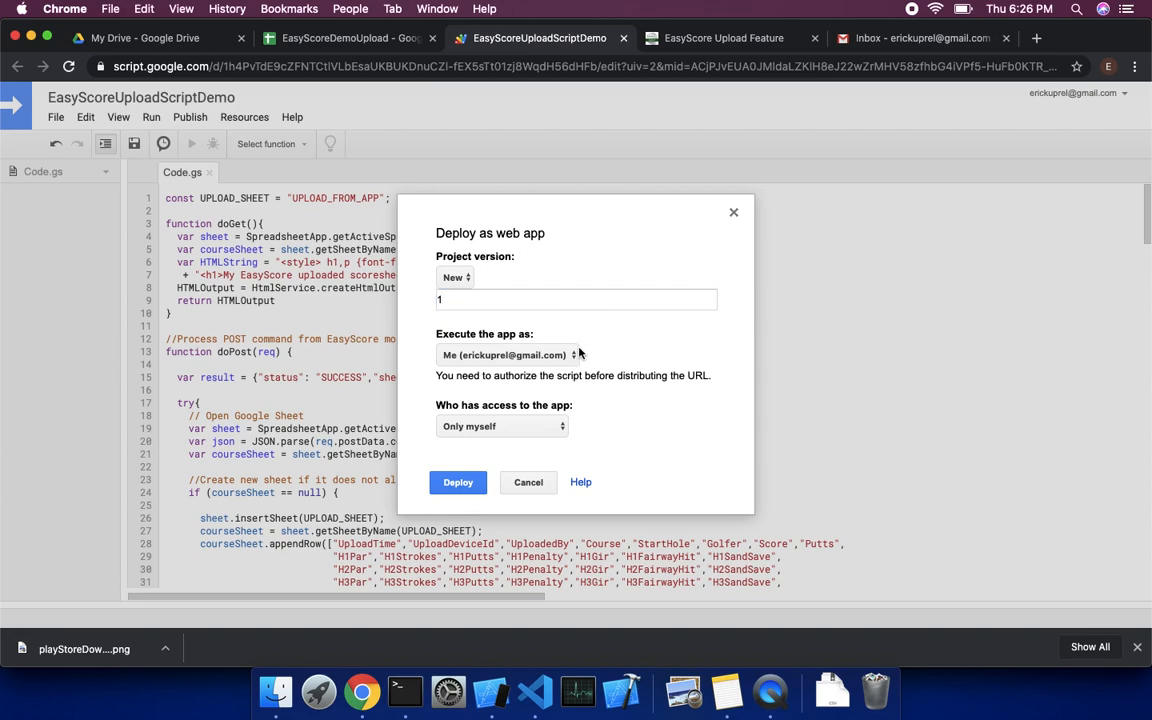
mouse_move(450, 348)
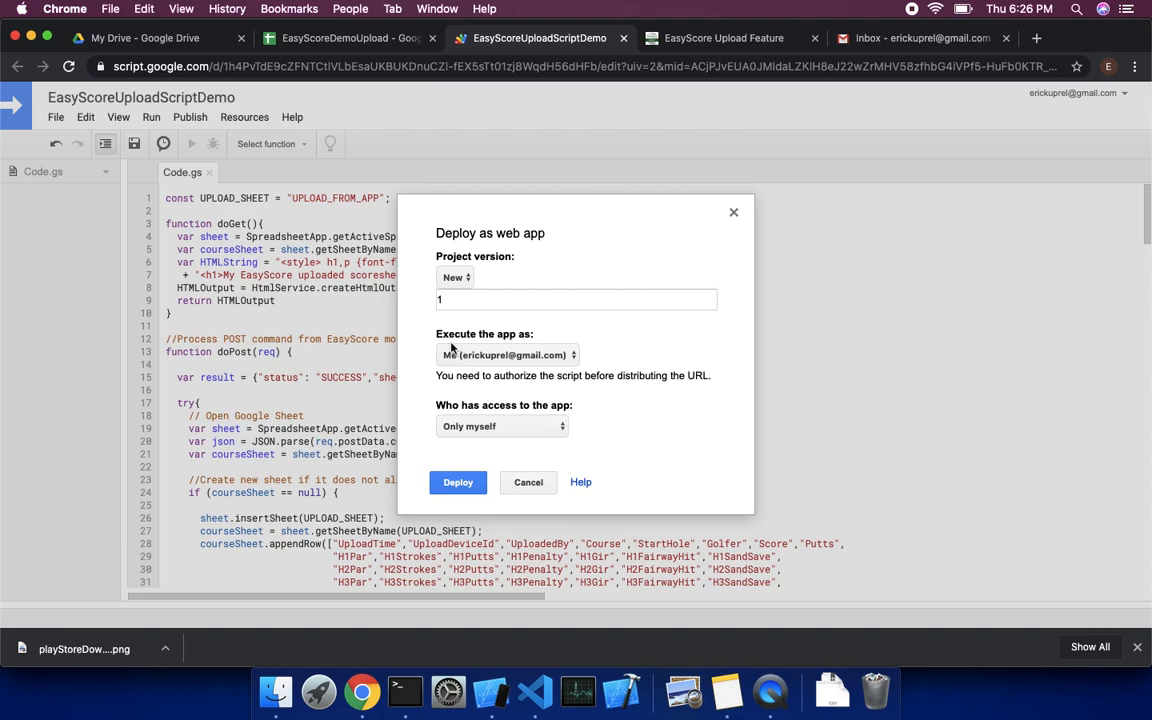
click(504, 355)
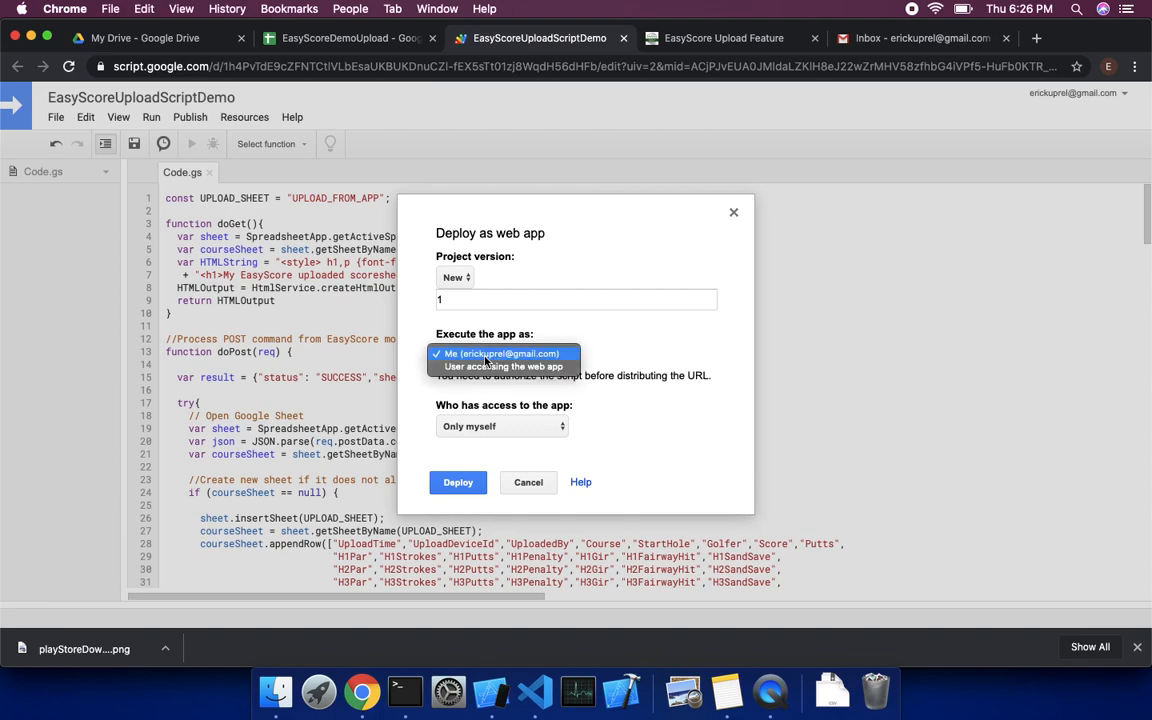
click(501, 353)
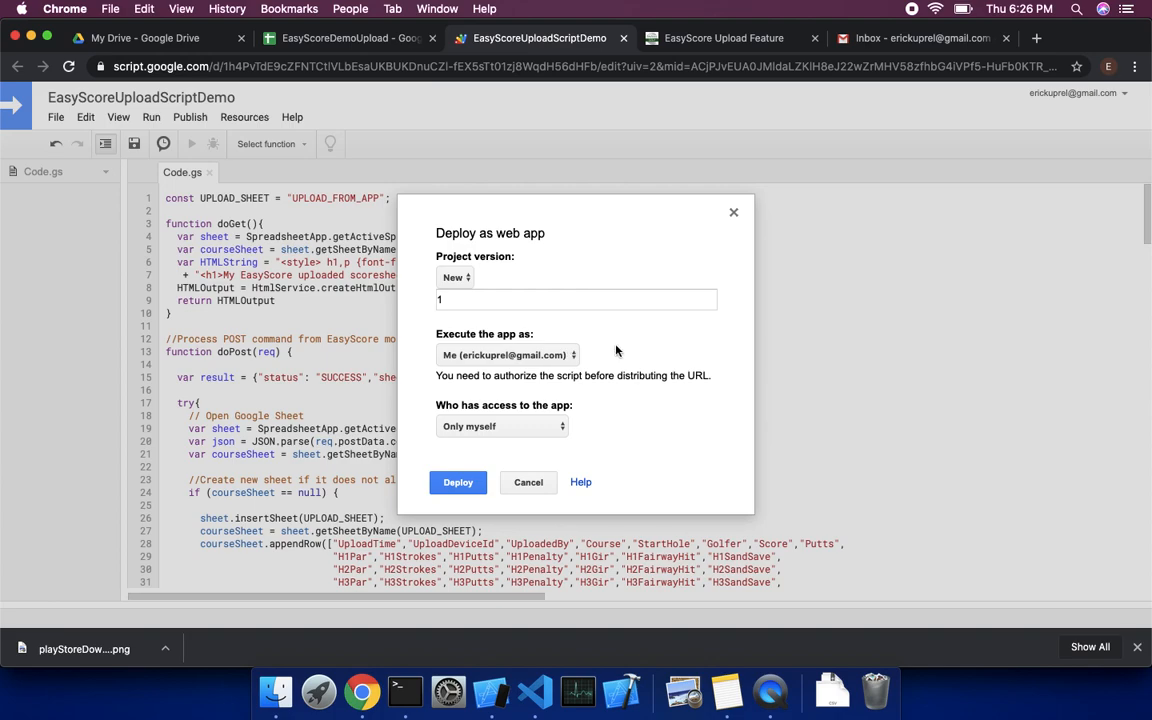
mouse_move(621, 429)
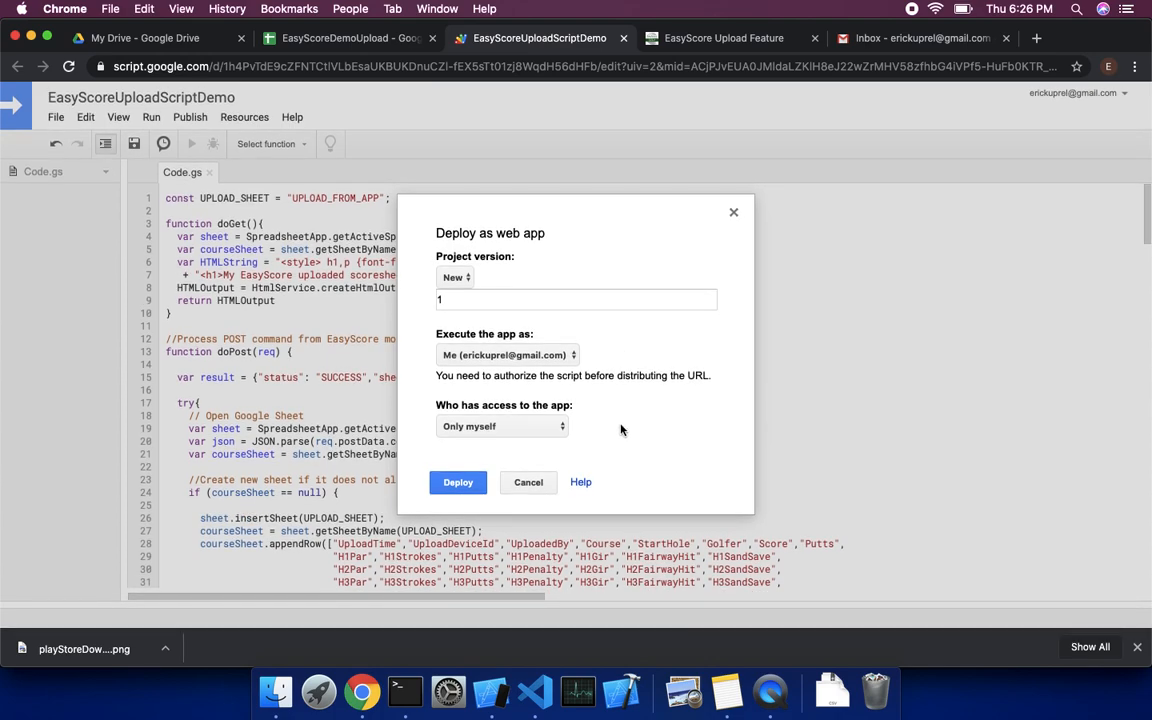
click(502, 426)
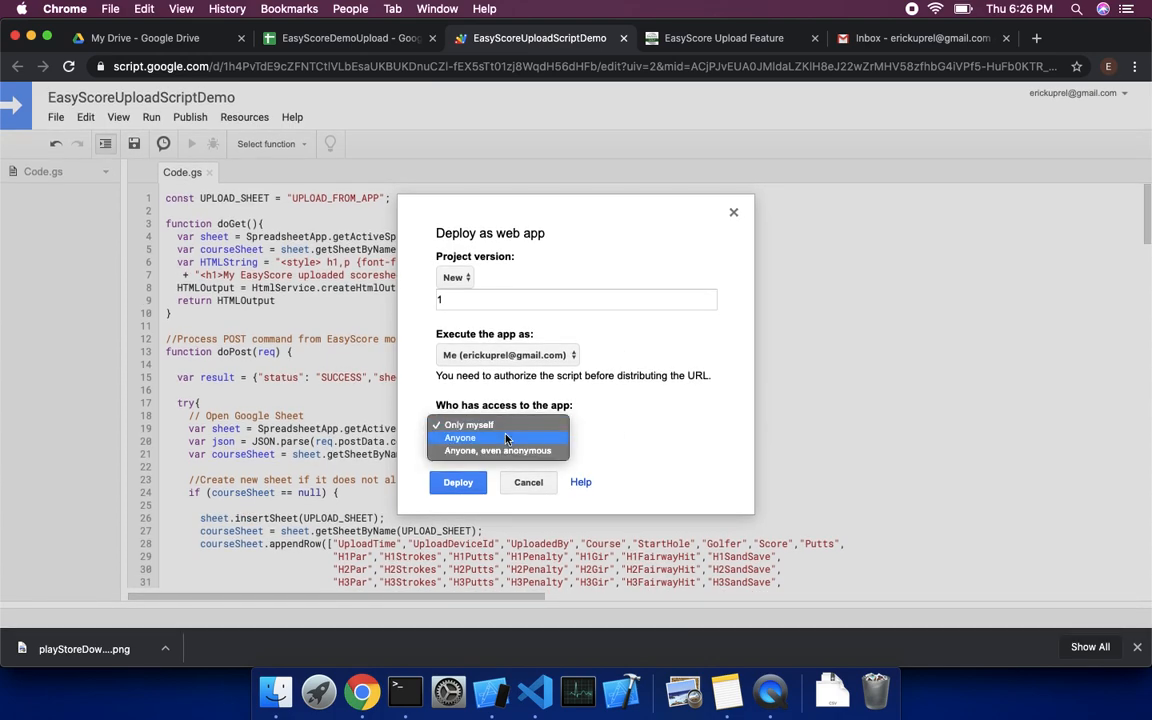
click(494, 449)
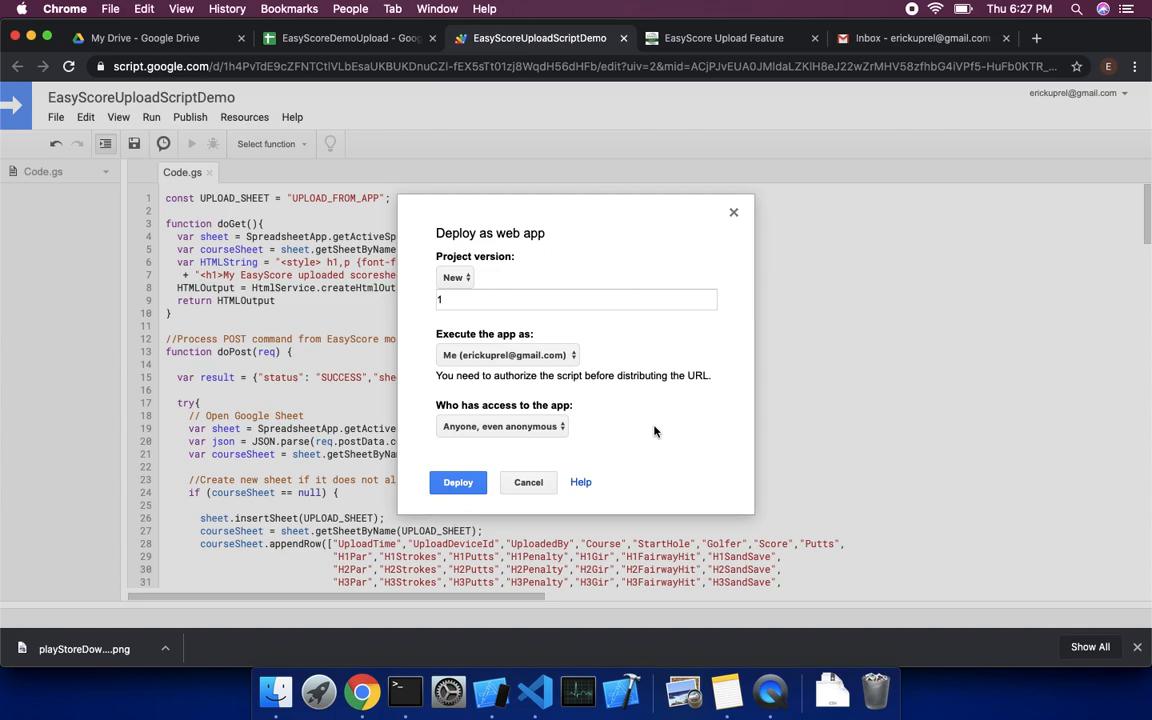
mouse_move(524, 460)
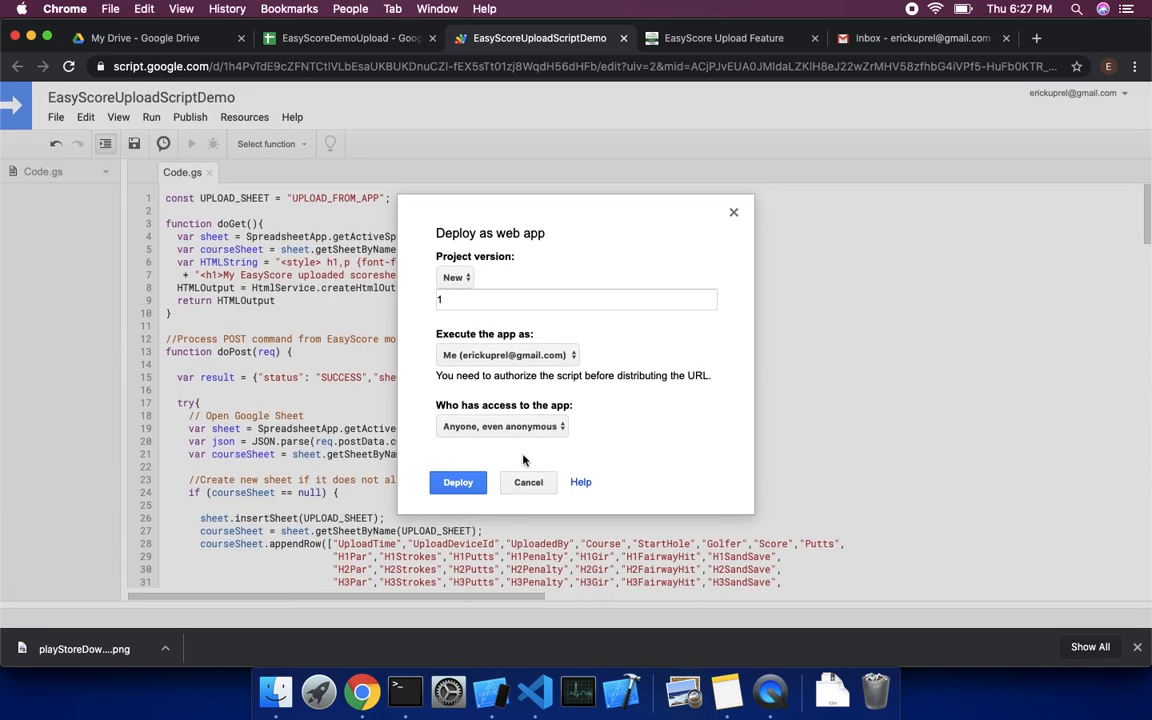
click(457, 482)
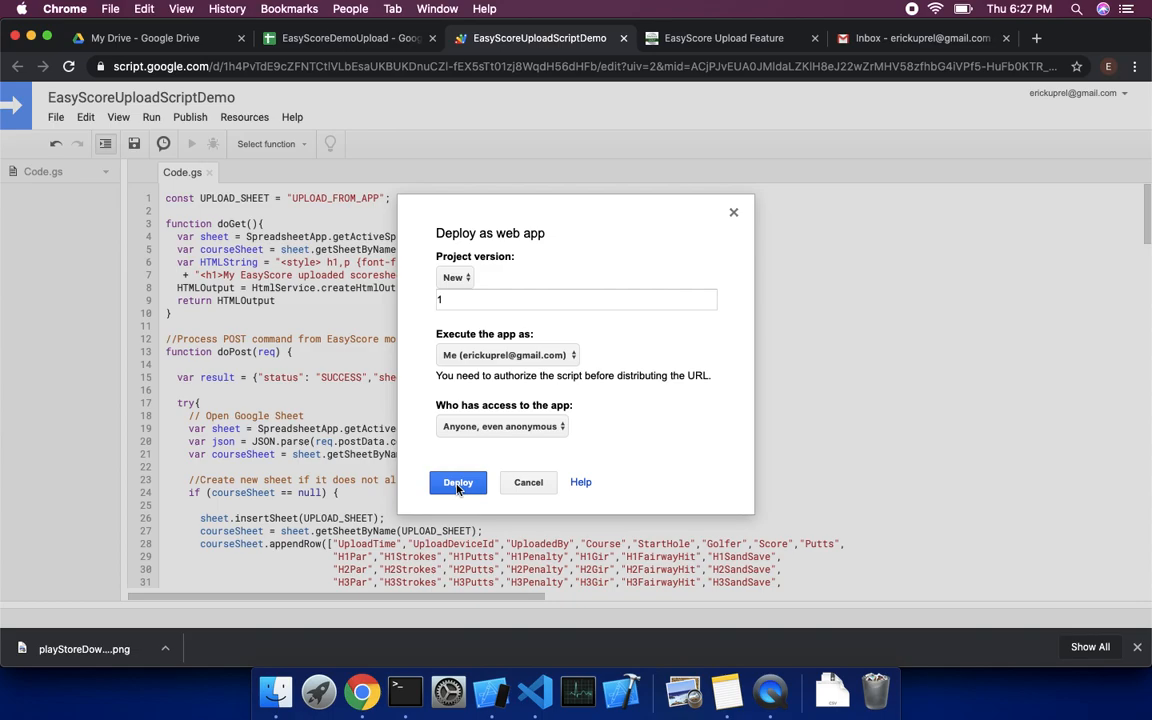
click(457, 482)
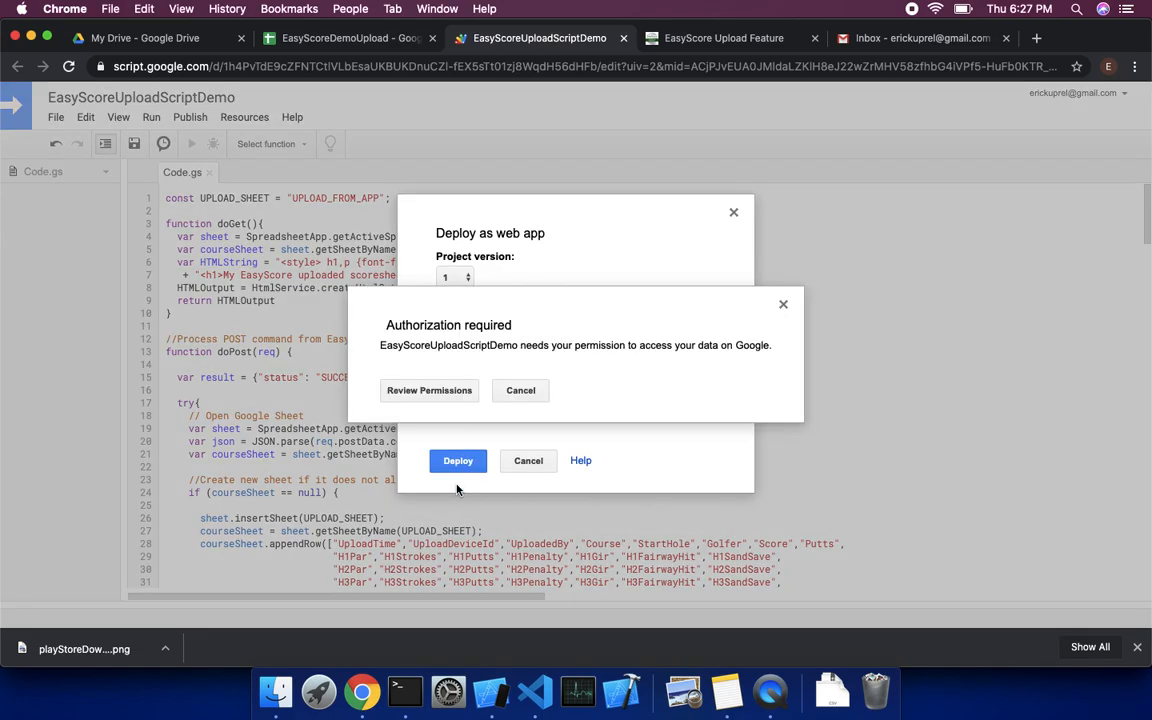
Step: Choose the authorizing account and proceed past the unverified-app warning
click(429, 390)
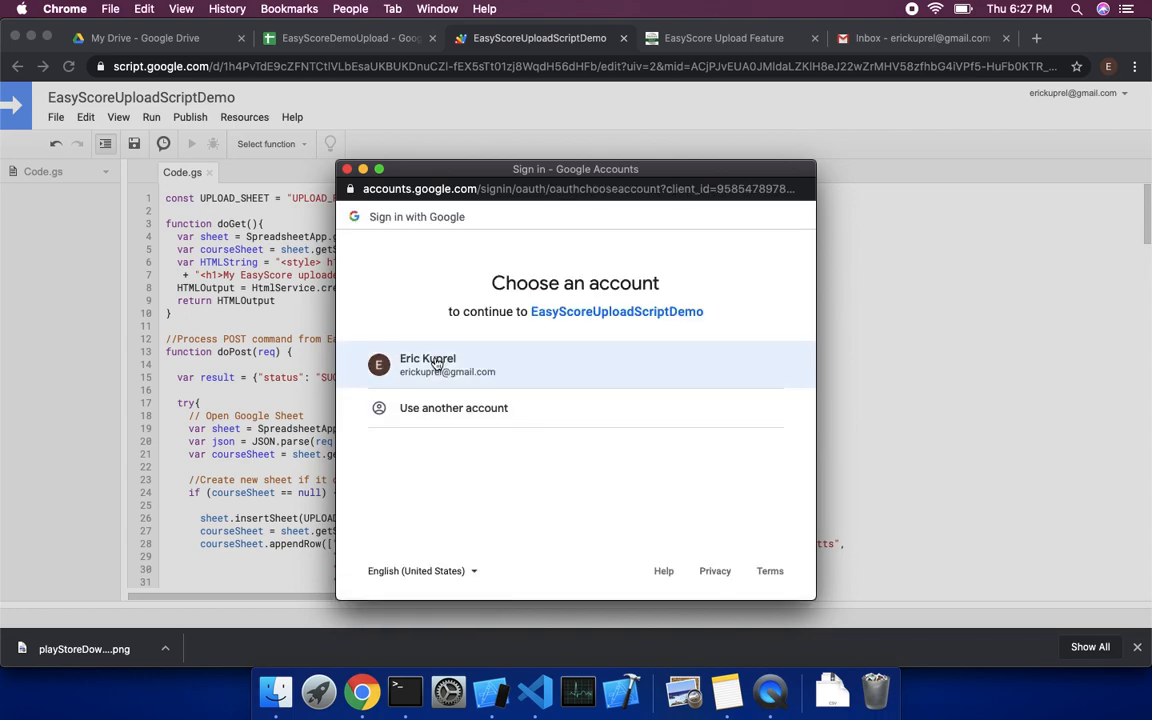
click(438, 364)
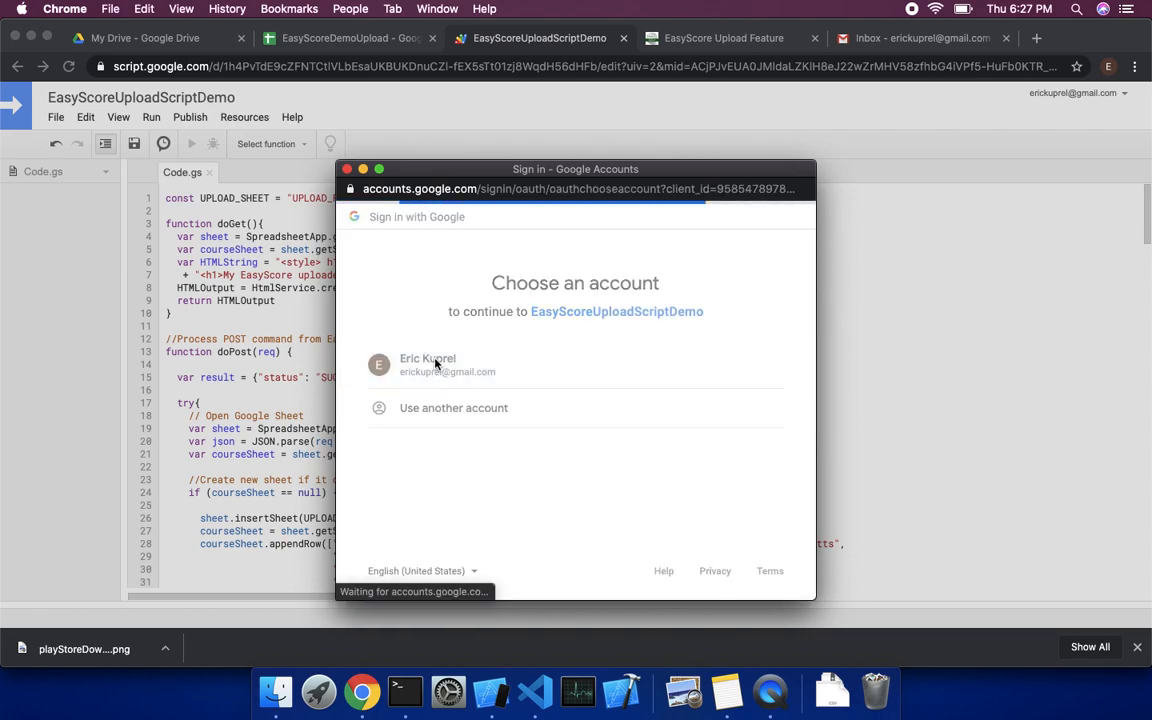
click(436, 364)
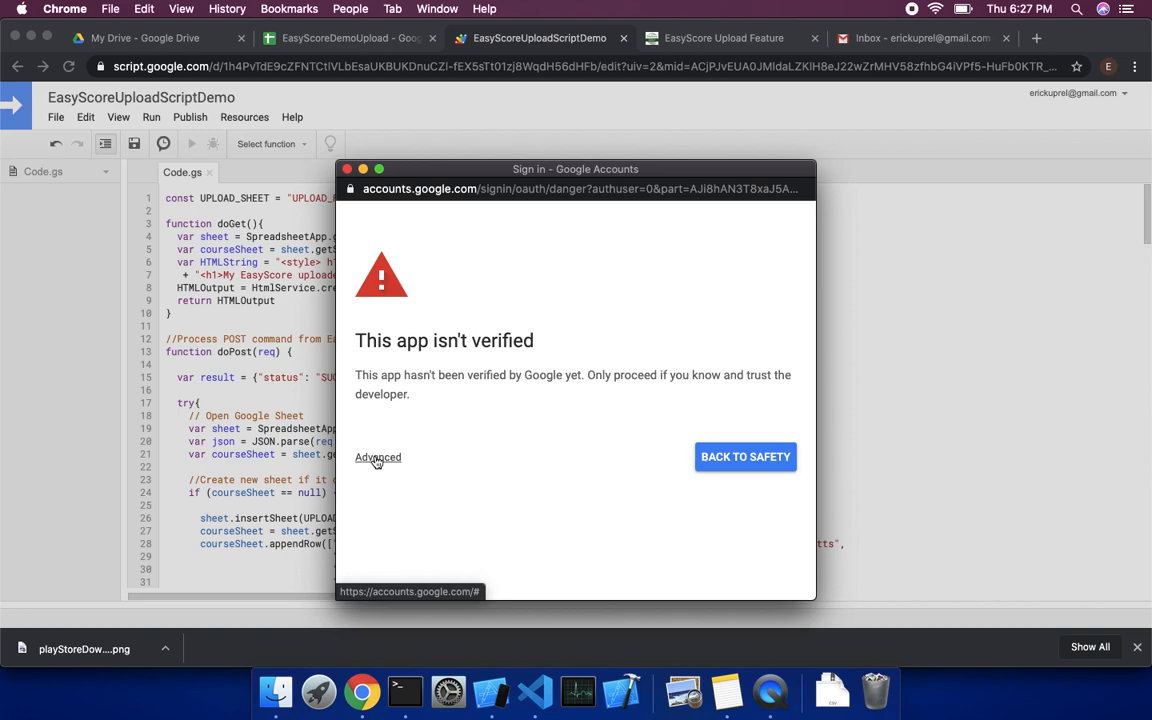
click(378, 457)
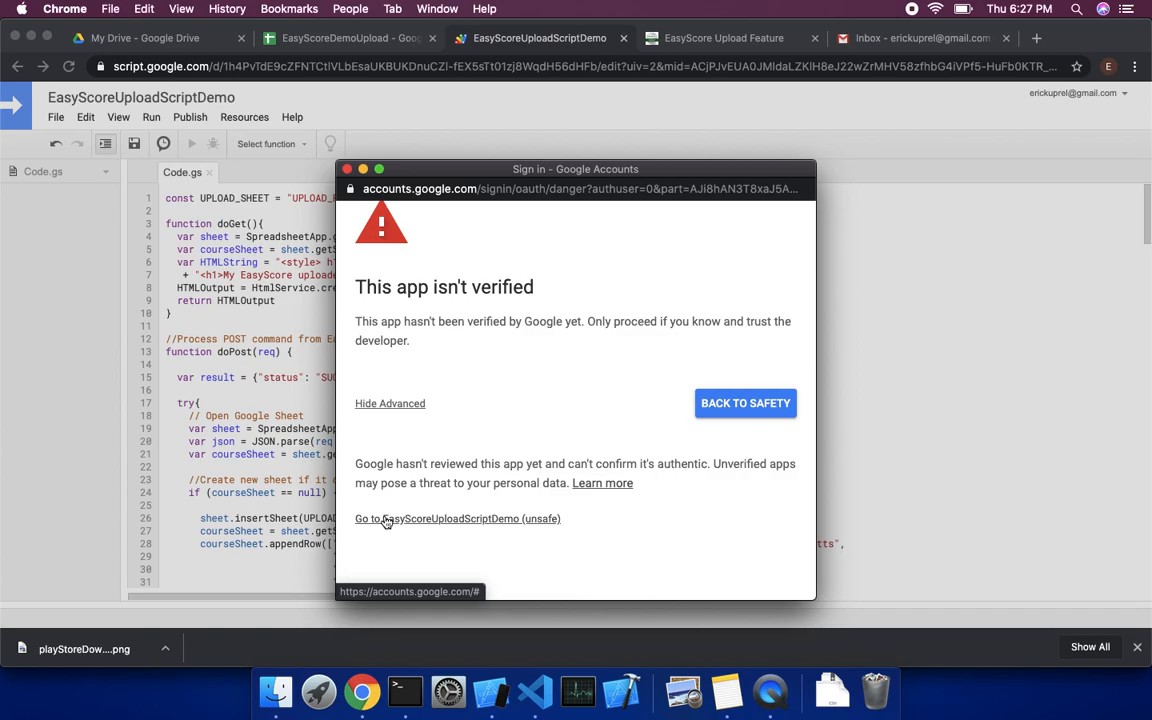
click(459, 519)
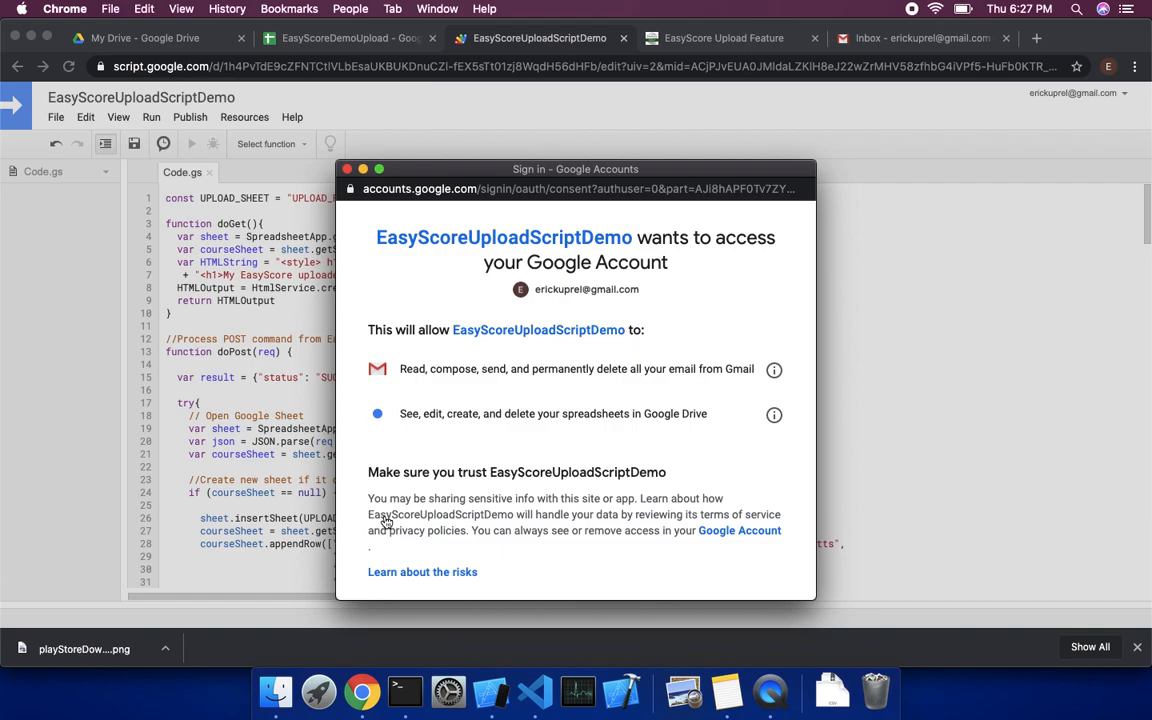
Step: Allow the script's requested Gmail and Google Sheets permissions
scroll(down, 3)
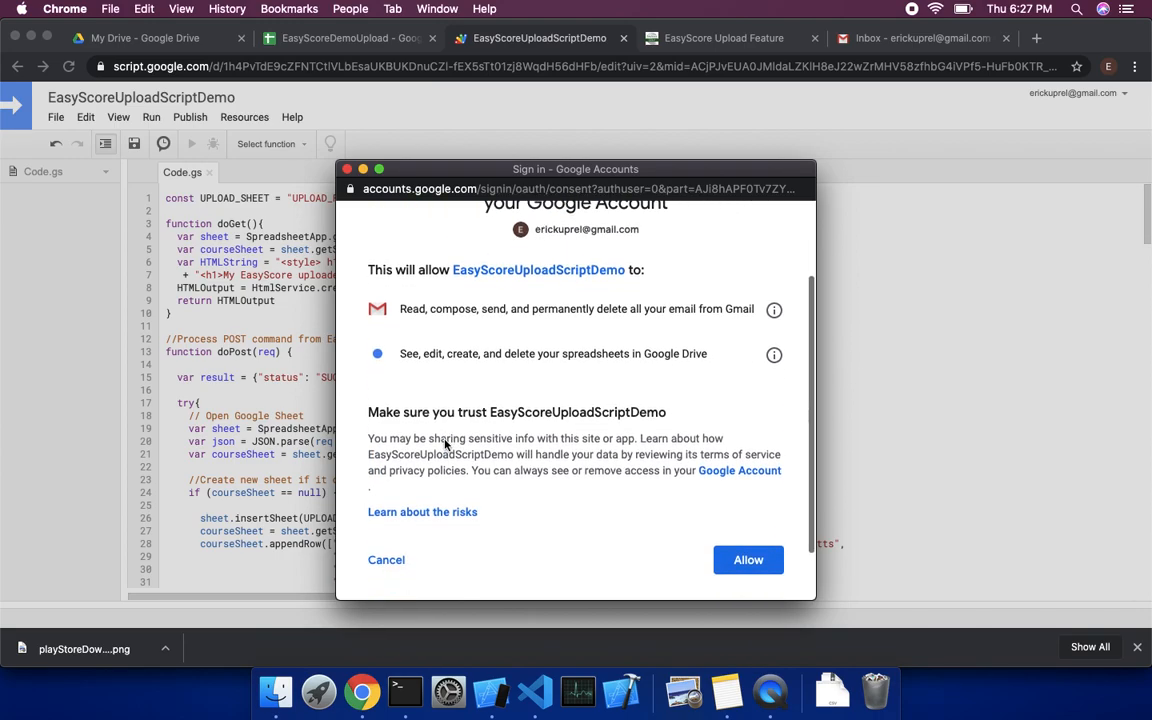
scroll(down, 3)
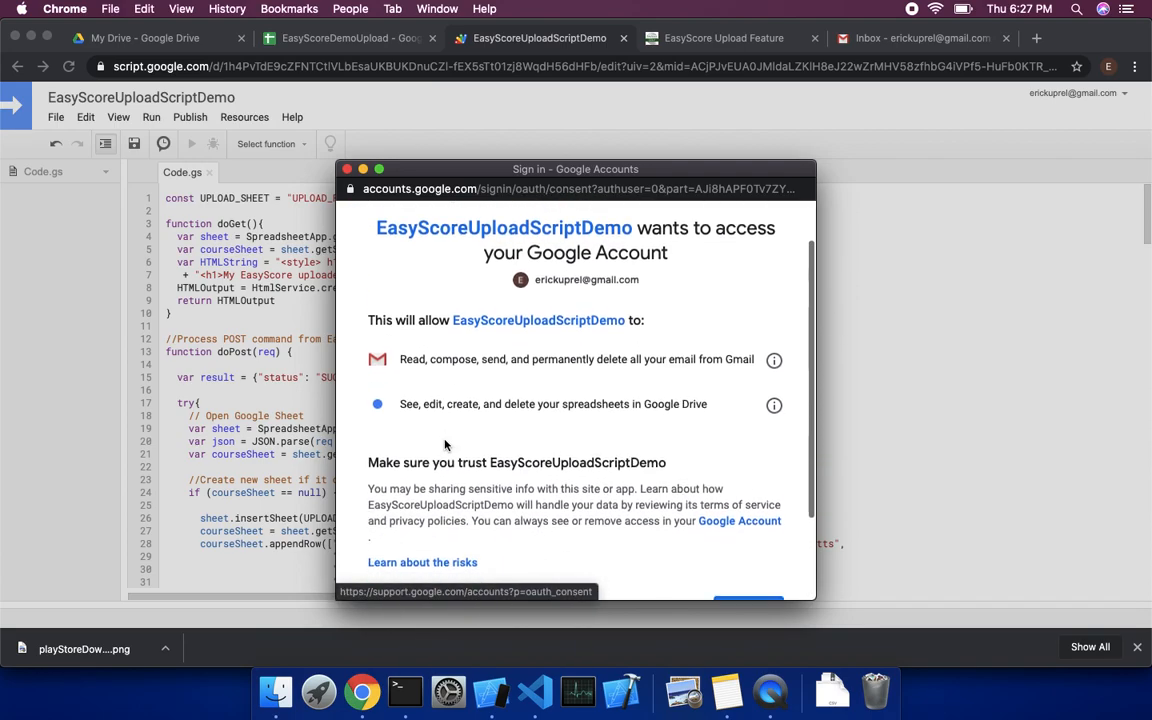
scroll(down, 3)
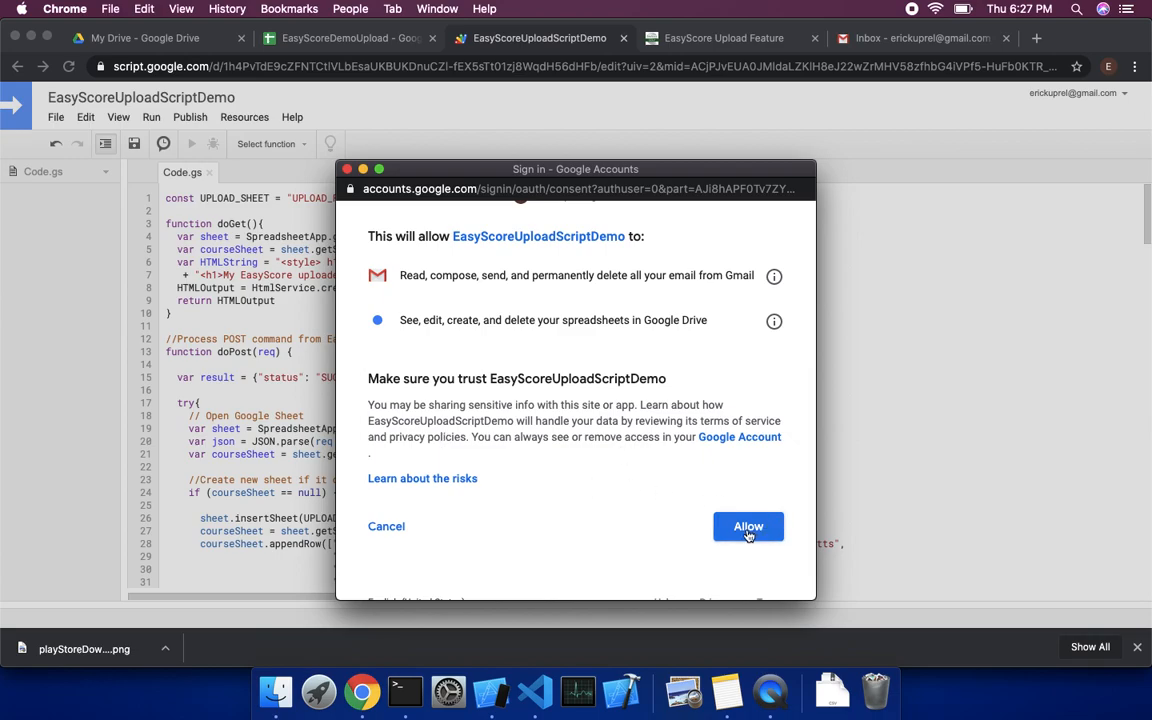
click(748, 526)
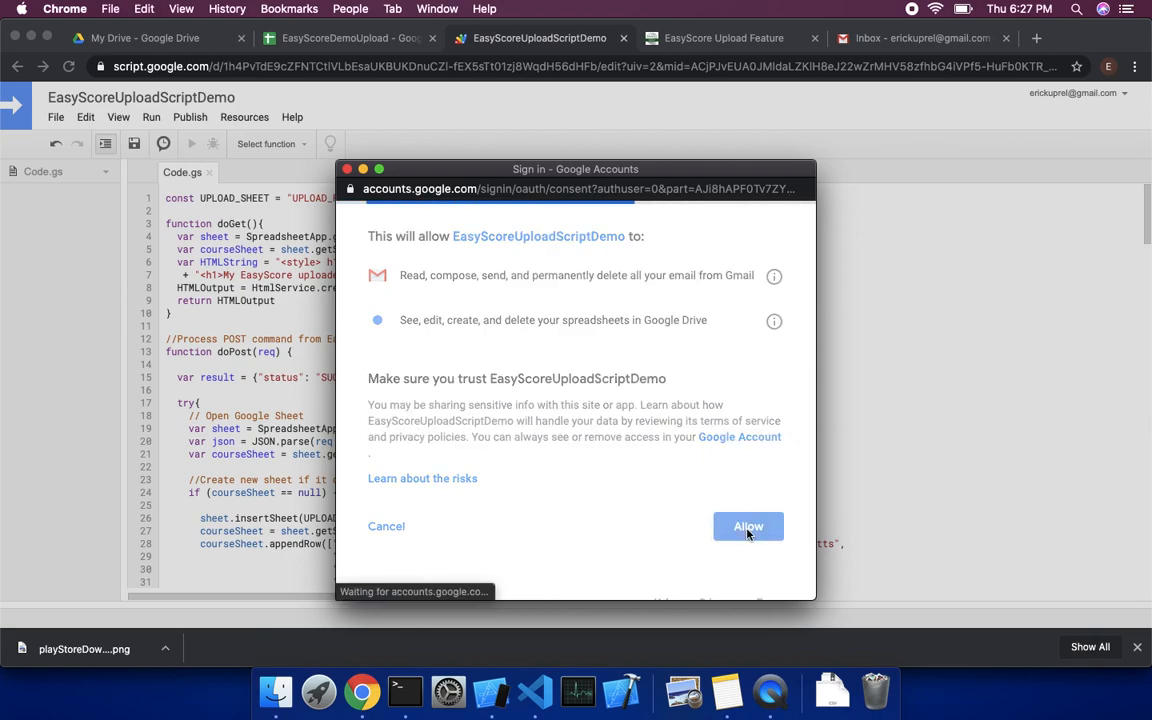
click(748, 526)
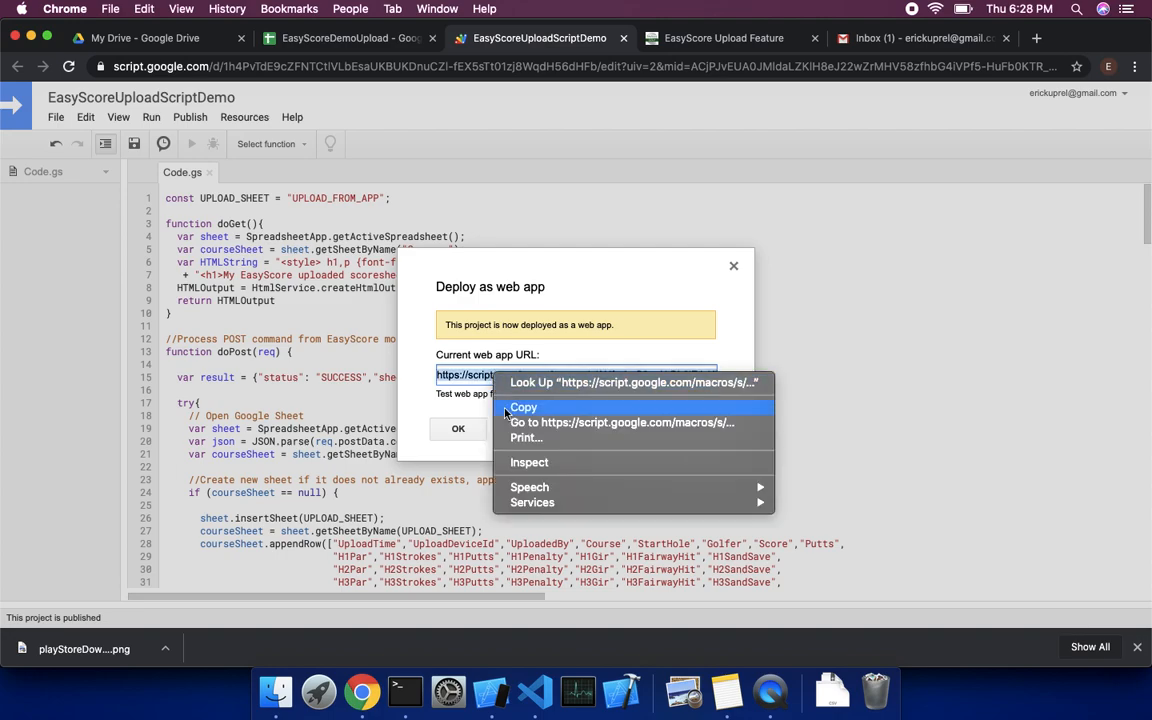
Step: Copy the Current web app URL and close the deployment confirmation
click(523, 407)
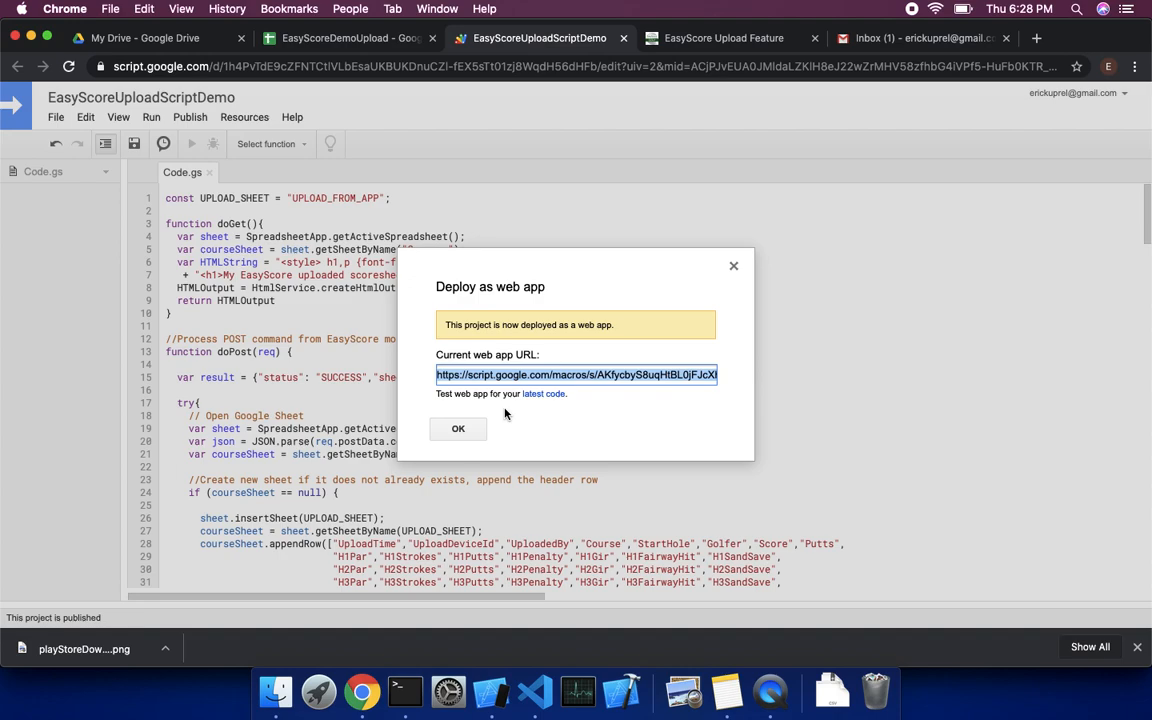
mouse_move(474, 428)
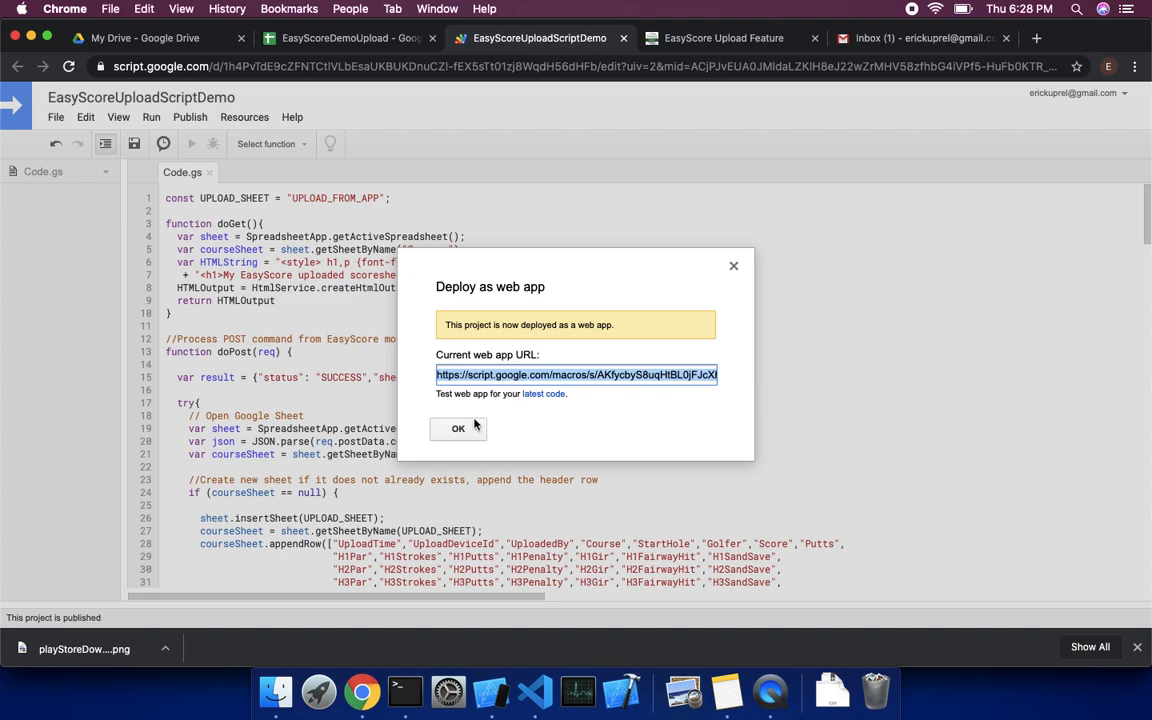
mouse_move(459, 429)
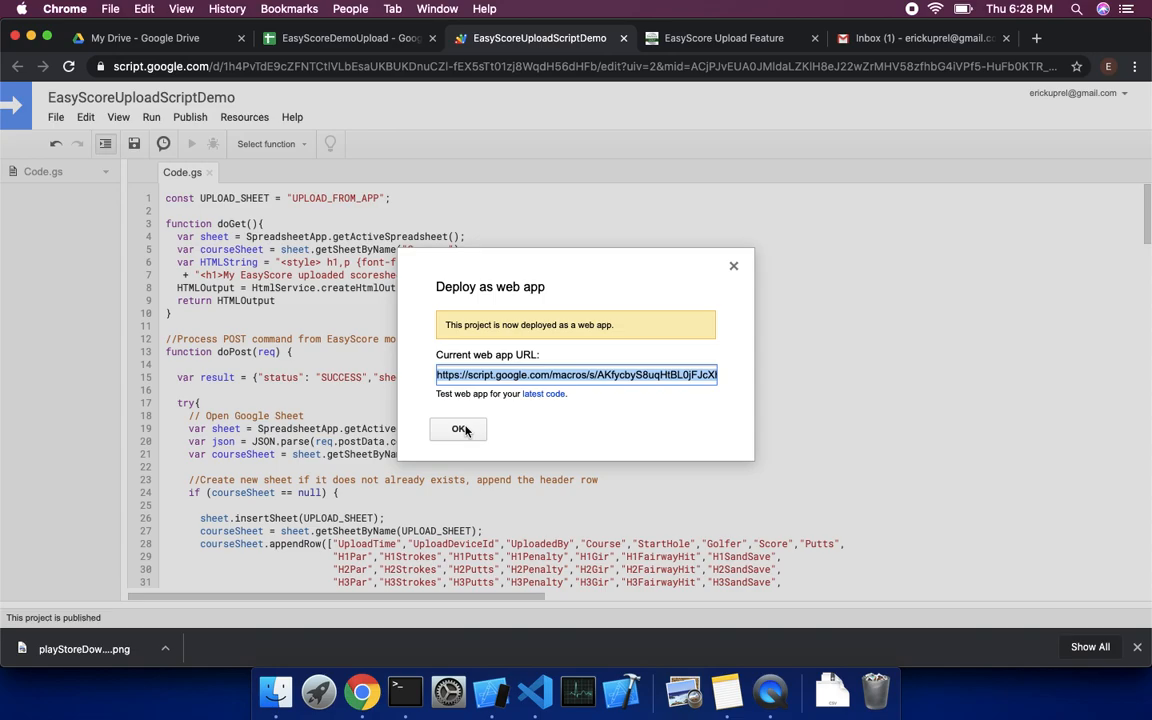
click(457, 429)
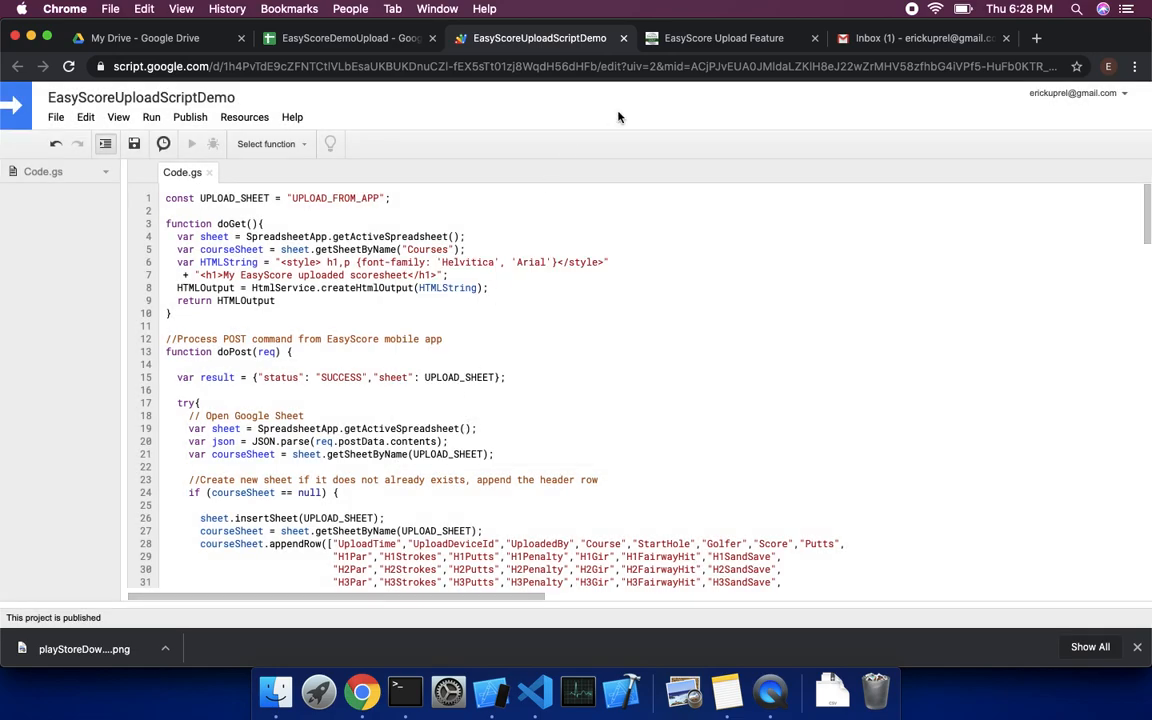
mouse_move(490, 711)
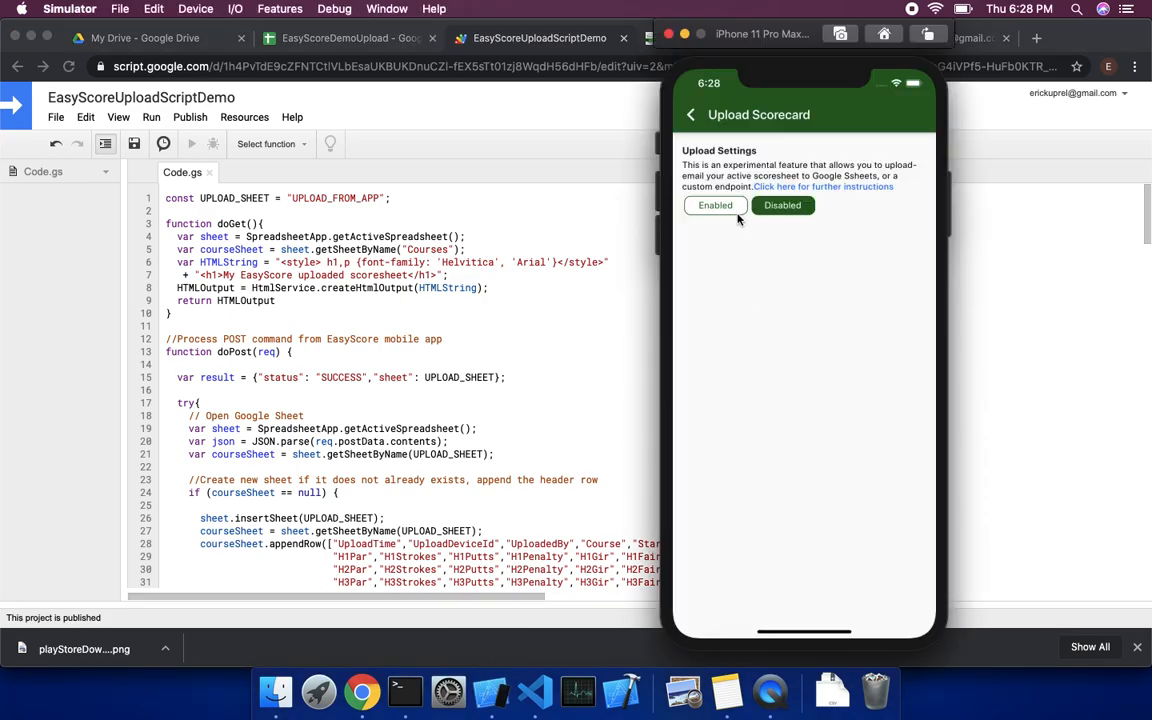
Step: Enable scorecard upload and paste the copied web app URL into the Upload URL field
click(715, 205)
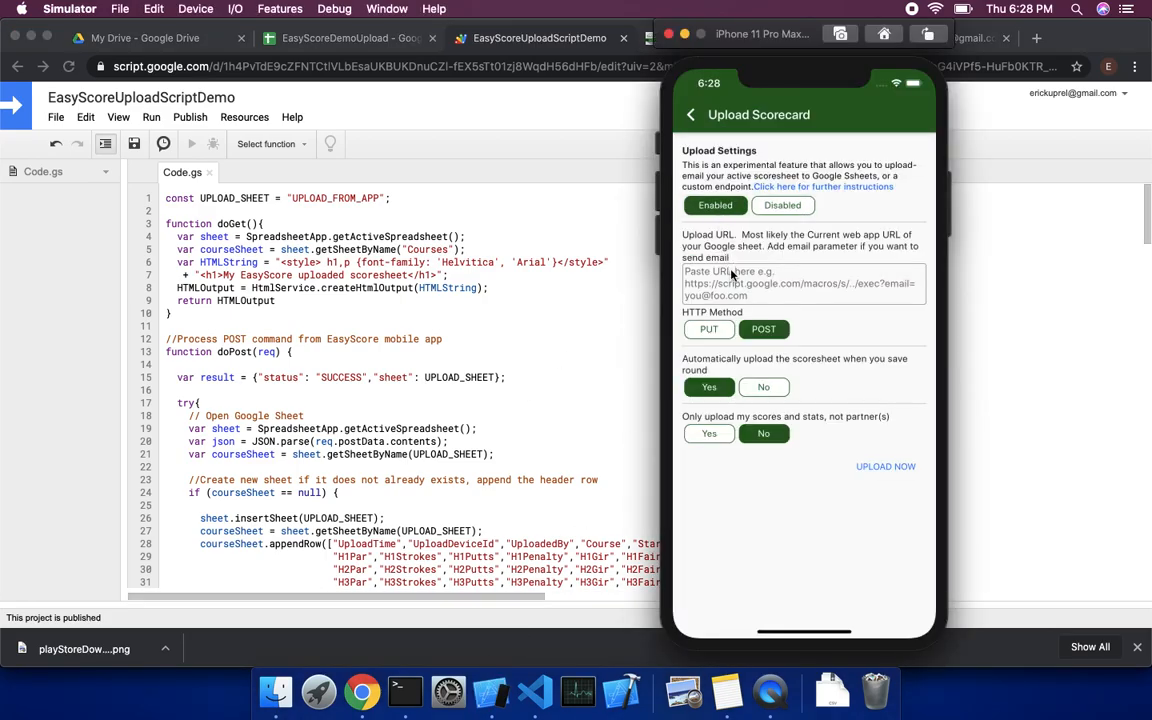
click(803, 283)
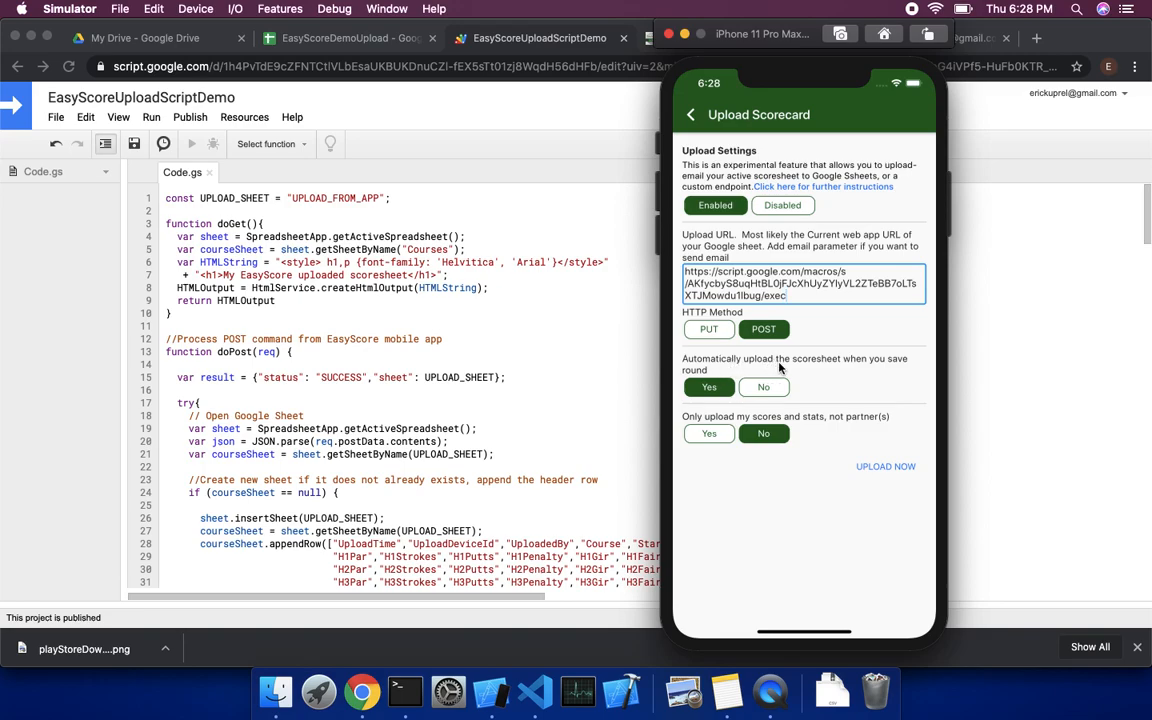
mouse_move(802, 373)
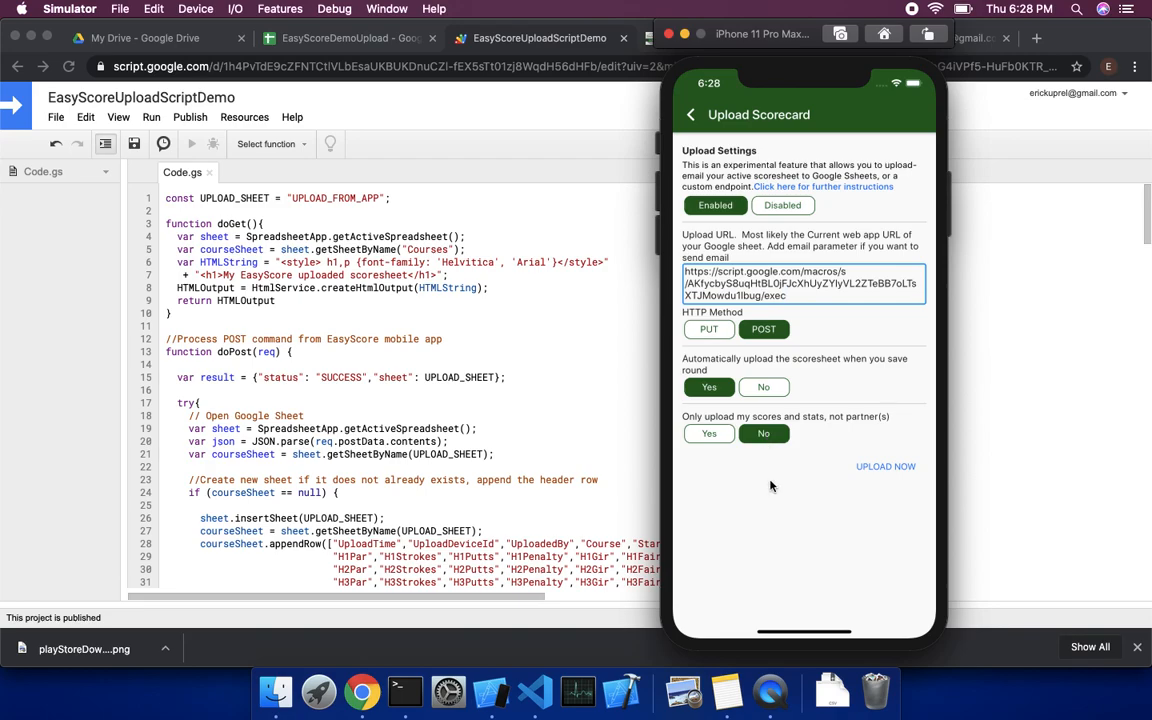
mouse_move(881, 359)
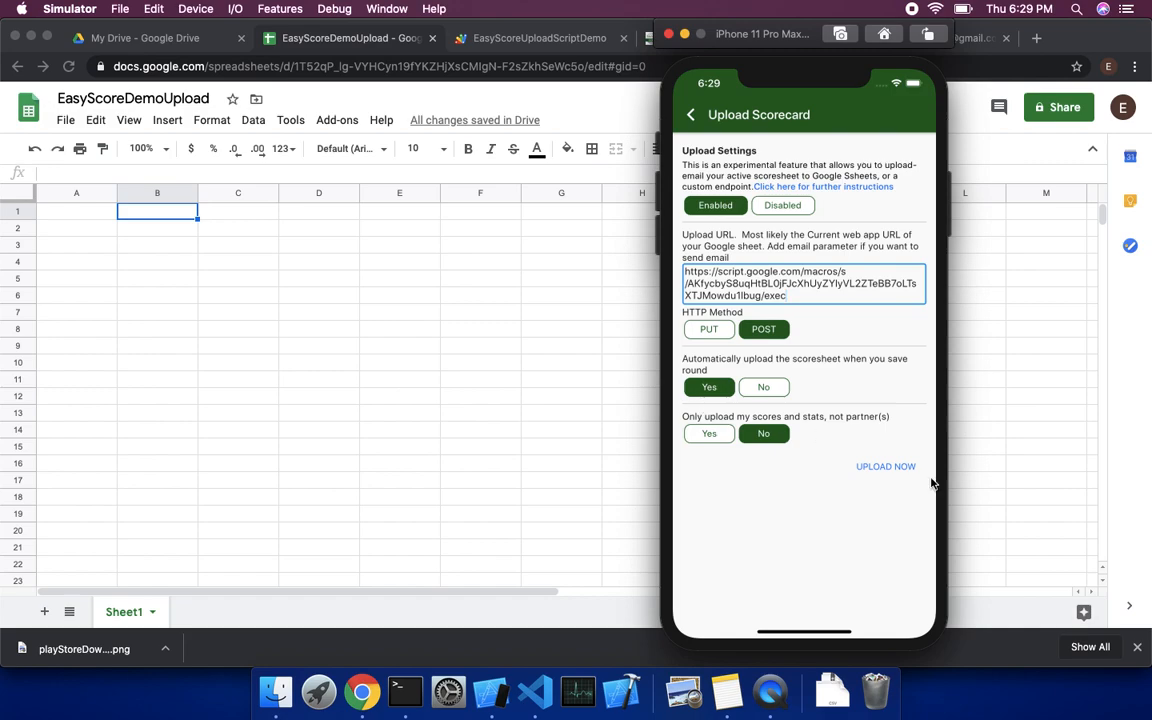
Step: View the UPLOAD_FROM_APP sheet in EasyScoreDemoUpload with Eric's and Bob's Eldorado rows
click(885, 467)
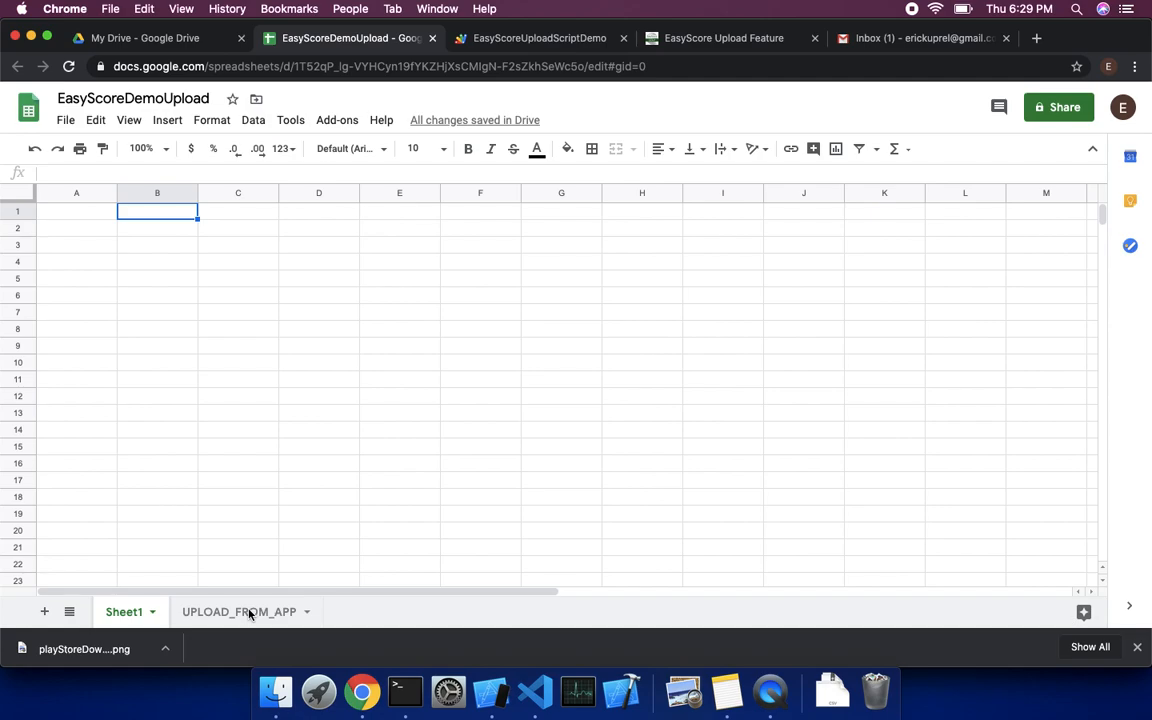
click(238, 611)
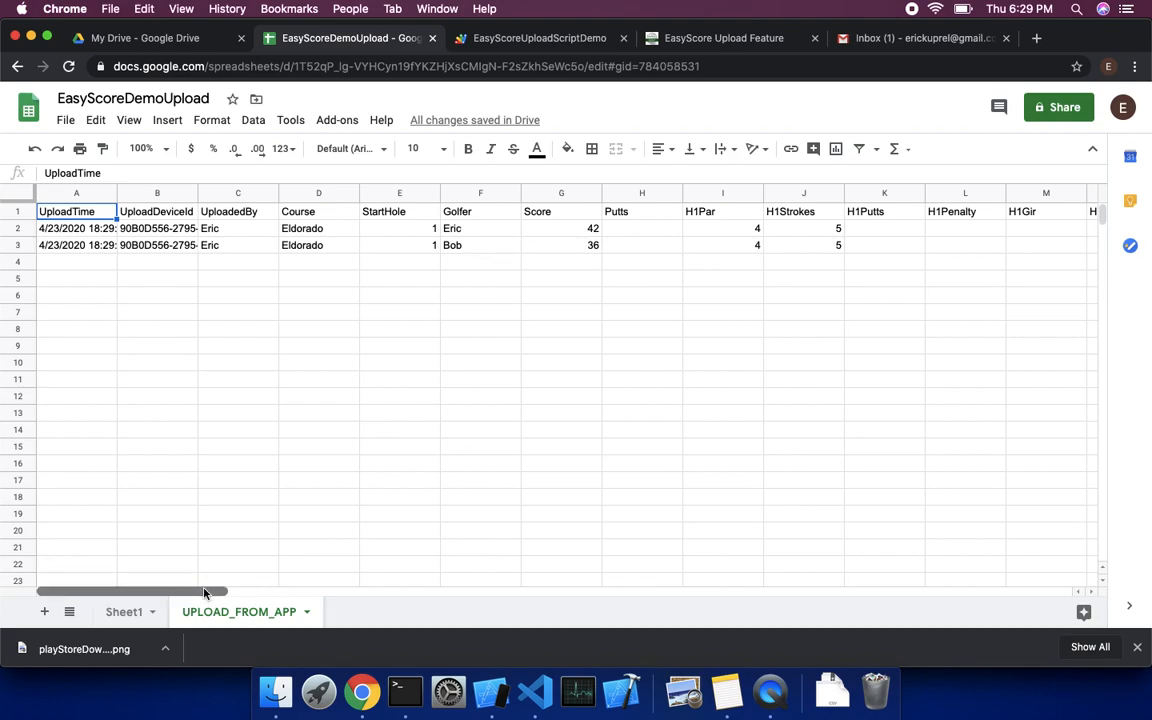
mouse_move(213, 550)
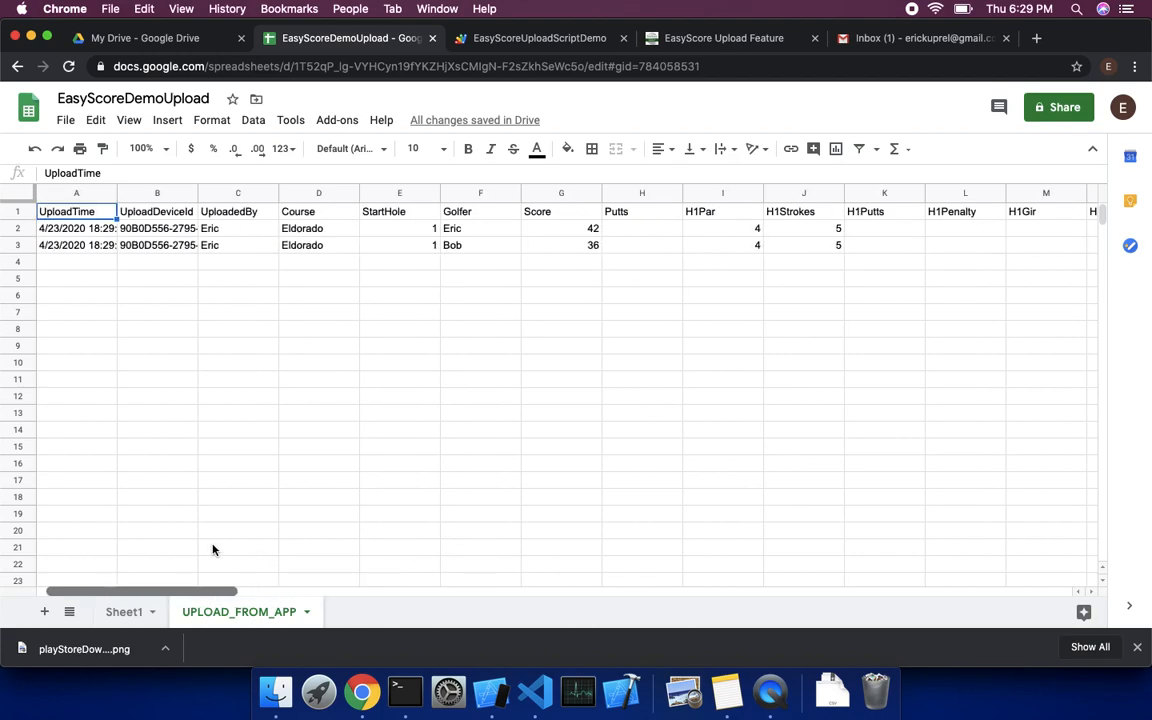
mouse_move(264, 436)
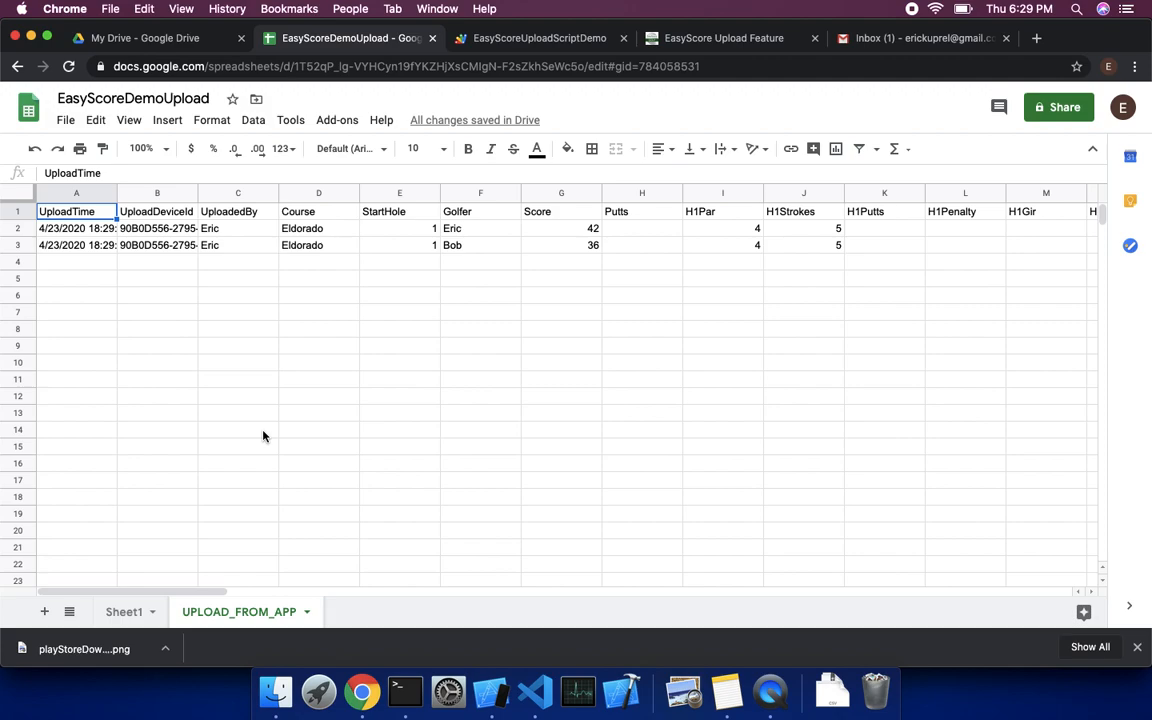
mouse_move(212, 288)
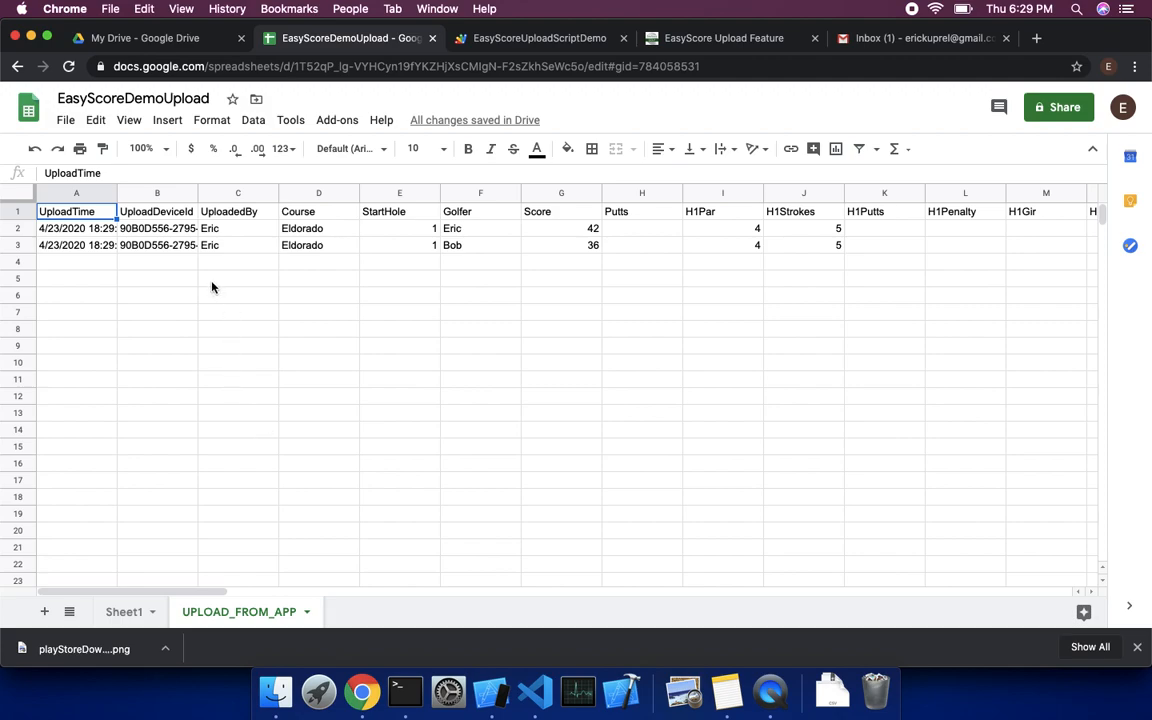
mouse_move(154, 284)
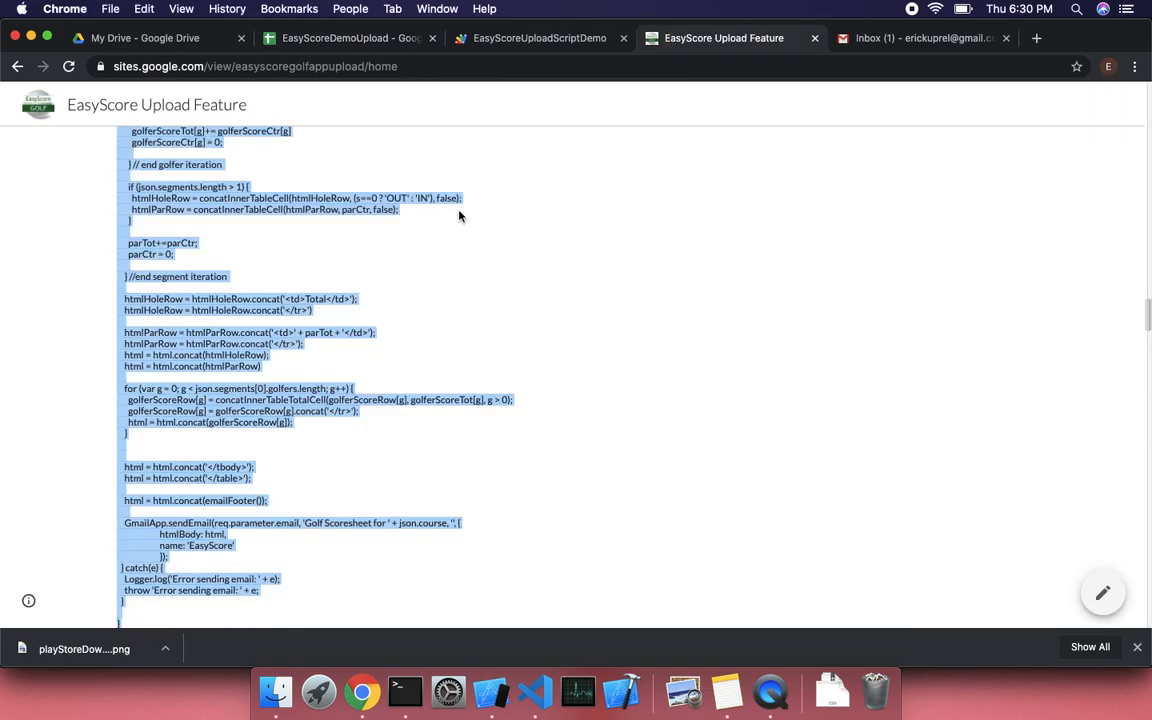
Step: Scroll the EasyScore Upload Feature page down to 'Step 6: Email scorecard after publish'
scroll(down, 3)
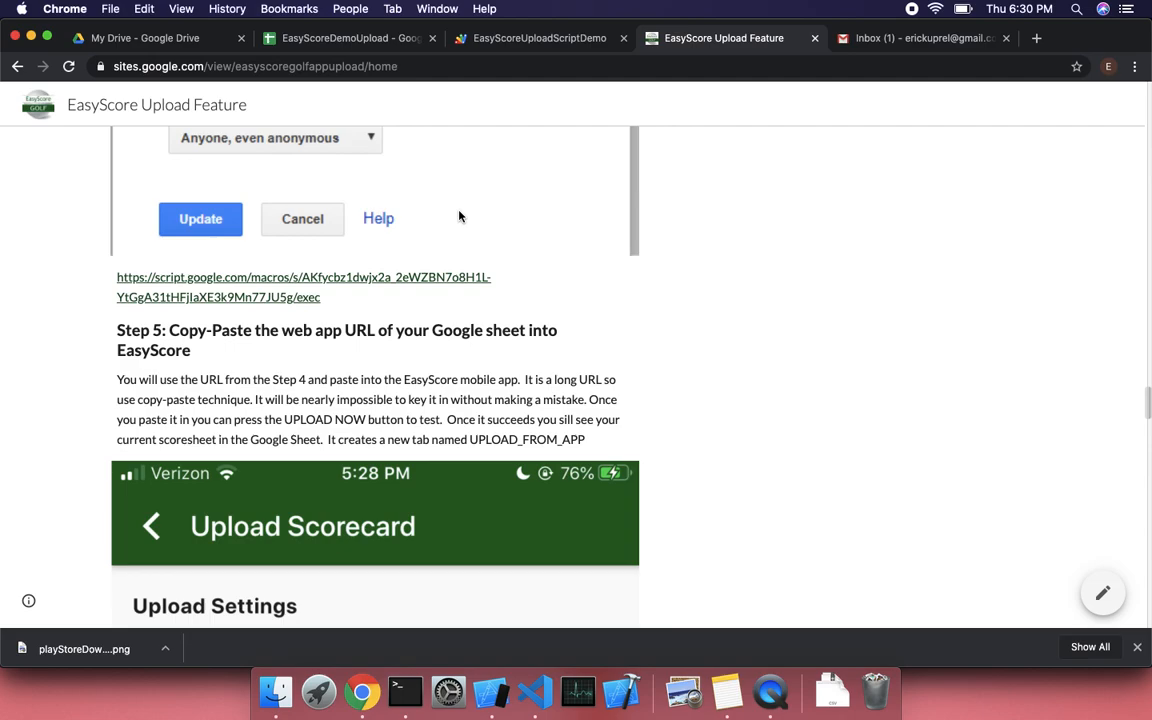
scroll(down, 3)
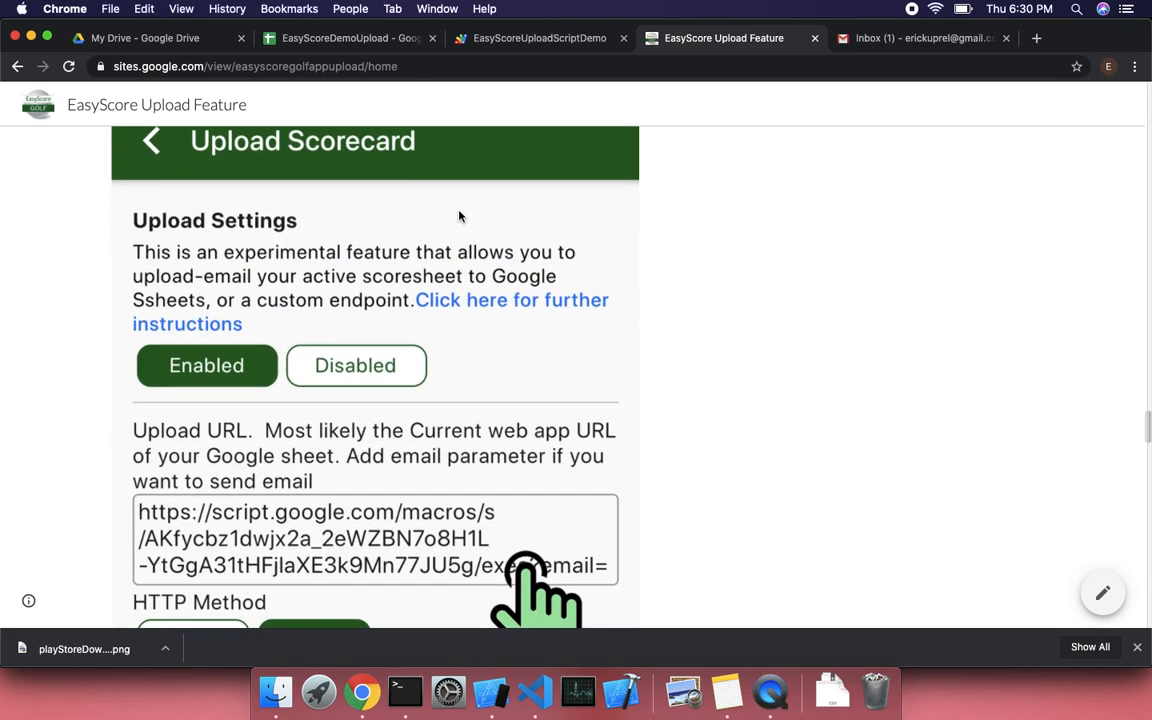
scroll(down, 3)
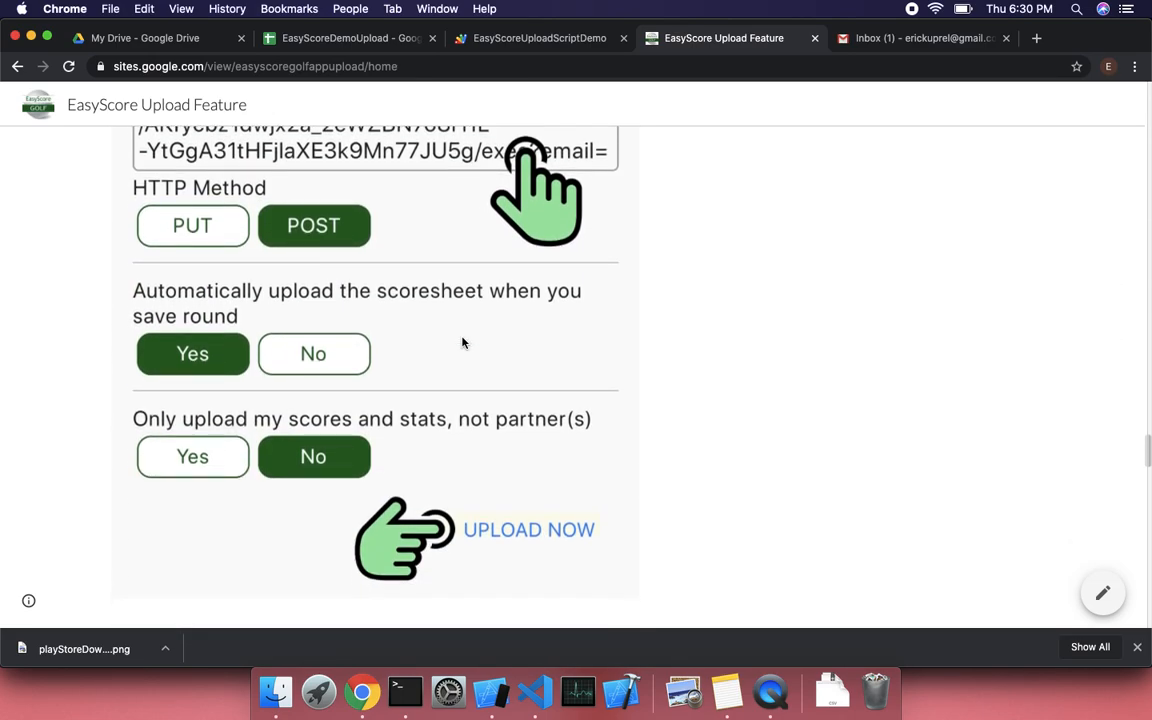
scroll(down, 3)
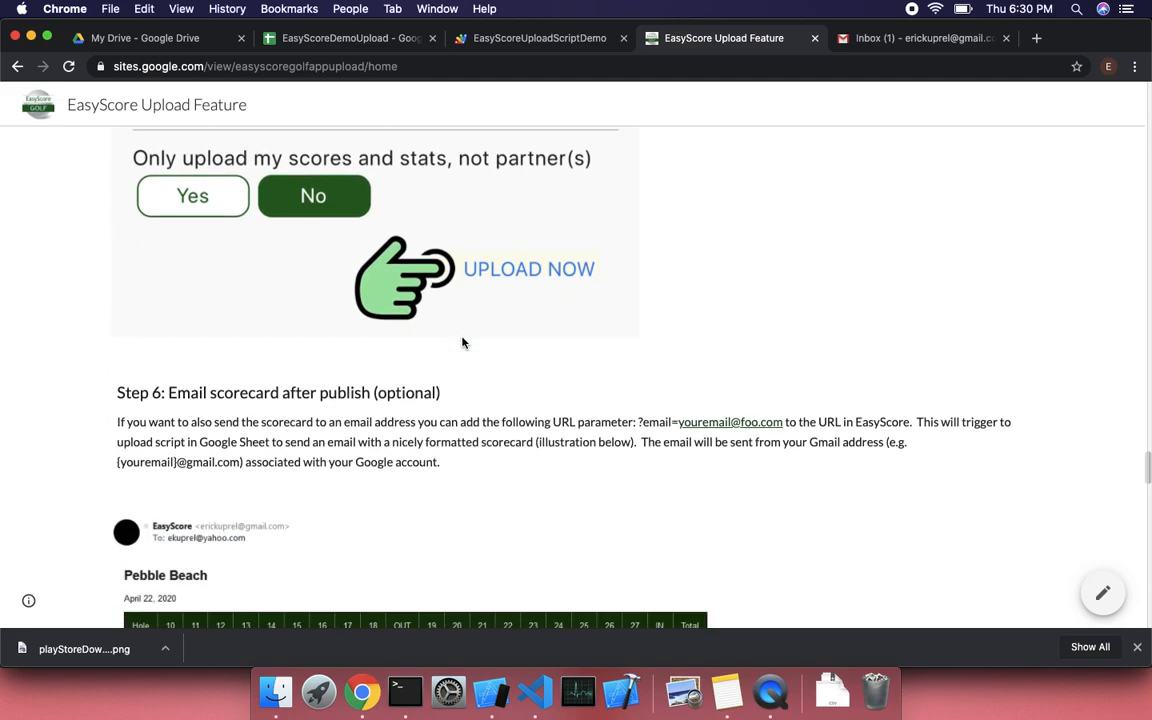
scroll(down, 3)
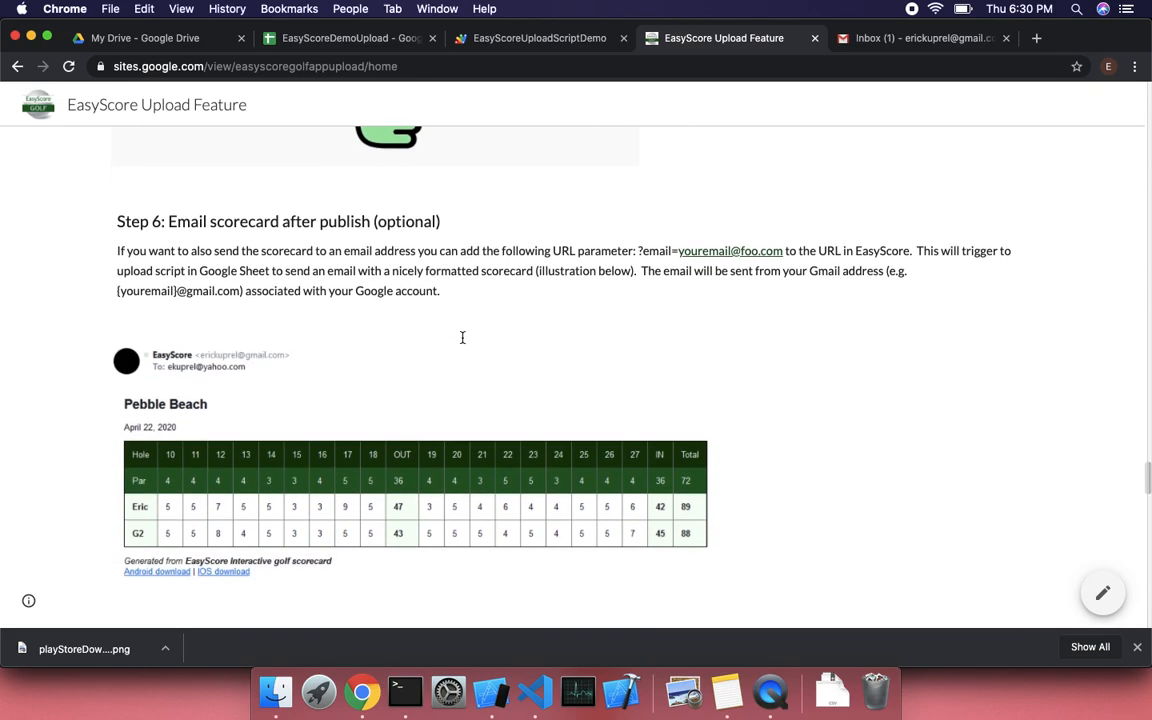
scroll(down, 3)
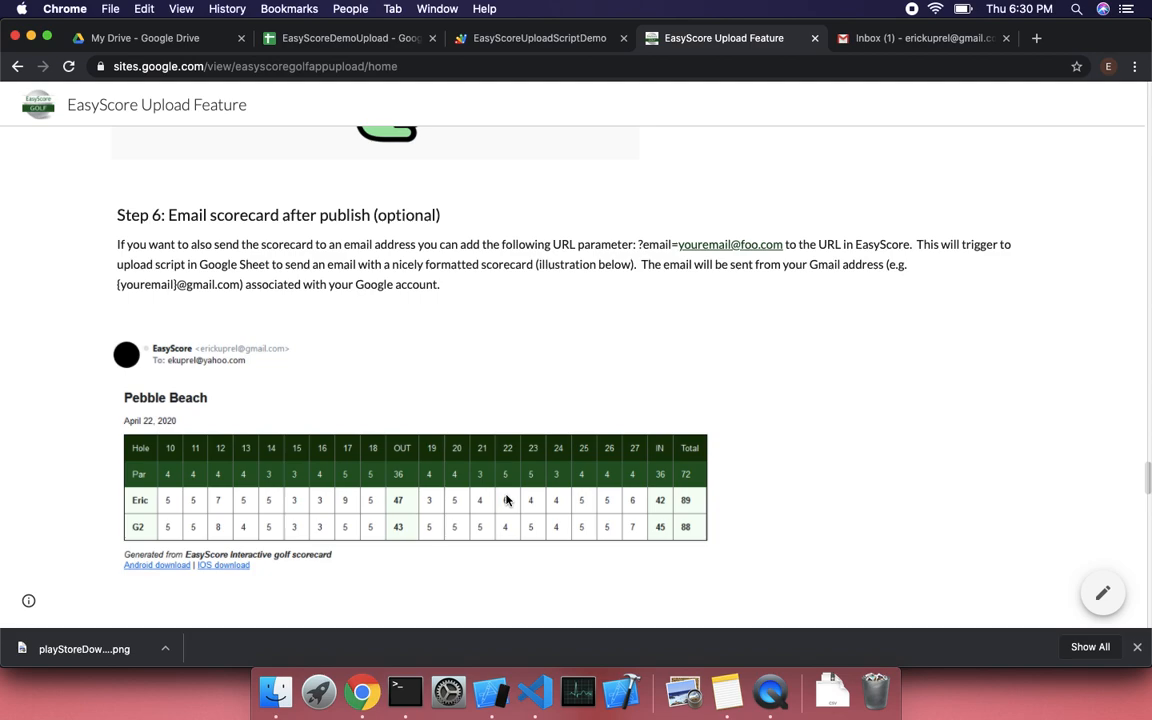
mouse_move(559, 313)
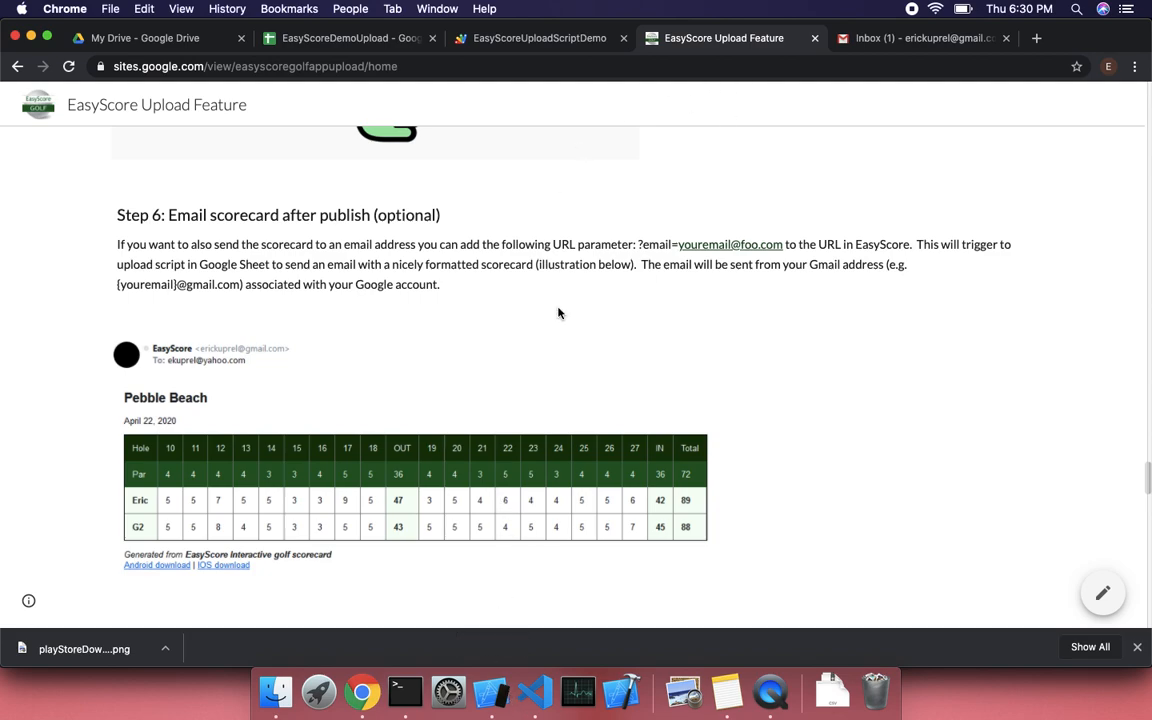
mouse_move(490, 690)
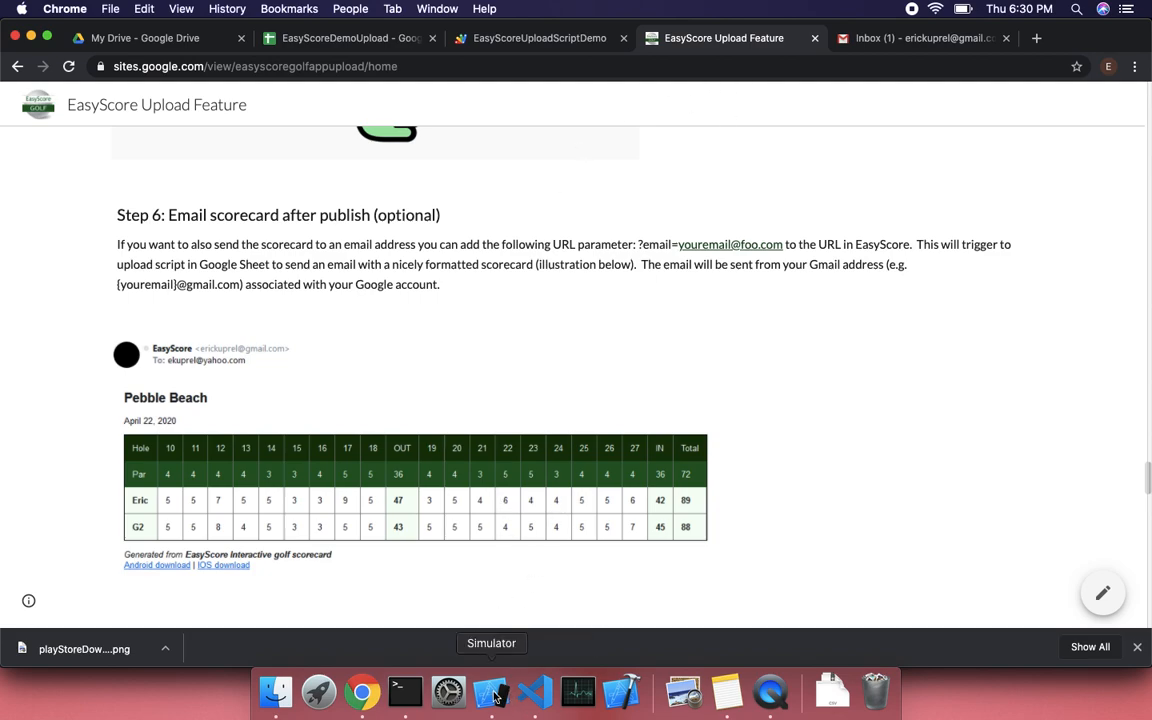
Step: Append ?email= with the Gmail address to the upload URL and return to the scorecard
click(490, 693)
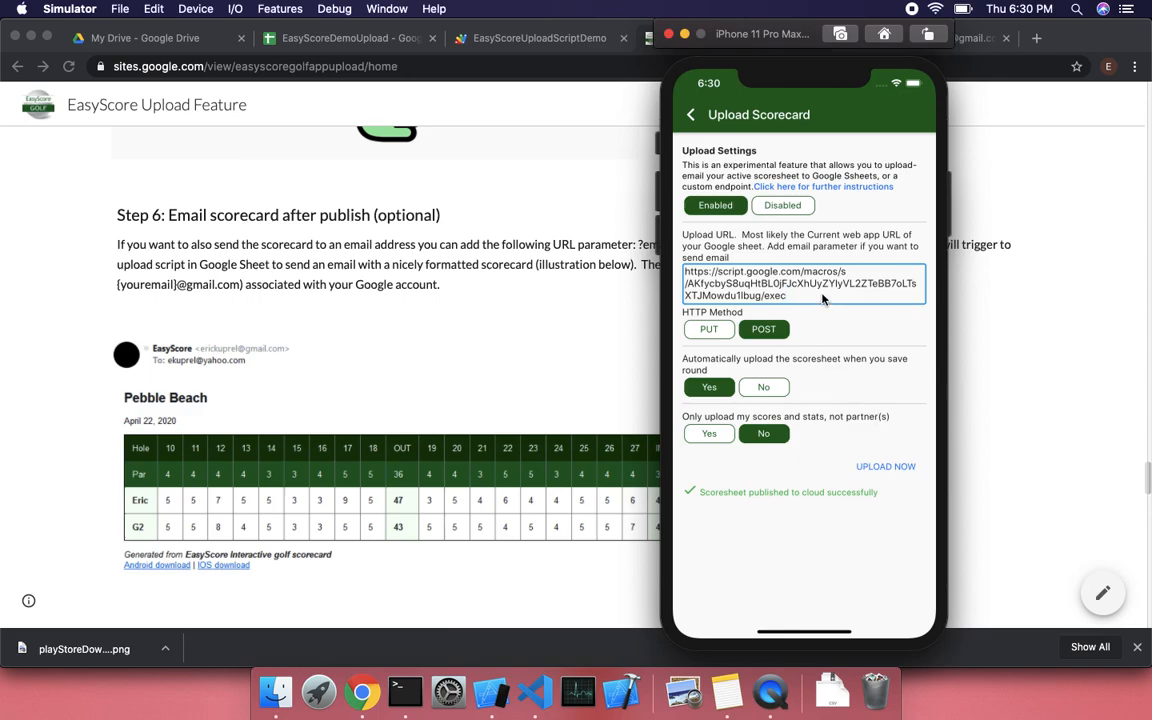
text(?email=erickuprel)
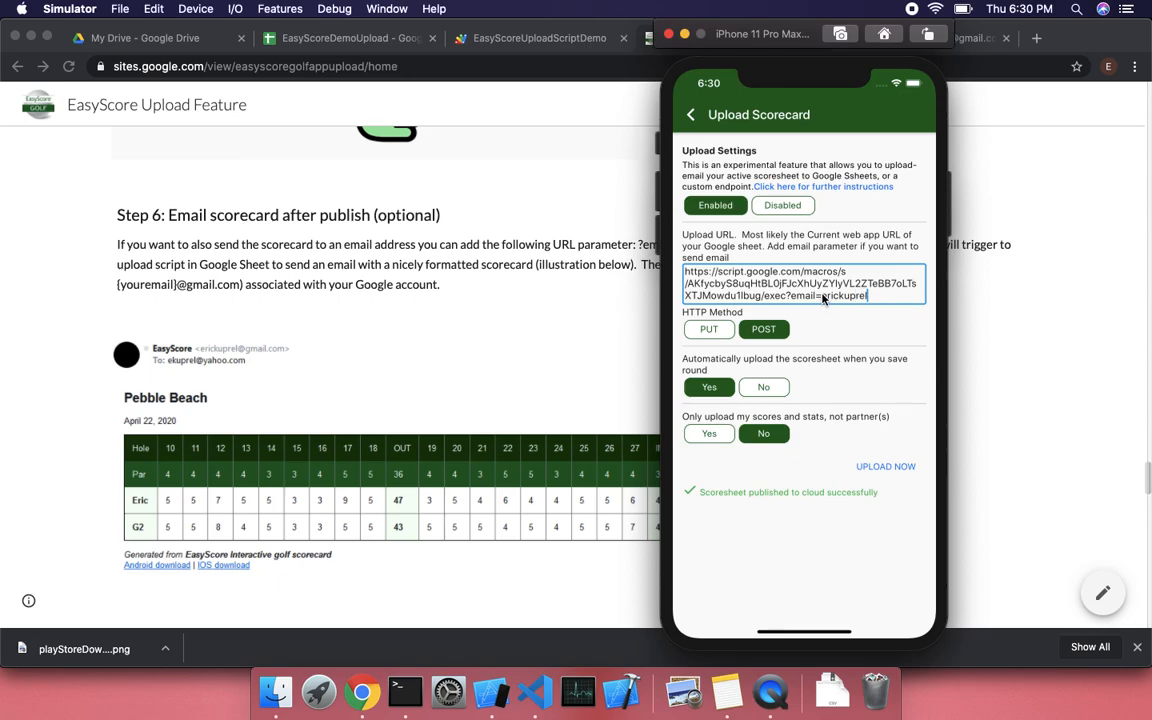
text(@)
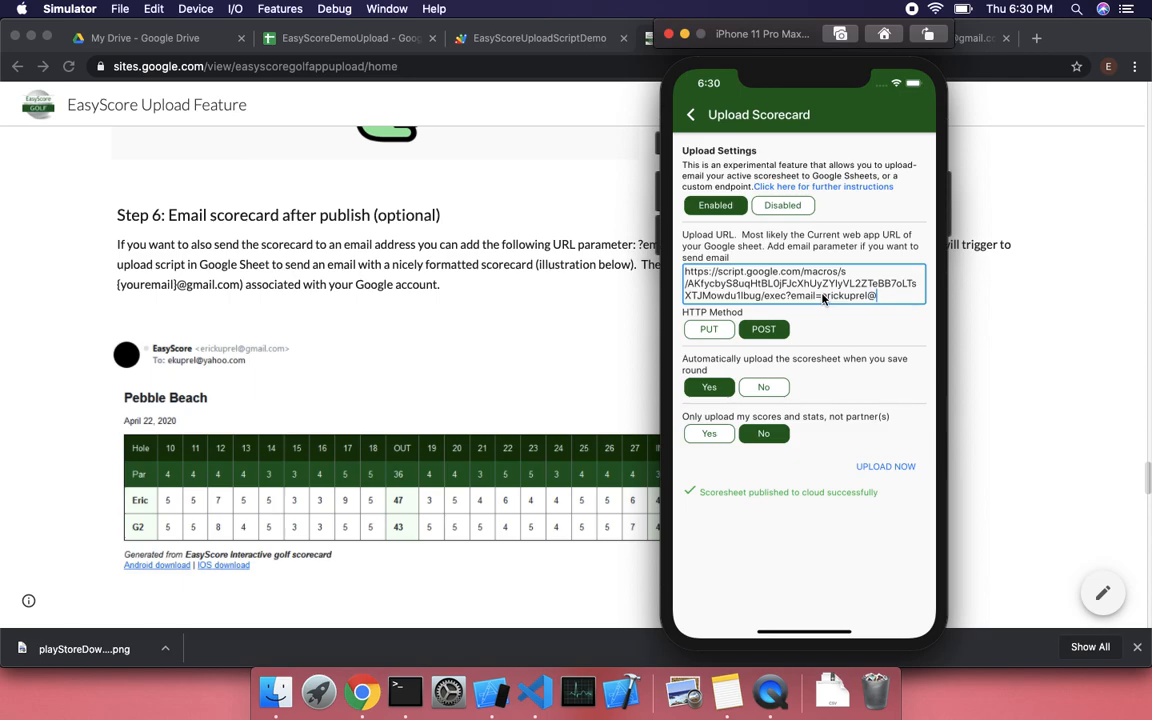
mouse_move(854, 307)
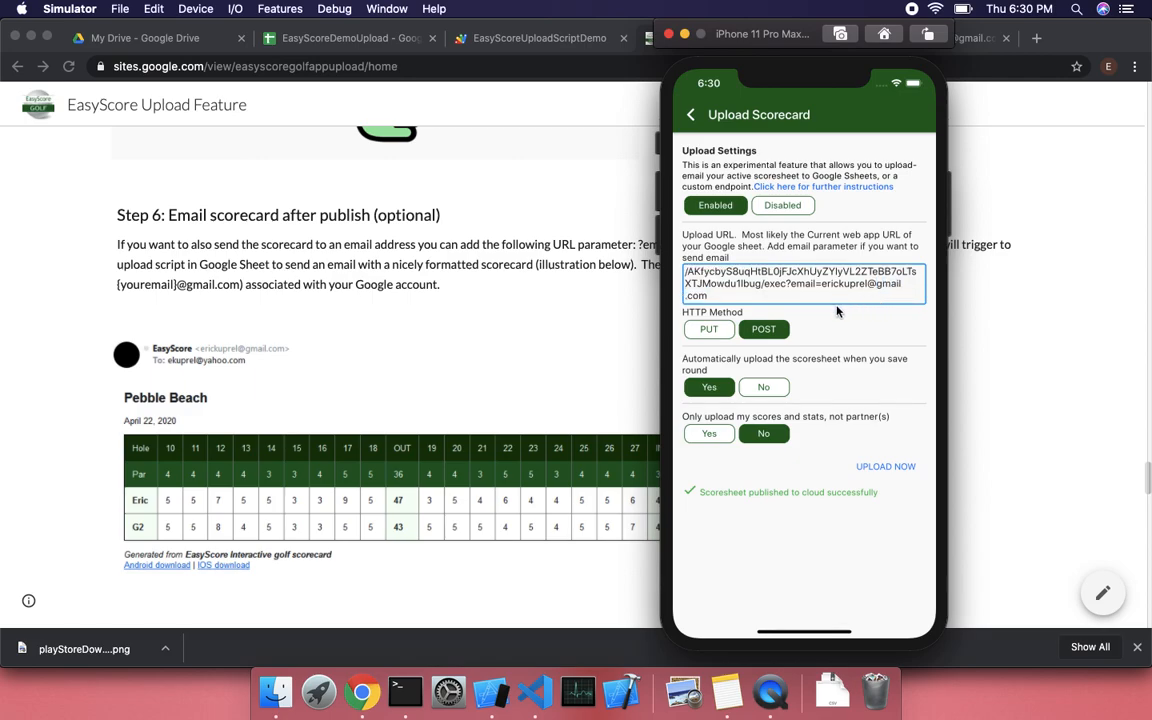
mouse_move(840, 302)
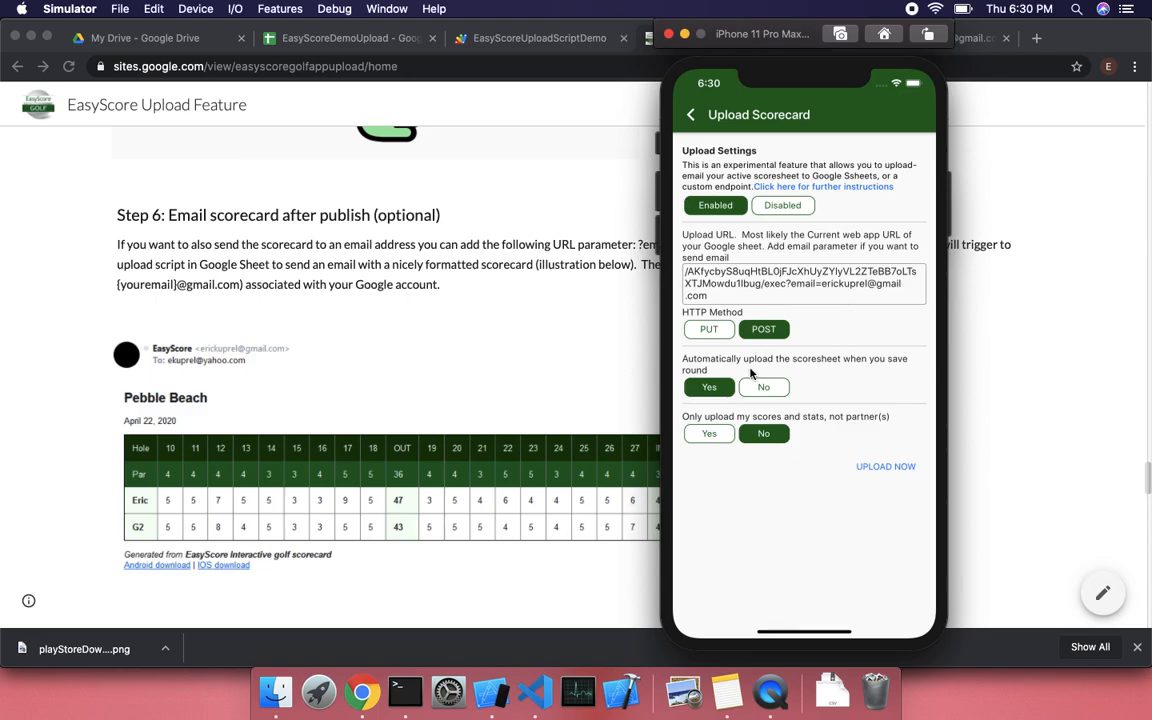
mouse_move(784, 370)
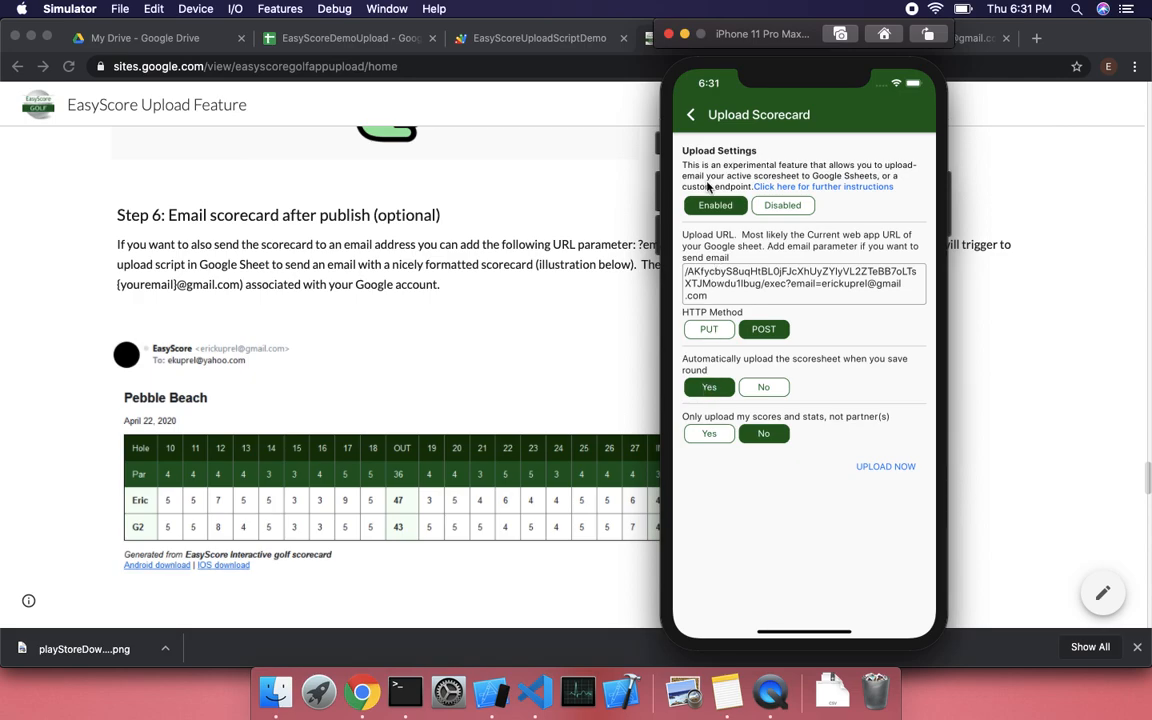
click(688, 114)
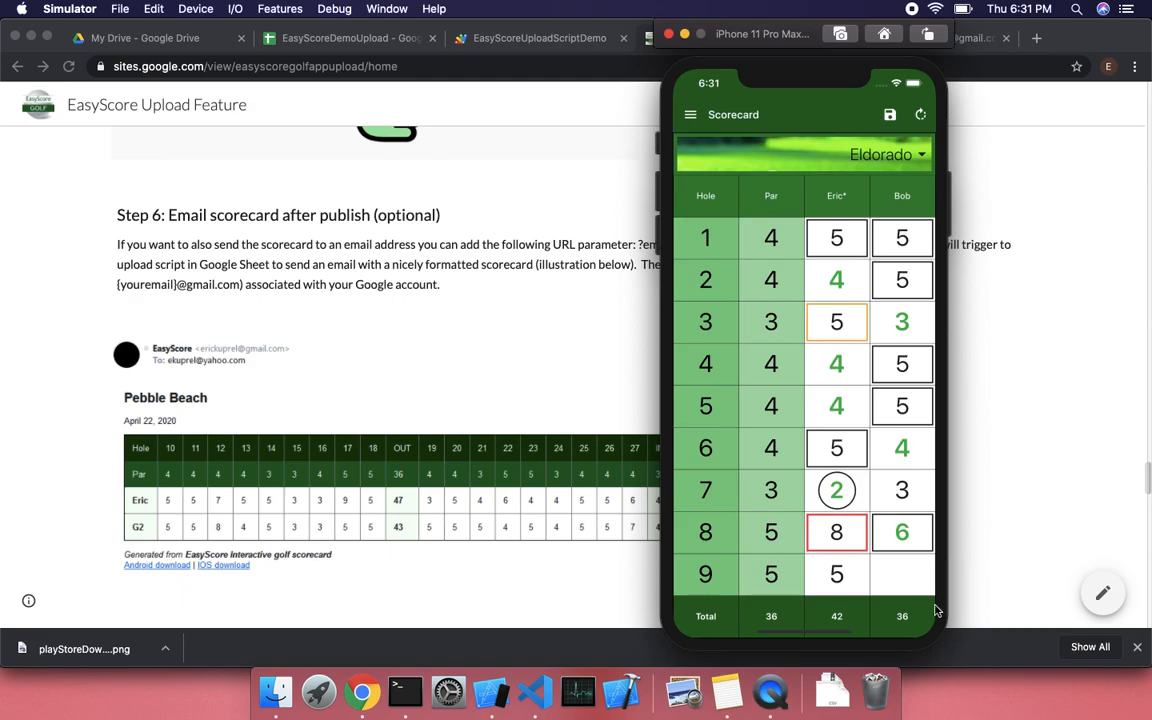
Step: Enter 6 for Bob on hole 9 and confirm YES to save and upload
click(902, 574)
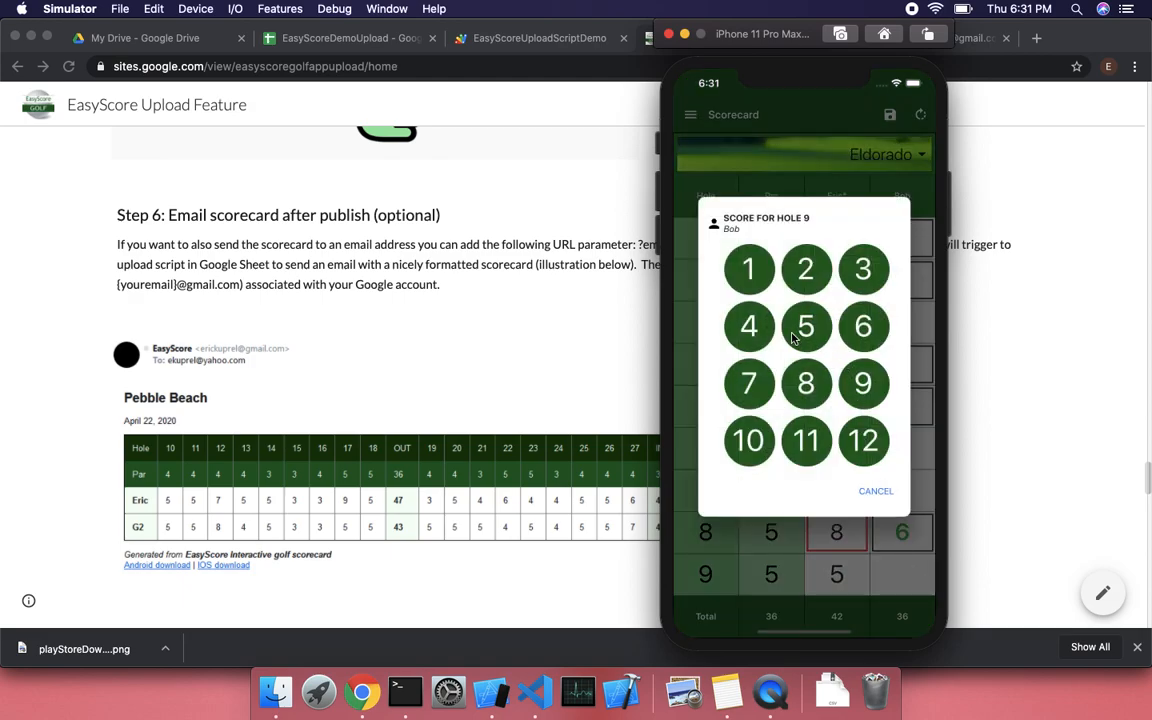
click(806, 326)
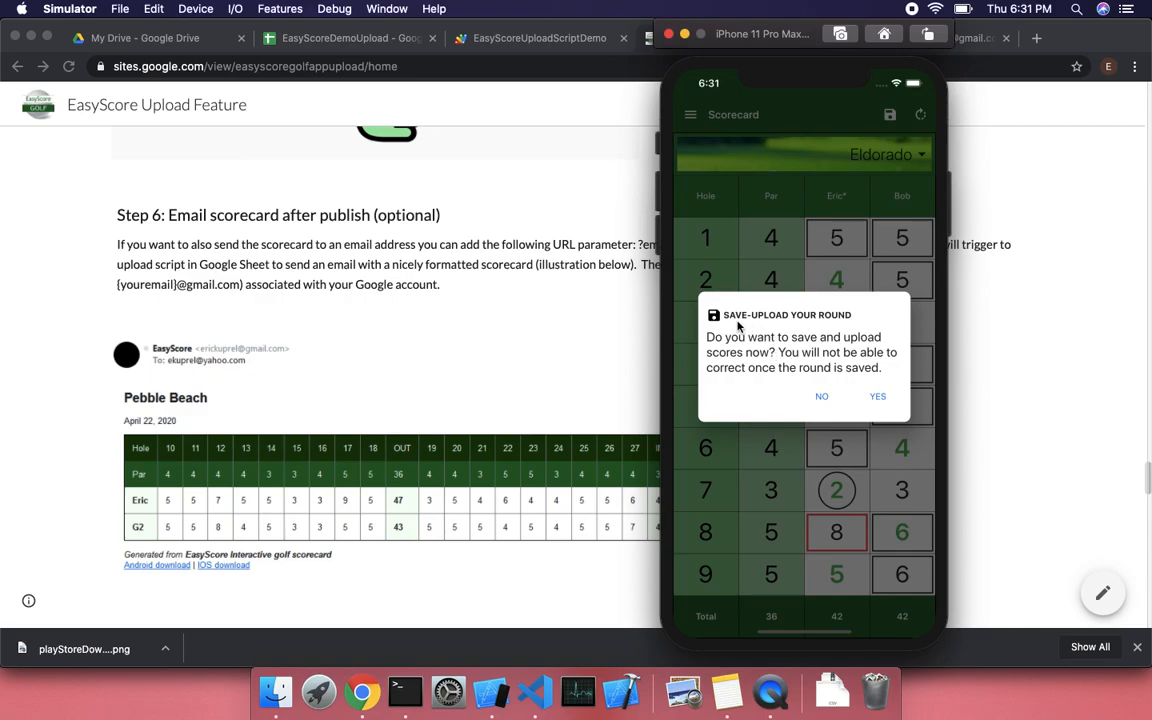
mouse_move(766, 324)
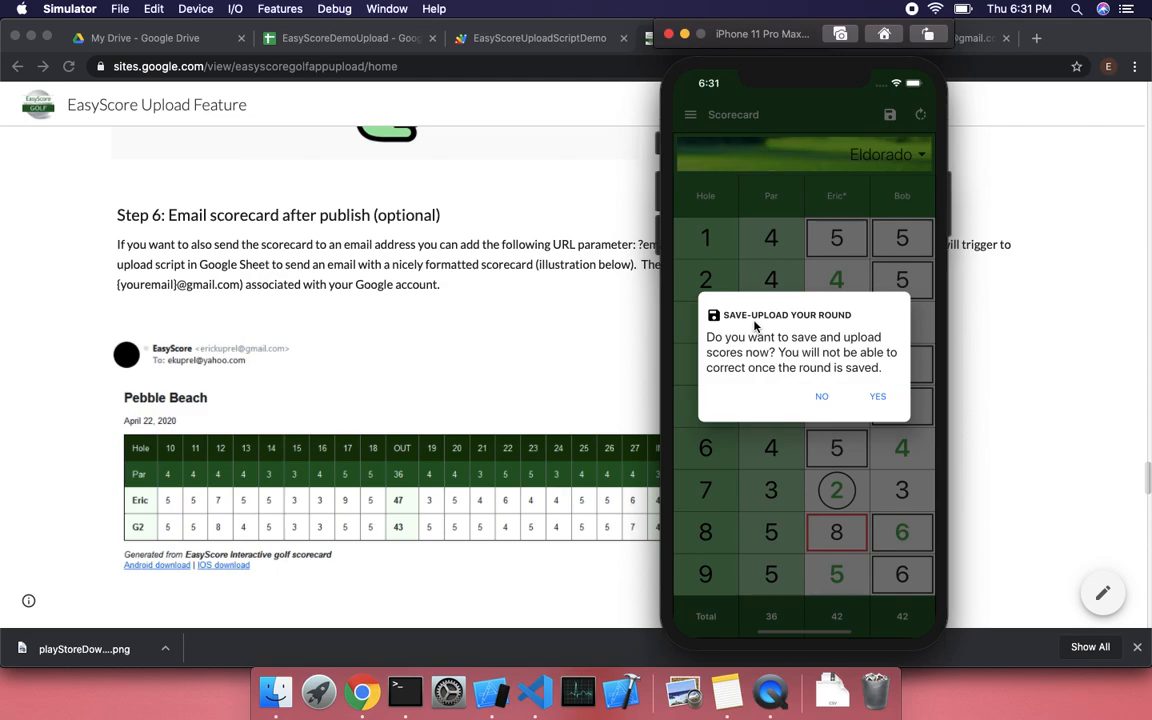
mouse_move(780, 358)
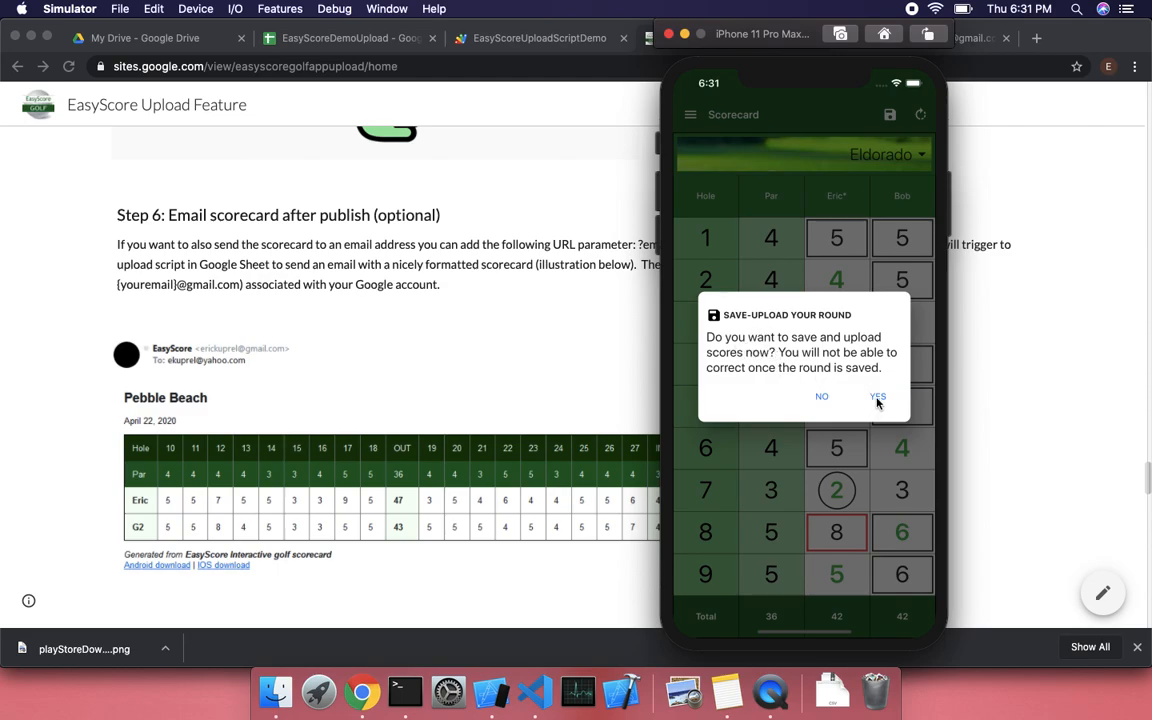
click(877, 396)
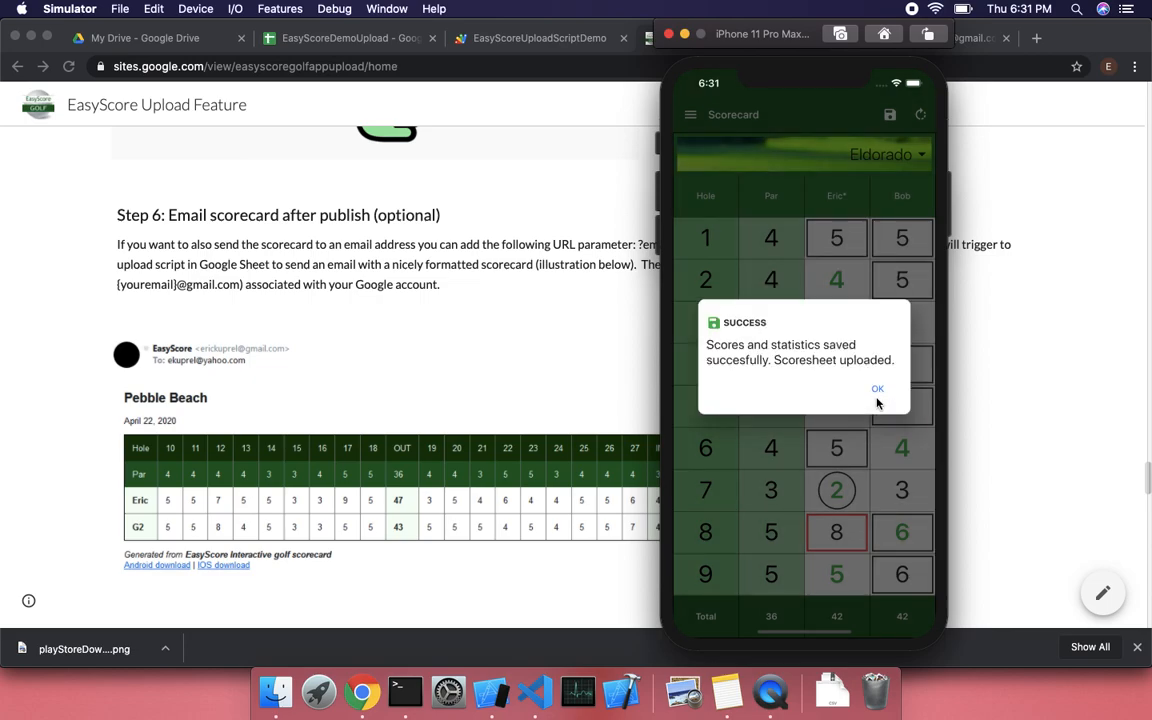
mouse_move(757, 378)
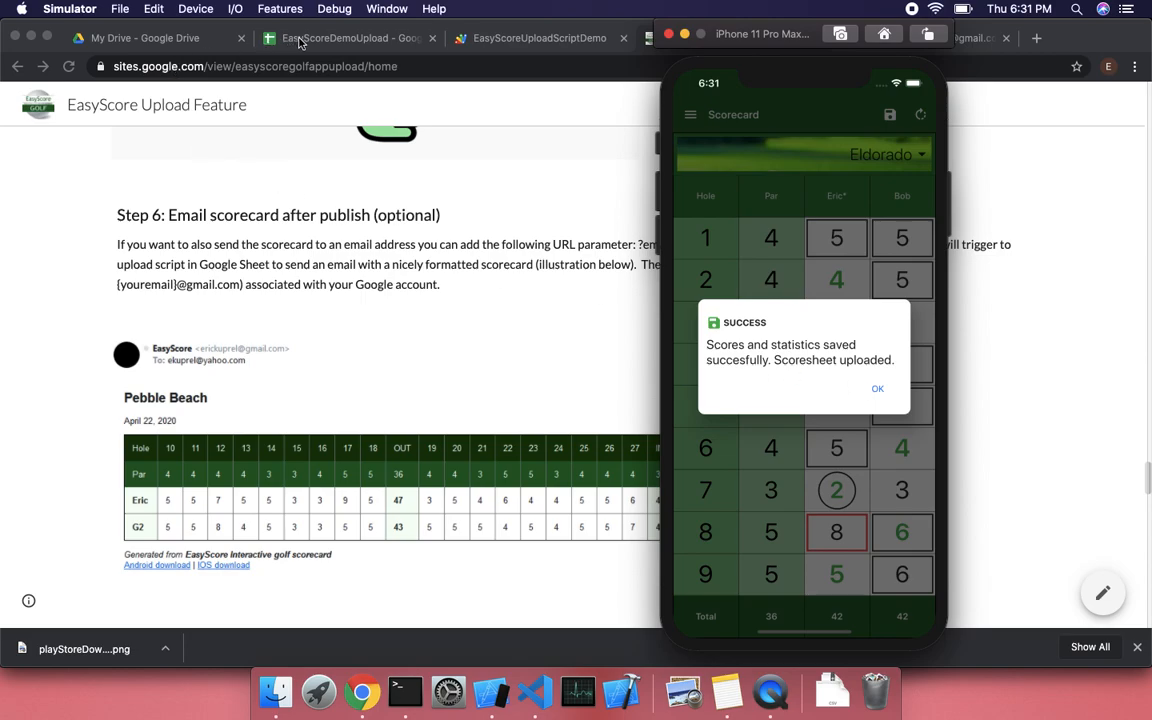
Step: Delete rows 2–3, the older uploads, from the UPLOAD_FROM_APP sheet
click(340, 38)
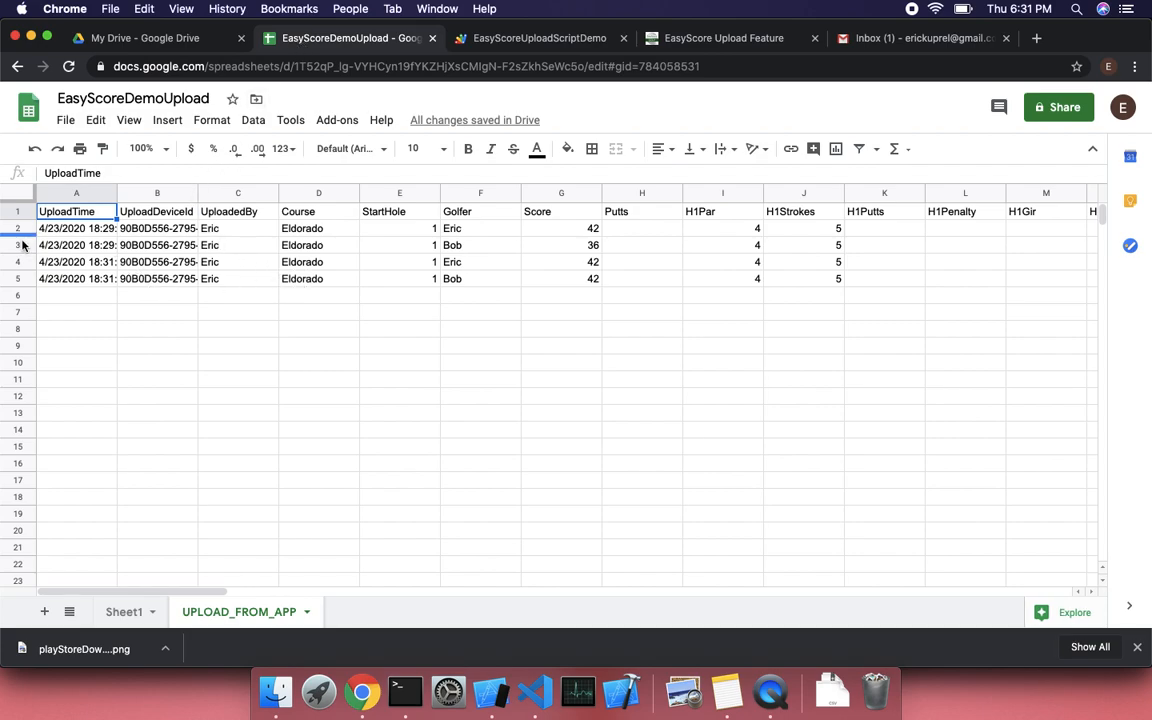
click(13, 228)
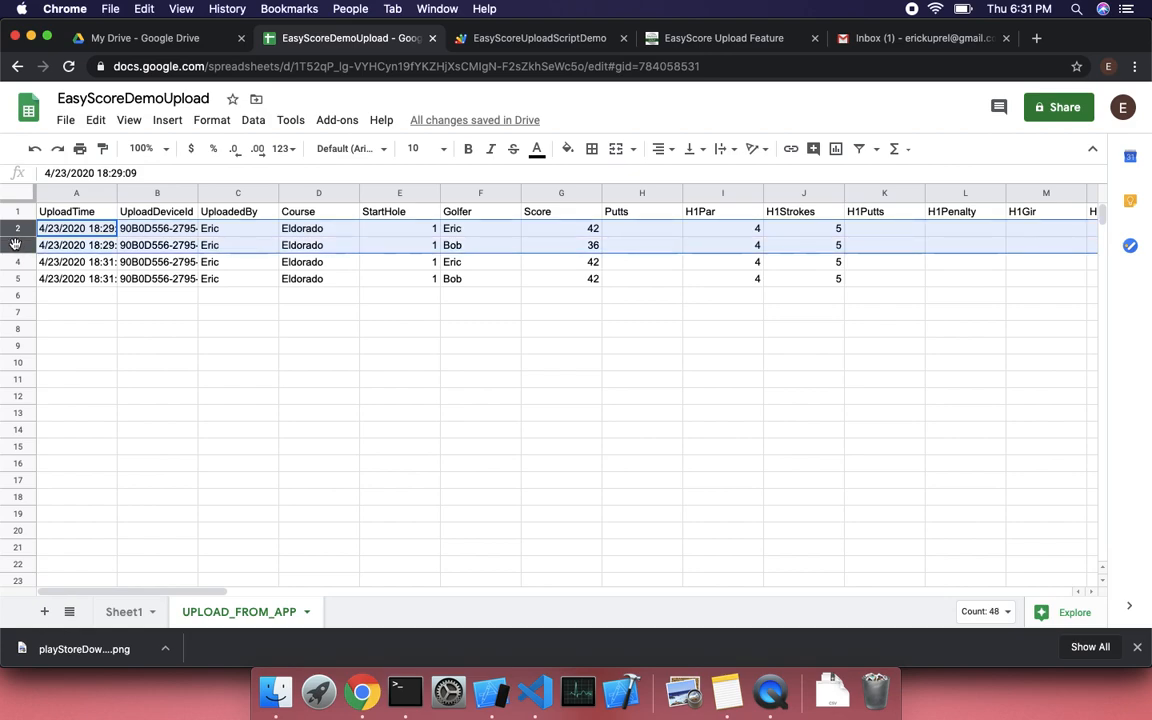
right_click(14, 245)
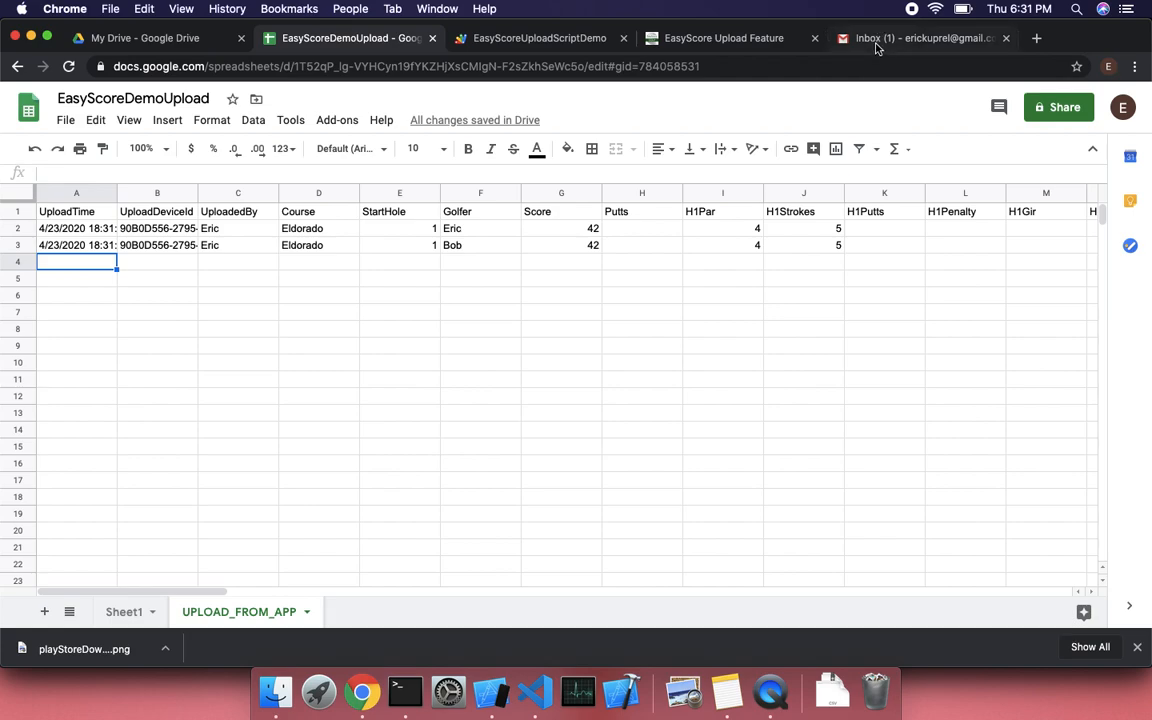
Step: Open the 'Golf Scoresheet for Eldorado' email from the Gmail inbox
click(926, 38)
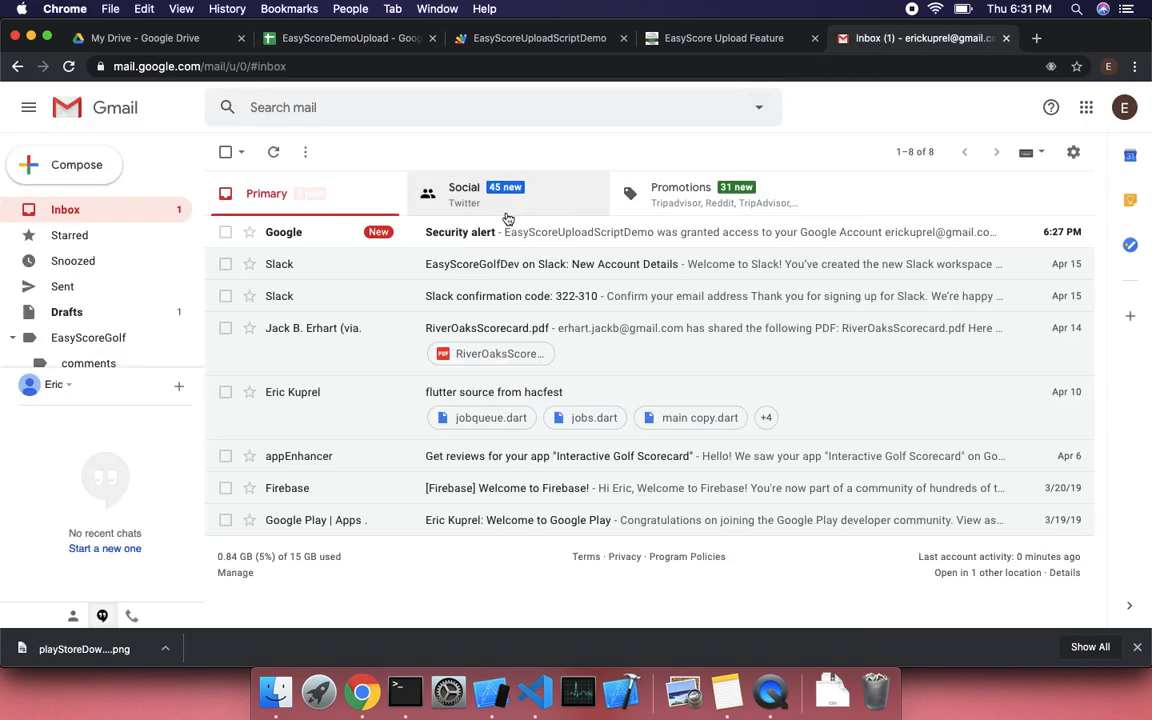
mouse_move(273, 152)
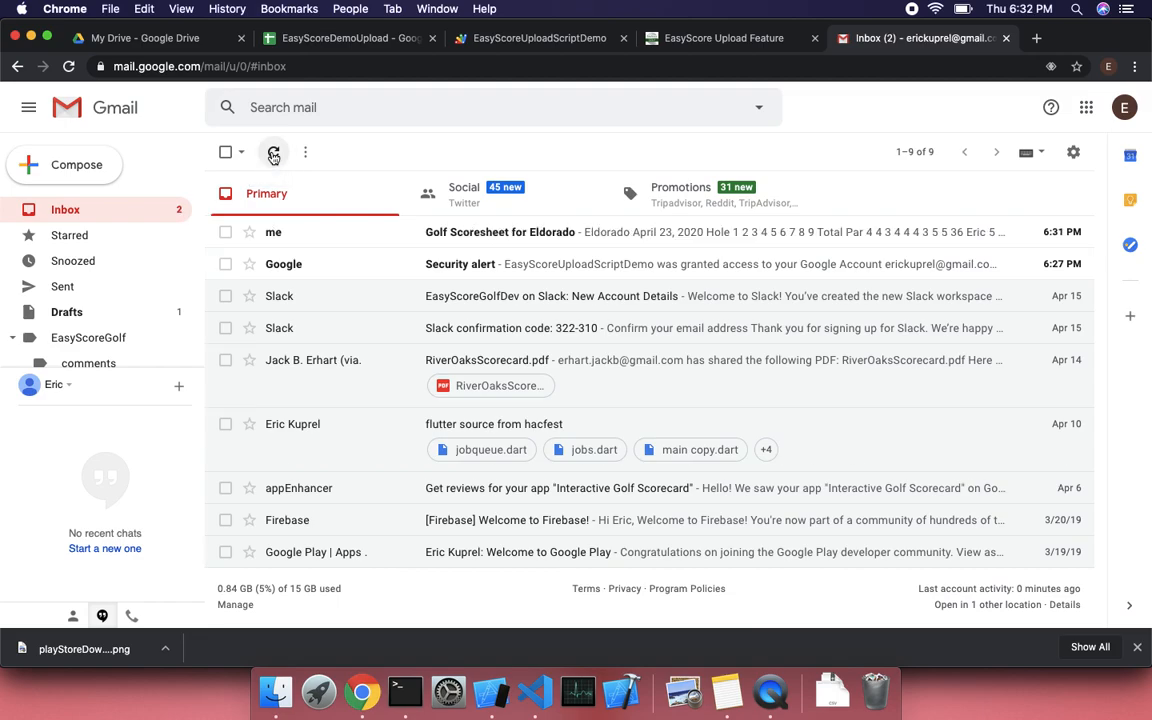
mouse_move(456, 237)
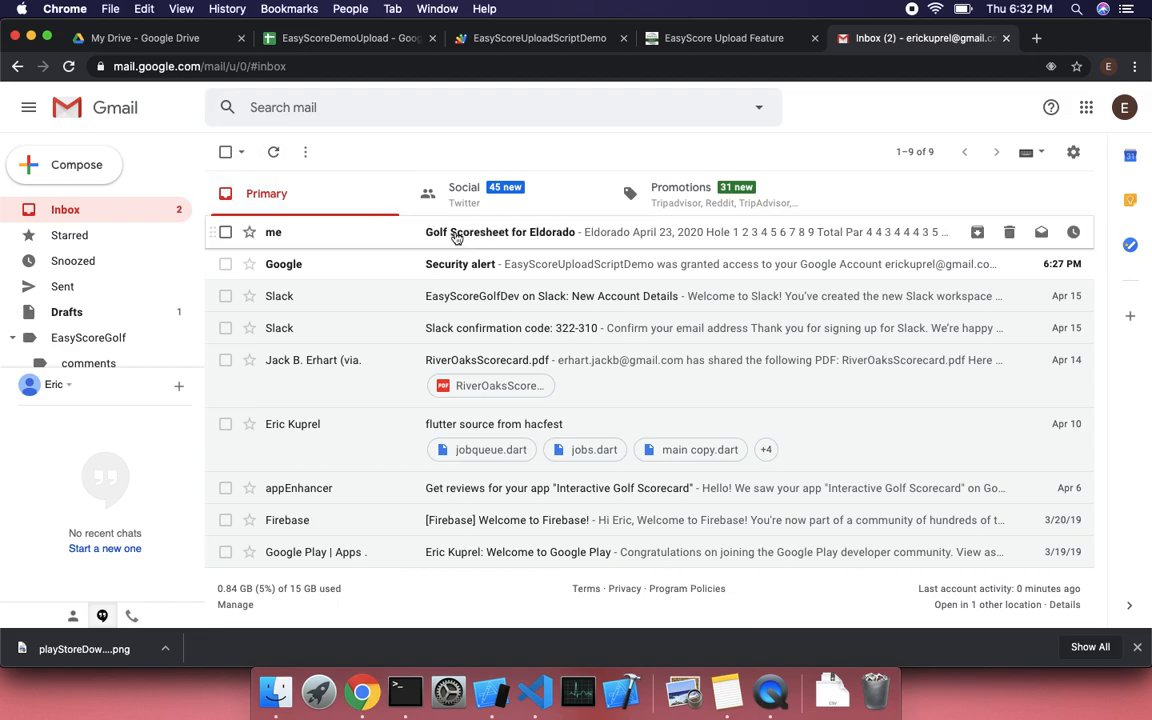
click(485, 232)
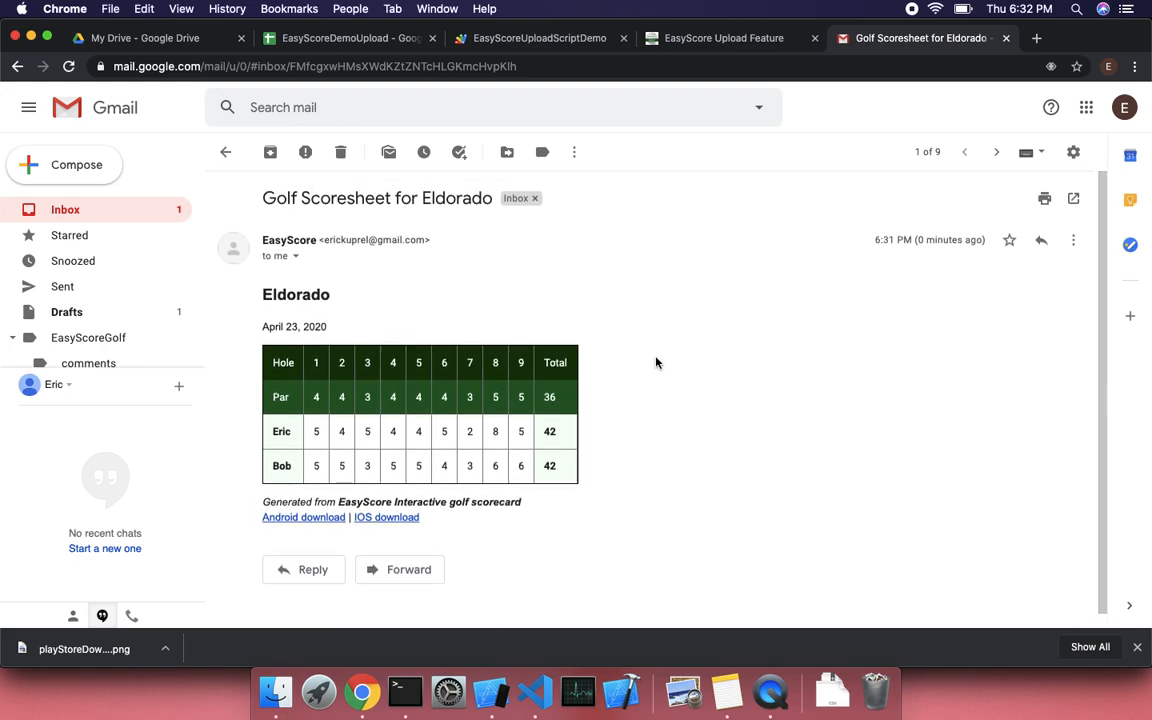
mouse_move(318, 448)
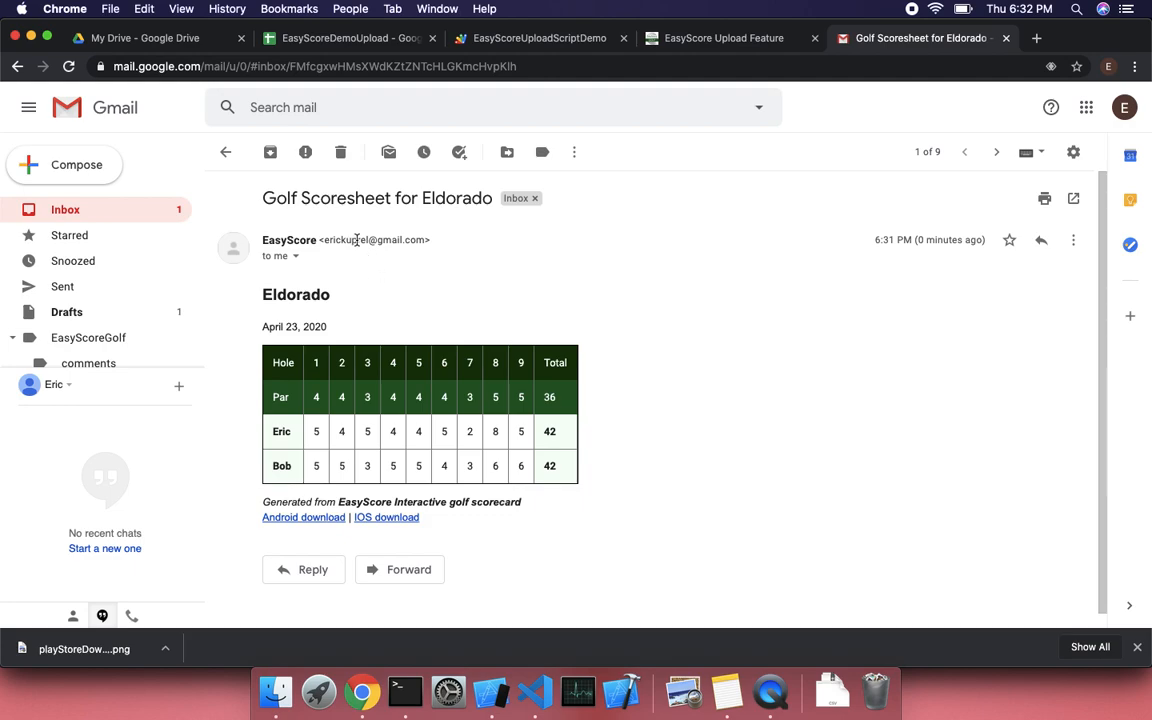
mouse_move(455, 265)
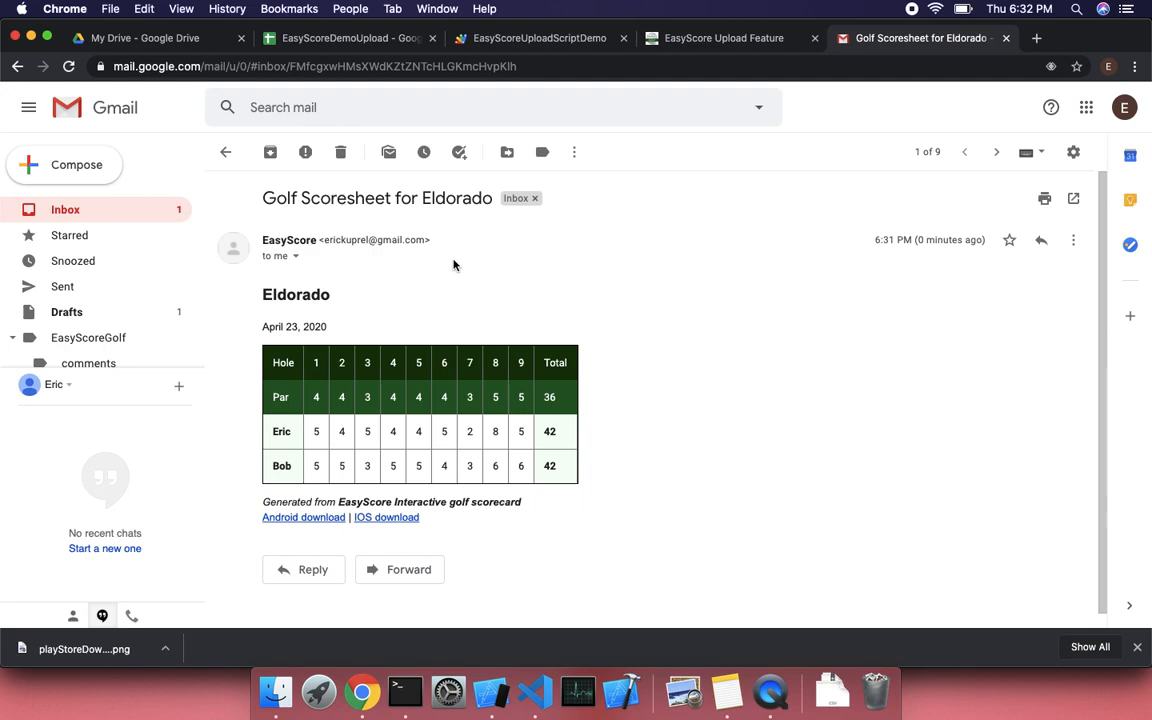
mouse_move(649, 380)
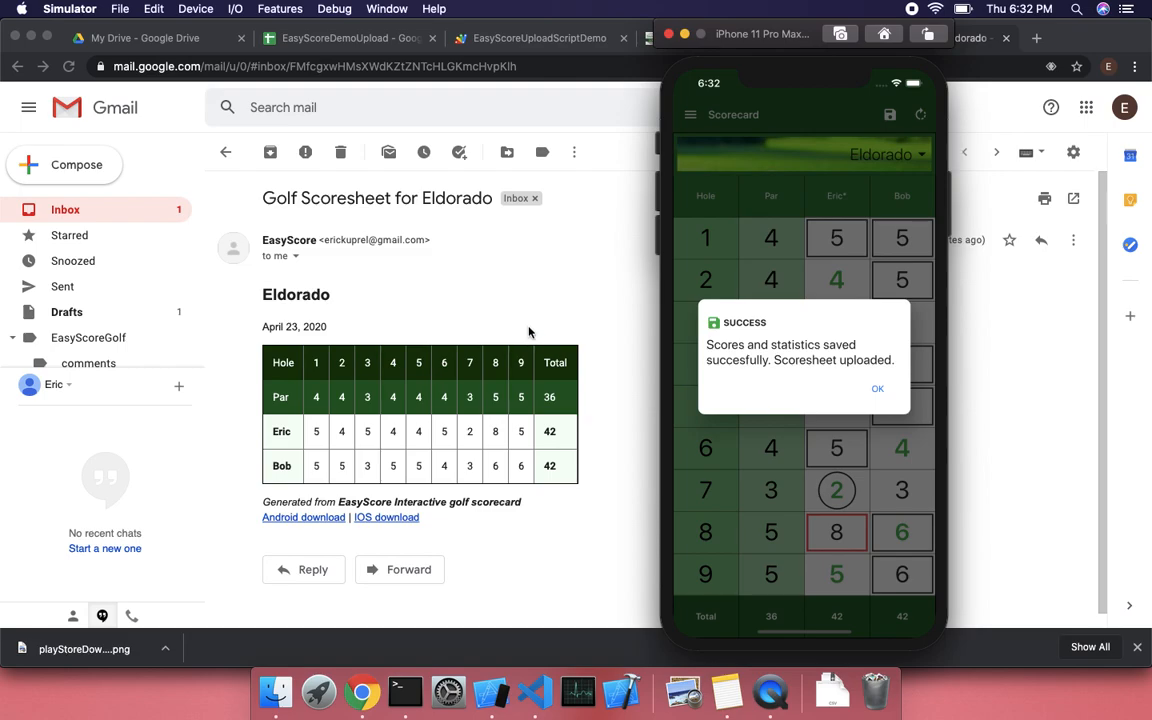
mouse_move(556, 179)
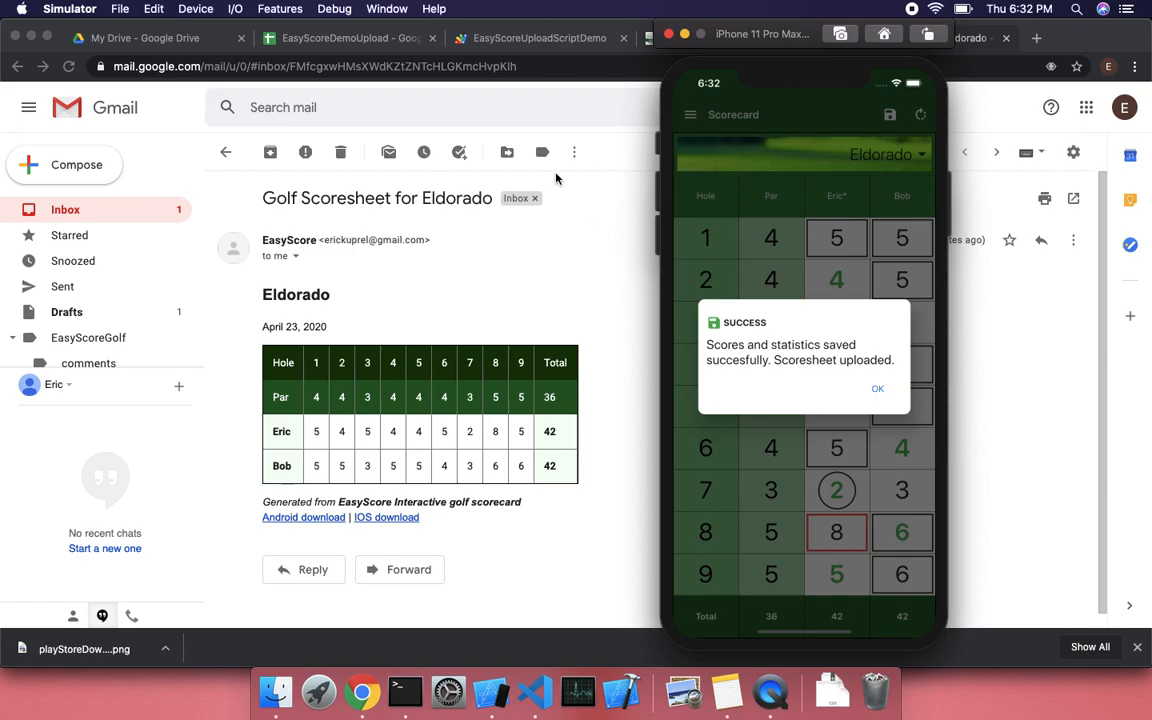
mouse_move(852, 8)
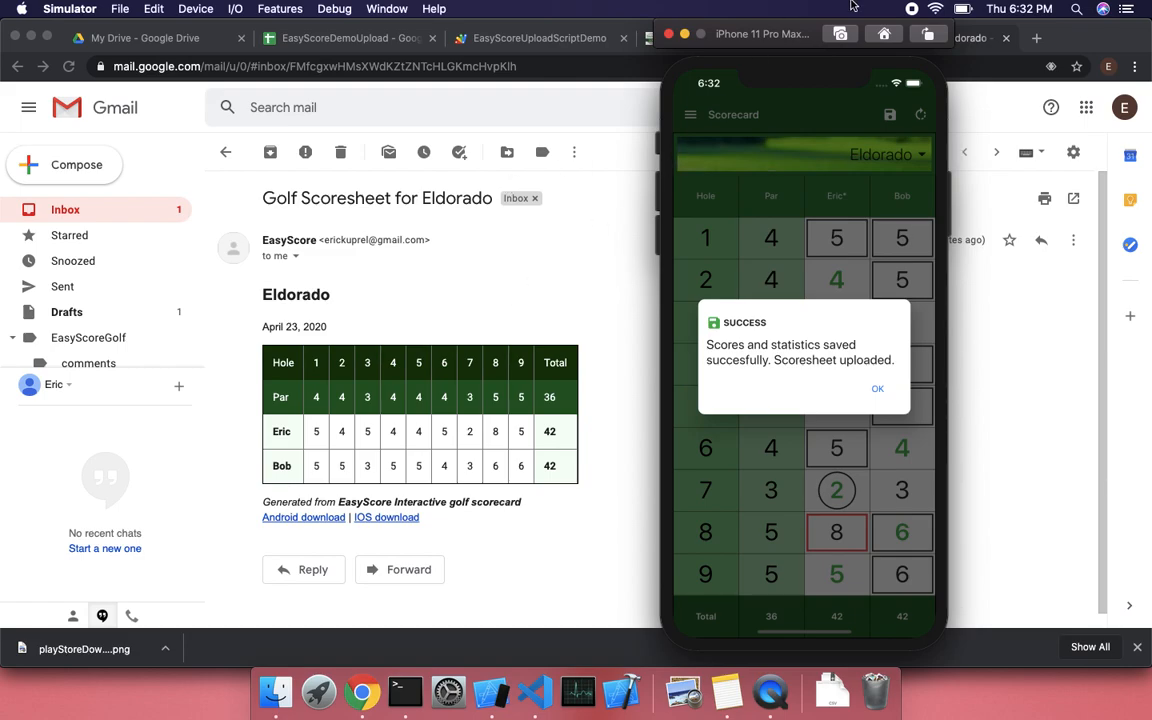